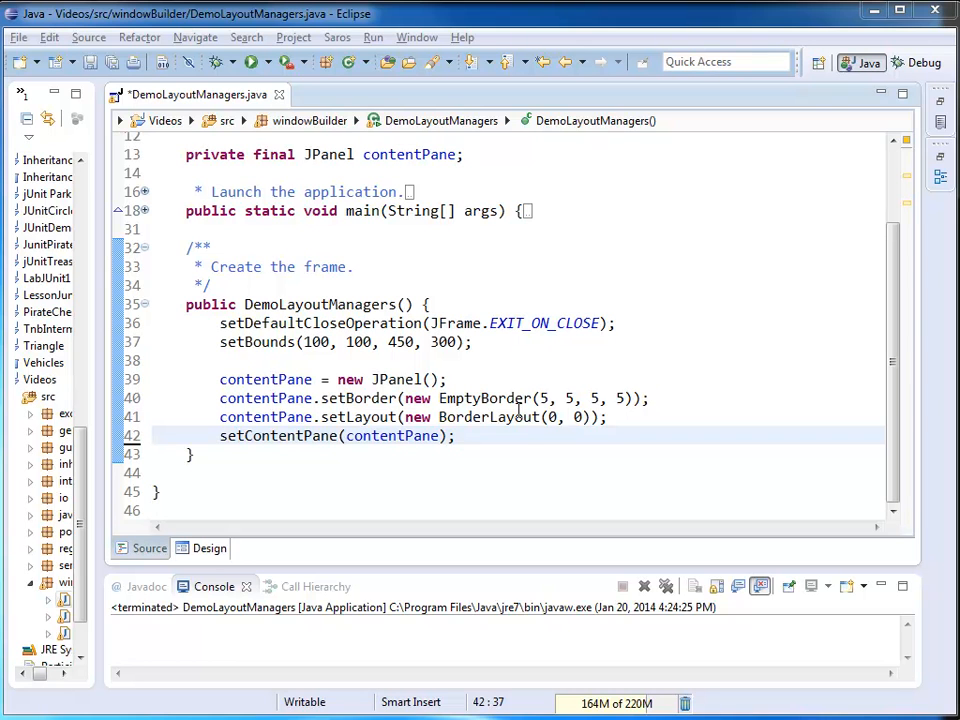
# - In the Design view, place Button 1 in the West region and Button 2 in North
pyautogui.click(219, 417)
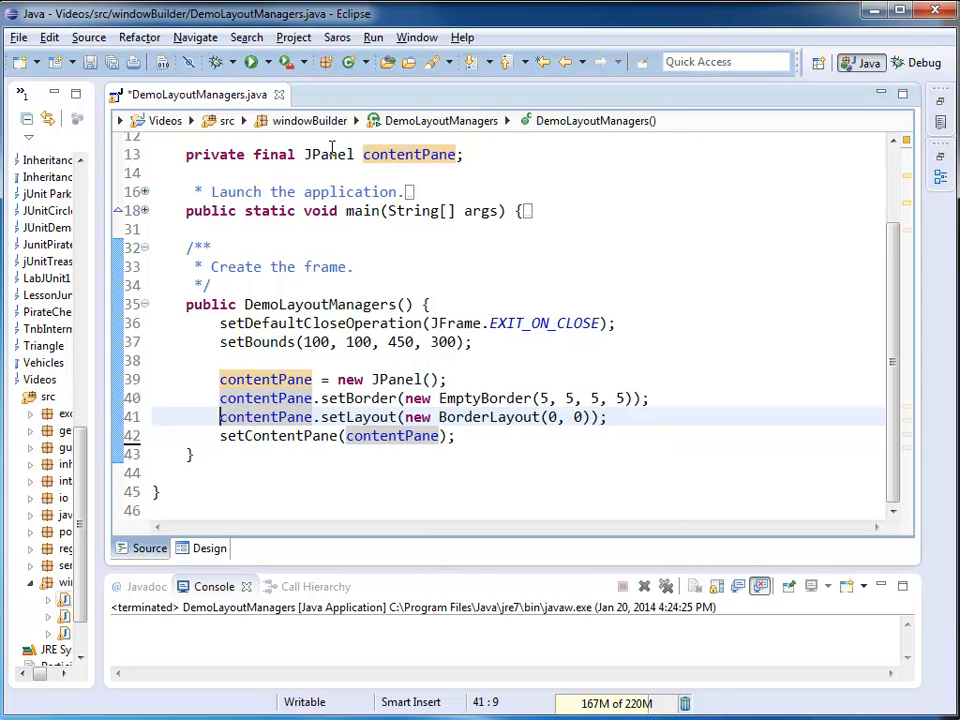
pyautogui.moveTo(265, 435)
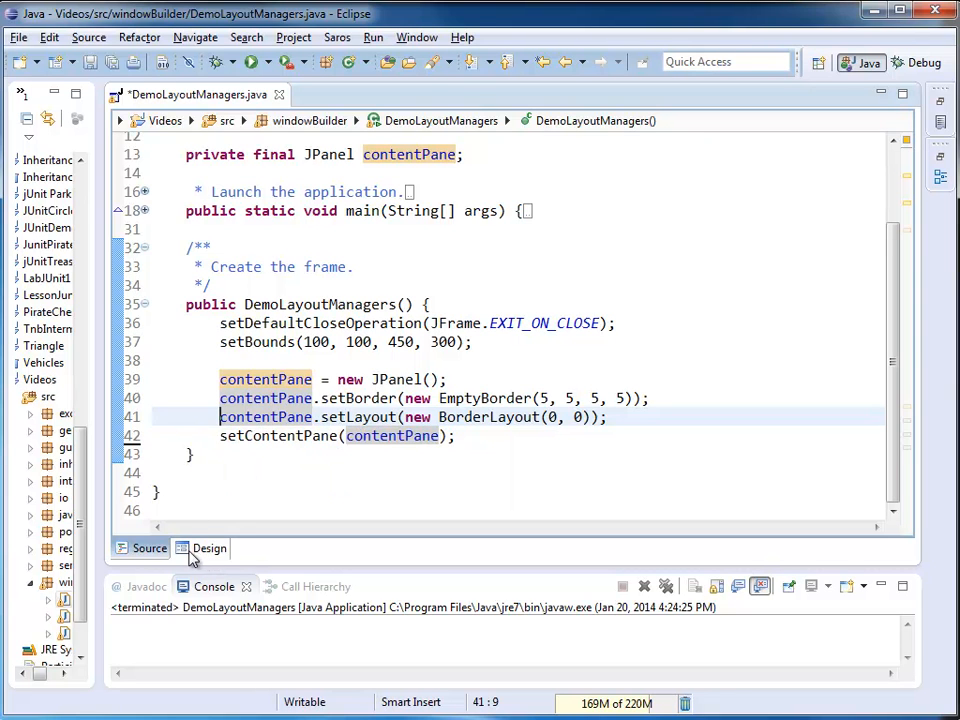
pyautogui.click(210, 548)
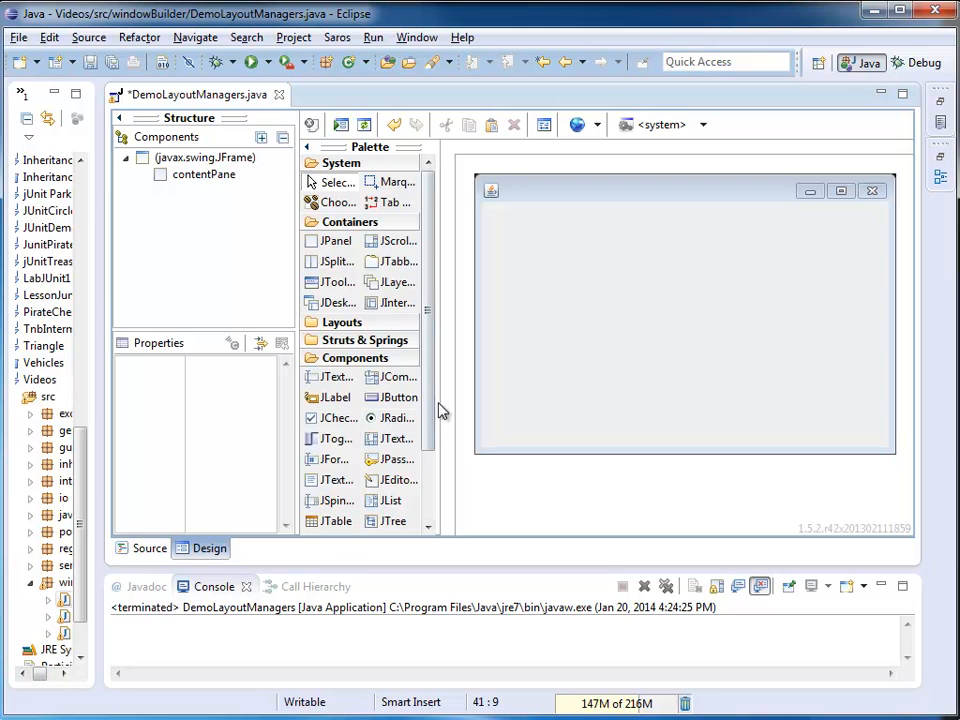
pyautogui.moveTo(398, 397)
pyautogui.write('Button 1')
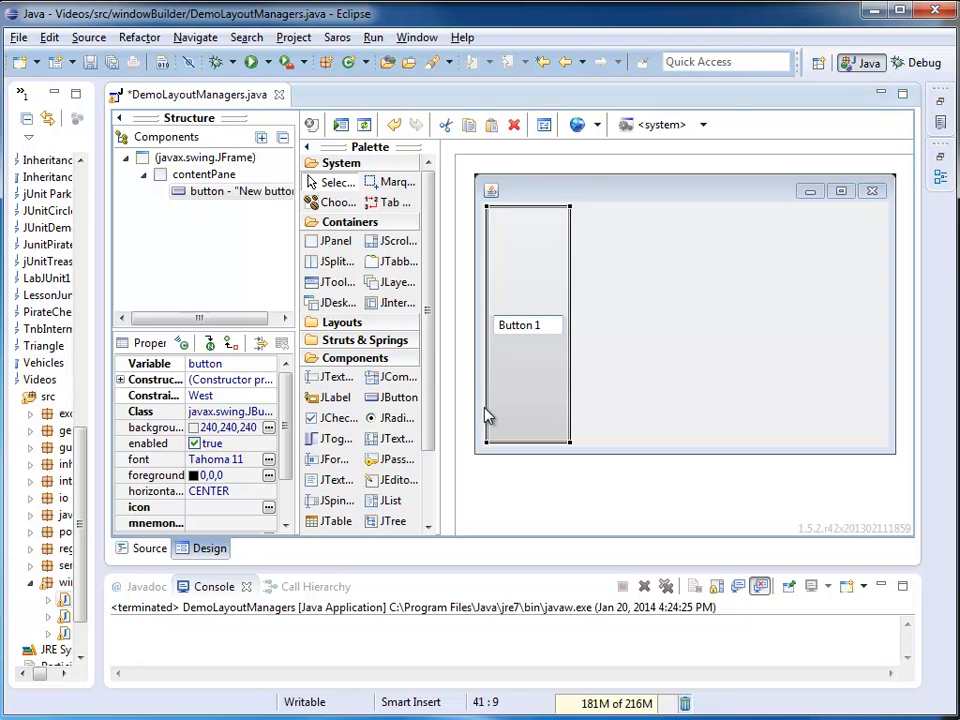
pyautogui.moveTo(390, 405)
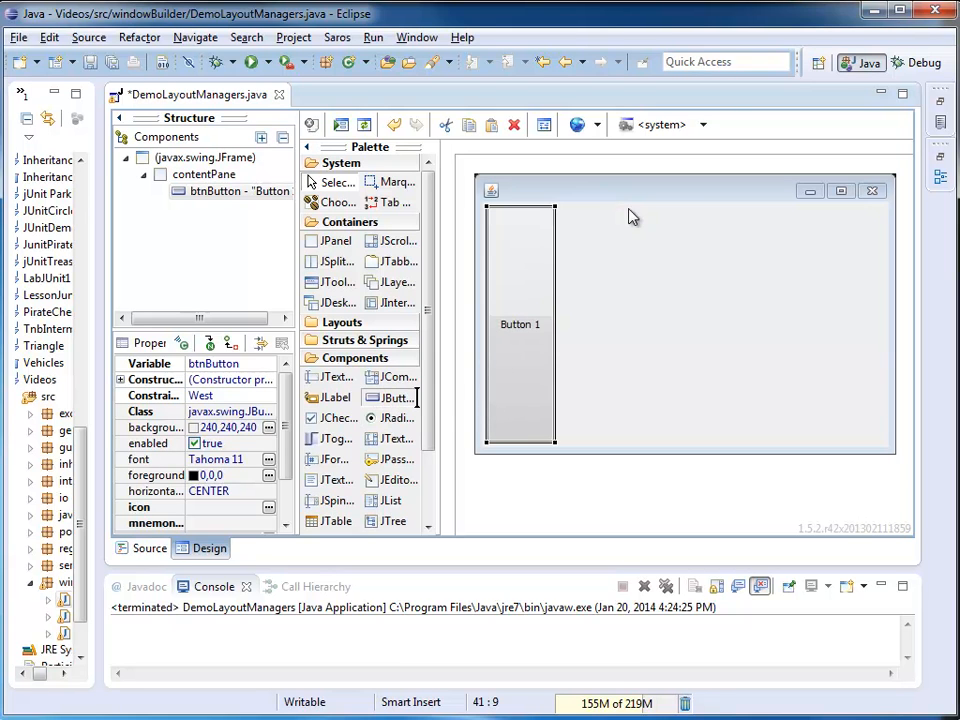
pyautogui.moveTo(660, 245)
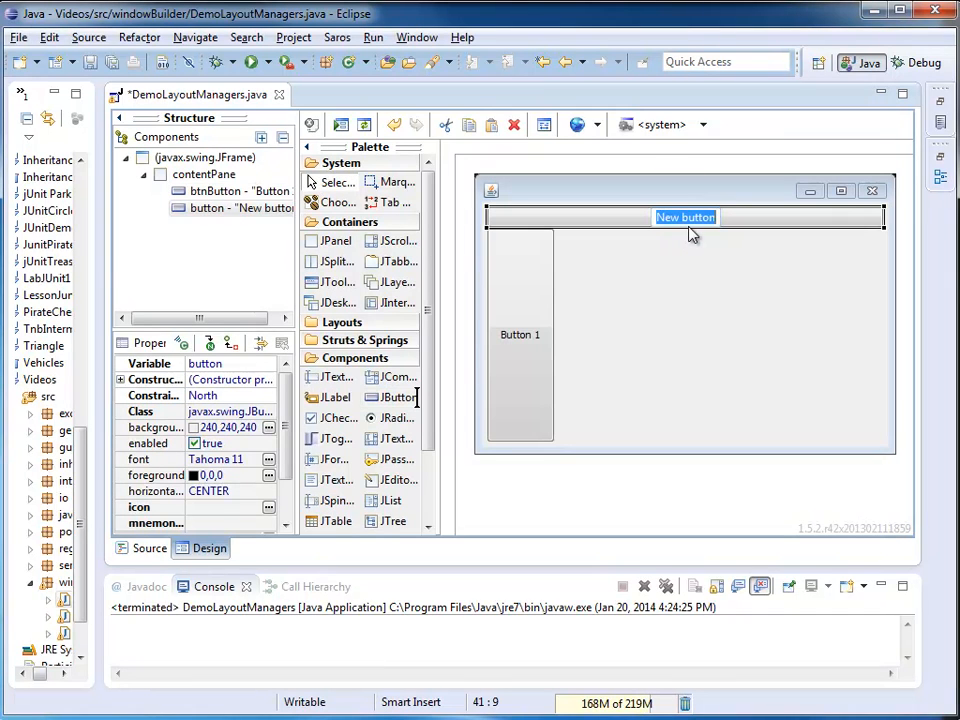
pyautogui.write('Button 2')
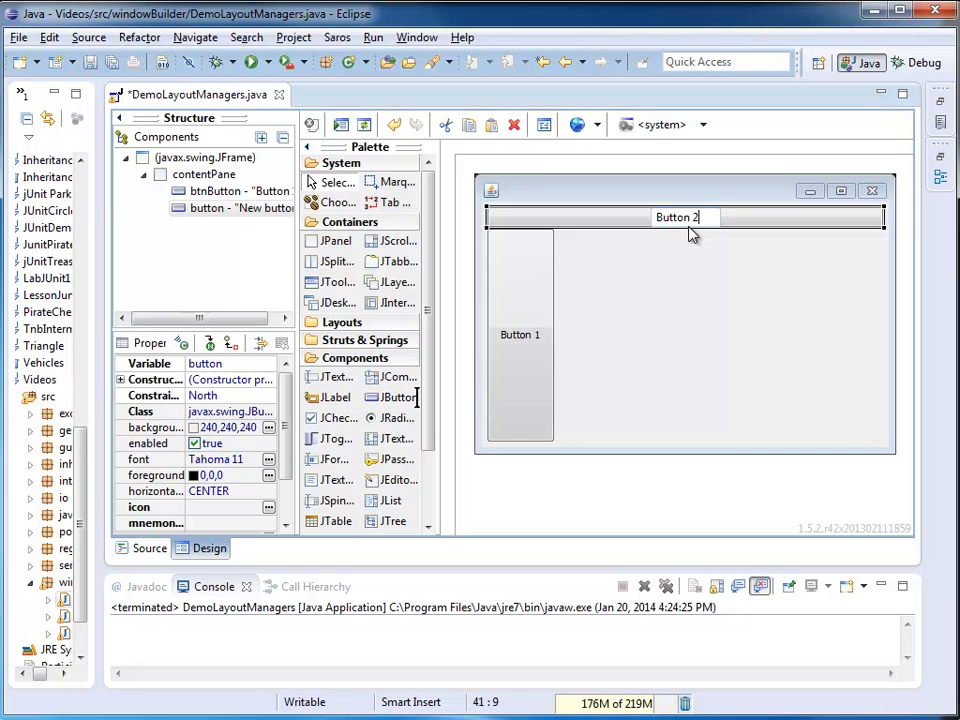
pyautogui.click(685, 217)
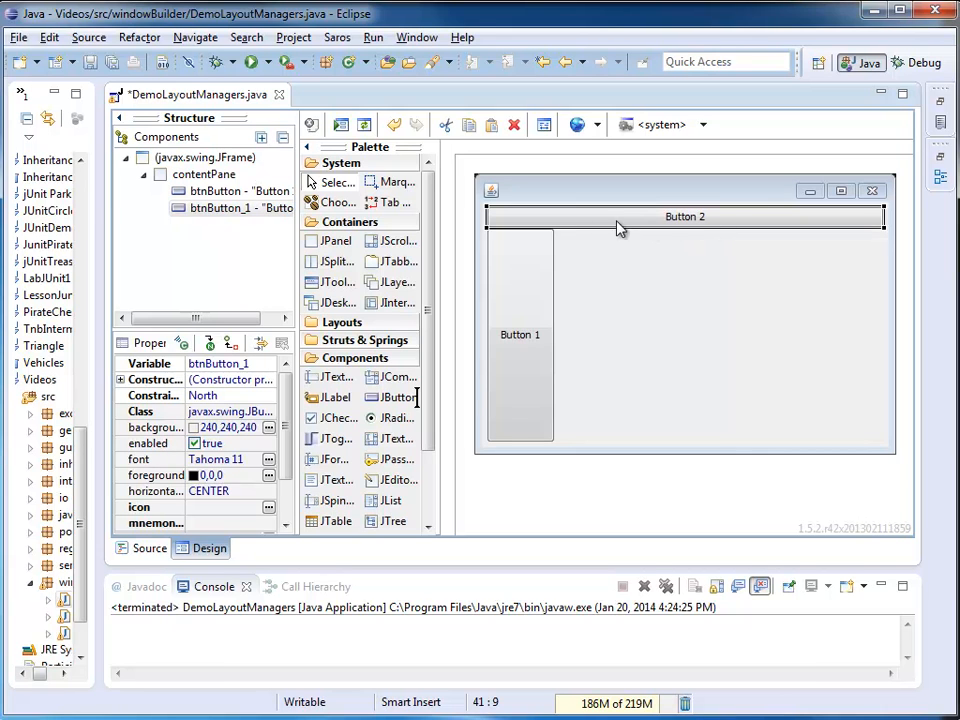
pyautogui.moveTo(527, 246)
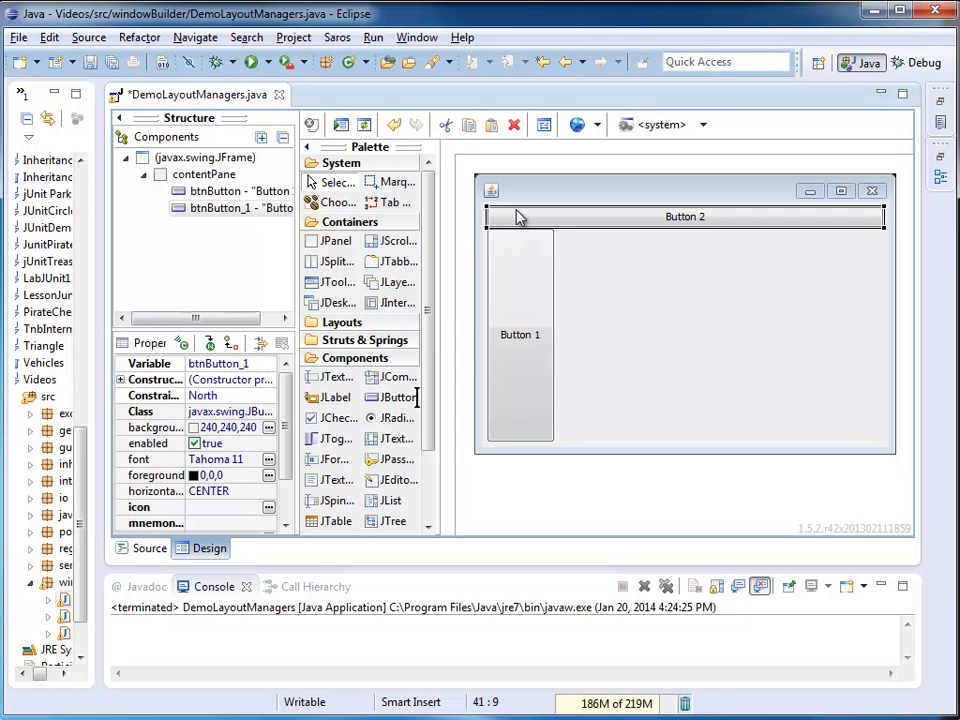
pyautogui.moveTo(797, 218)
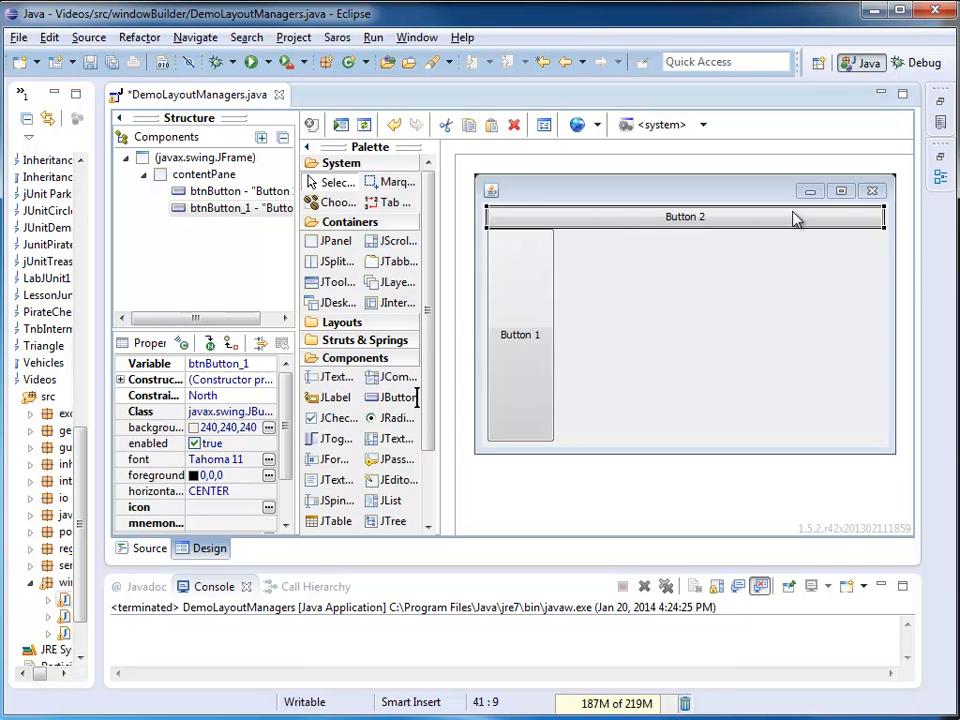
pyautogui.moveTo(390, 398)
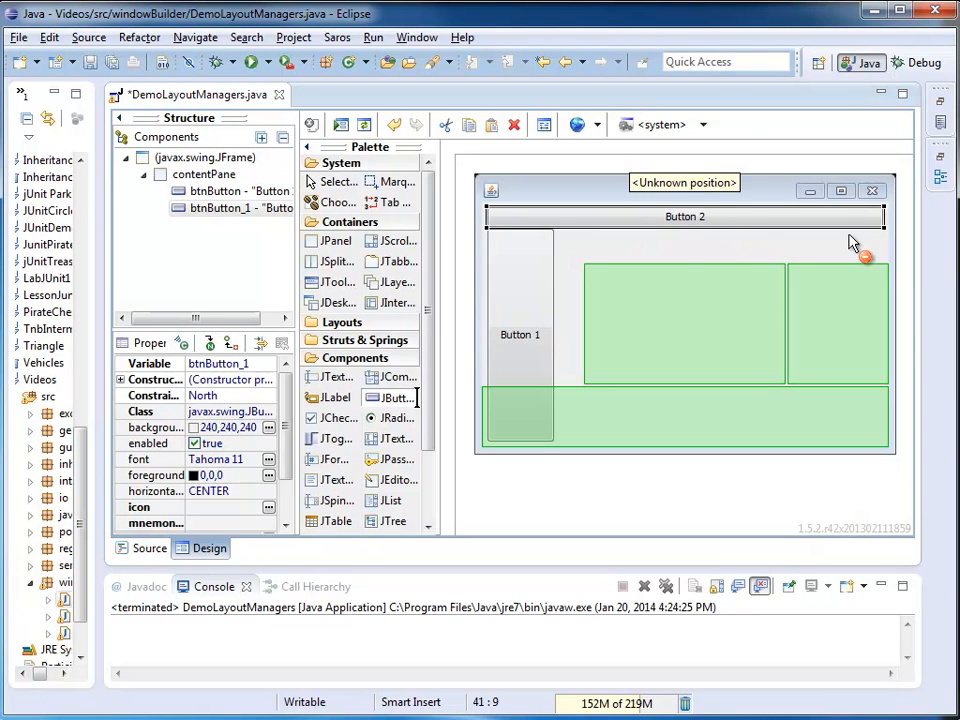
# - Add Button East 3 East, A Very Long Button Name 4 South, and B5 Center
pyautogui.click(843, 324)
pyautogui.write('B')
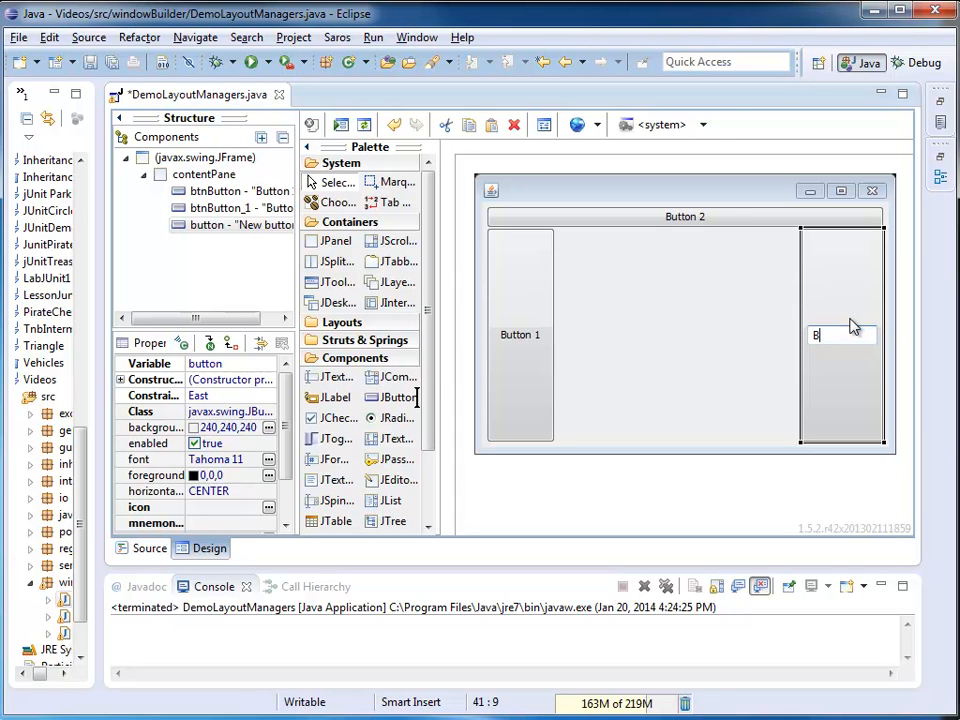
pyautogui.write('utton East 3')
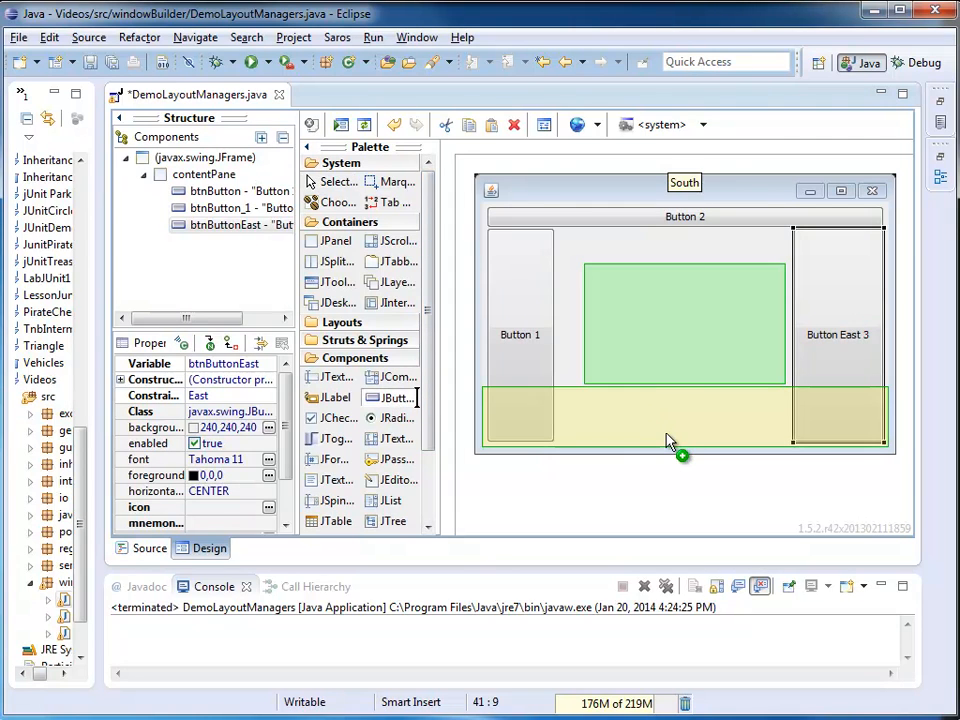
pyautogui.click(685, 431)
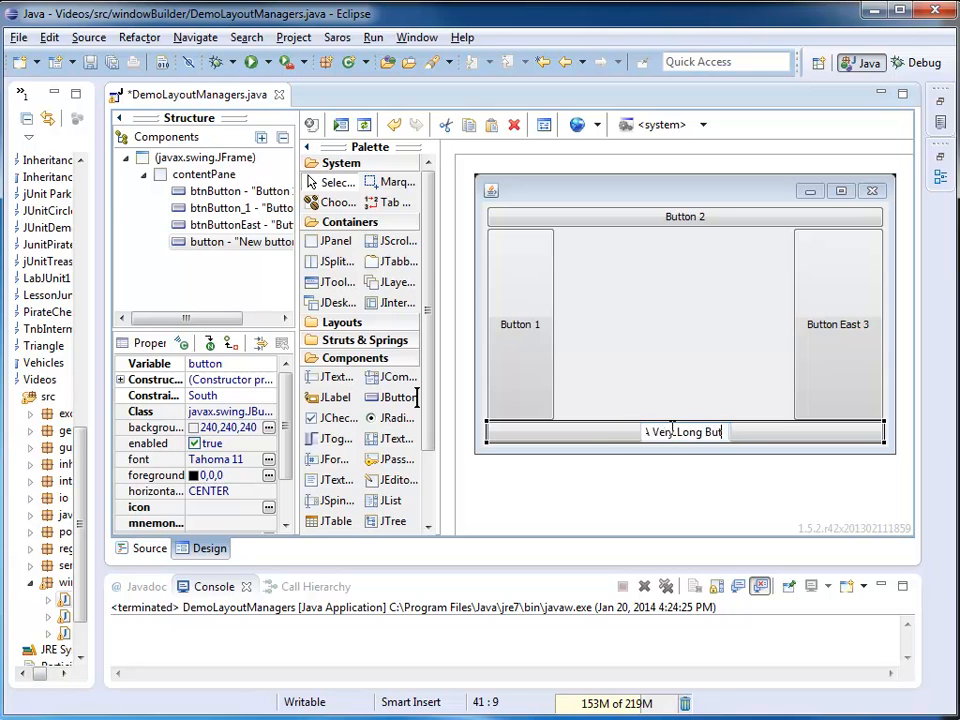
pyautogui.write('A Very Long Button Name 4')
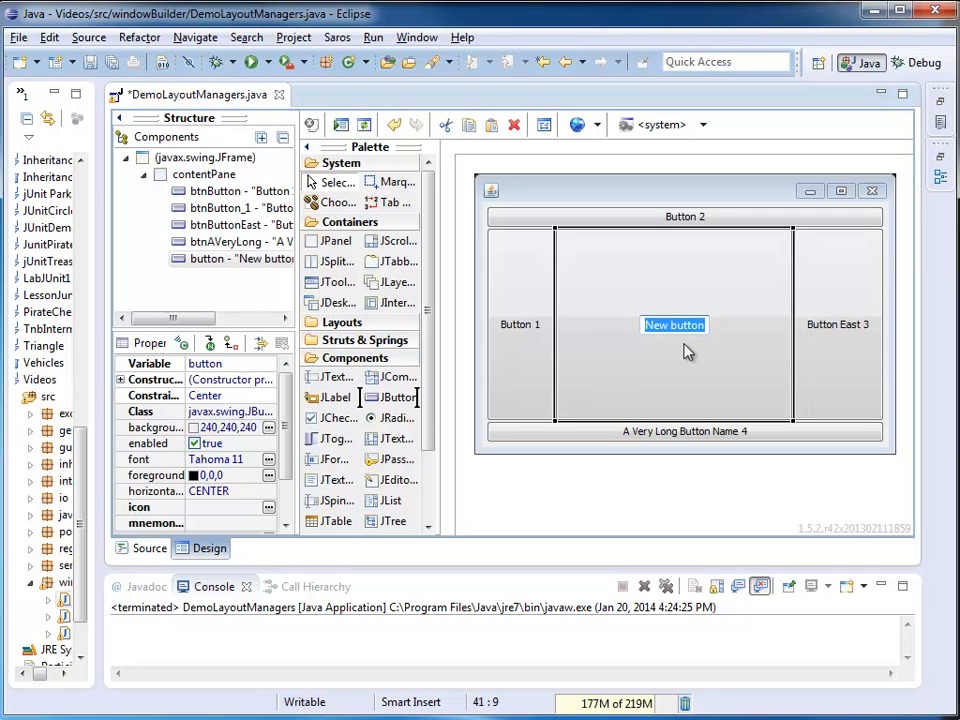
pyautogui.write('B5')
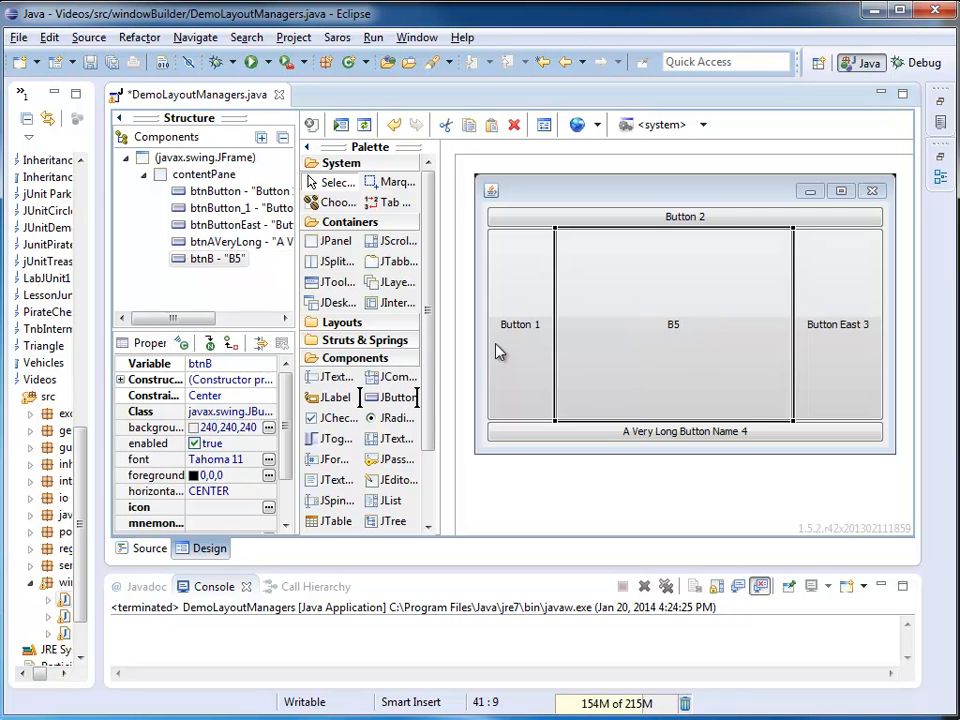
pyautogui.moveTo(555, 345)
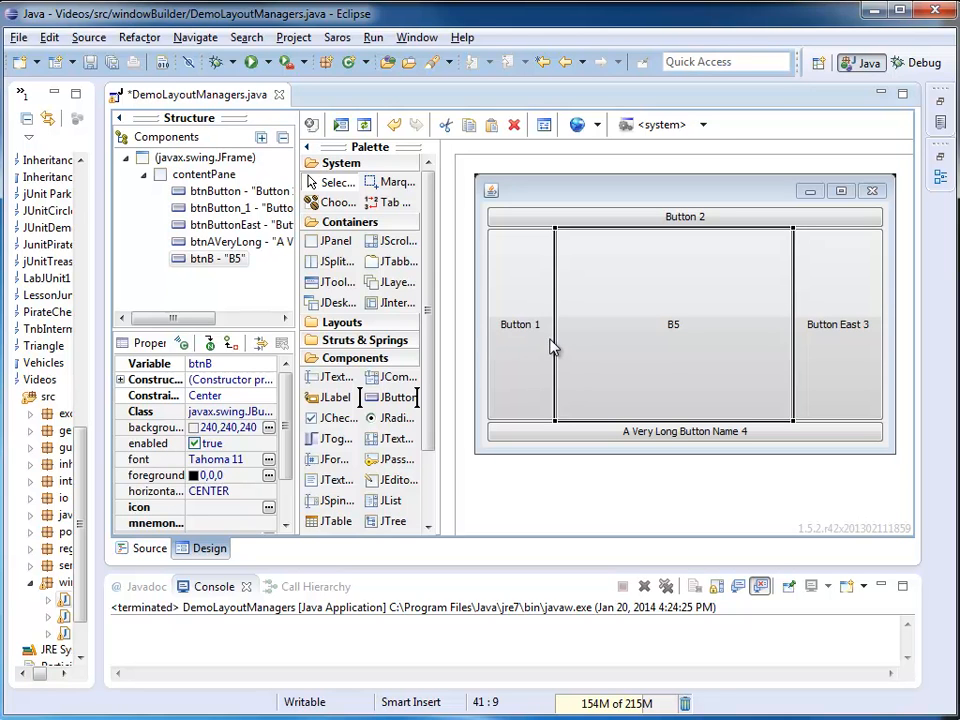
pyautogui.moveTo(888, 338)
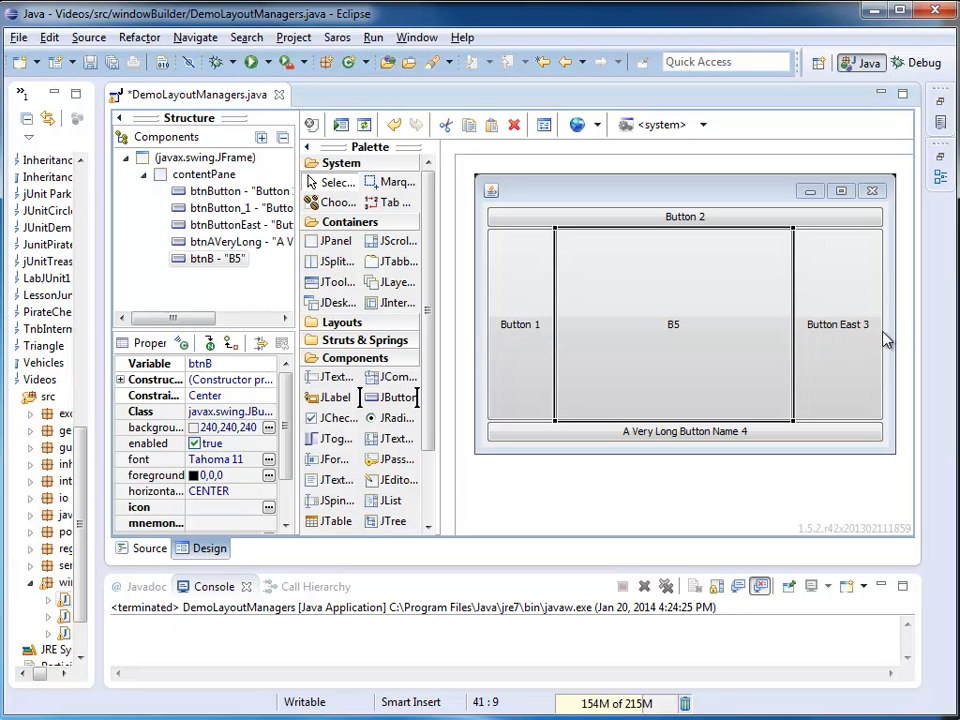
pyautogui.moveTo(675, 409)
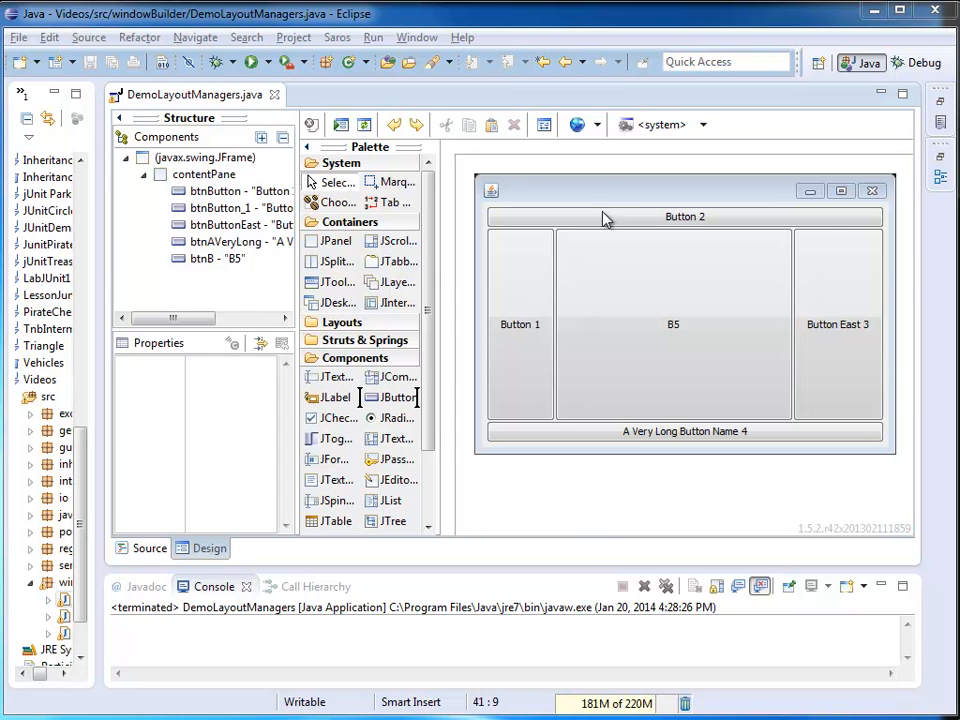
pyautogui.moveTo(605, 448)
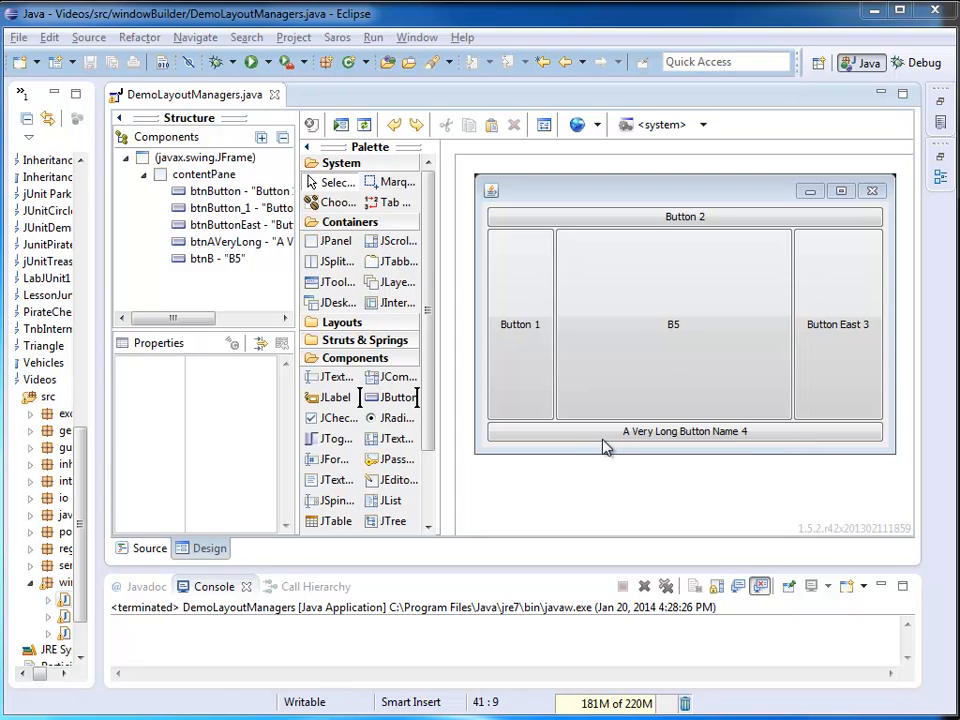
pyautogui.moveTo(503, 358)
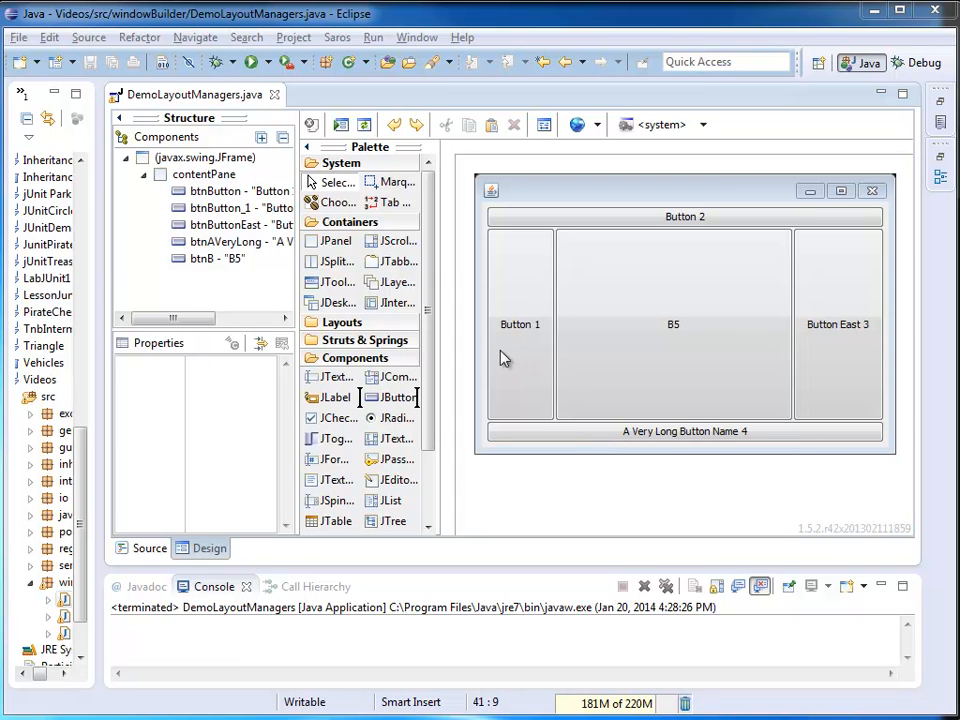
pyautogui.moveTo(932, 356)
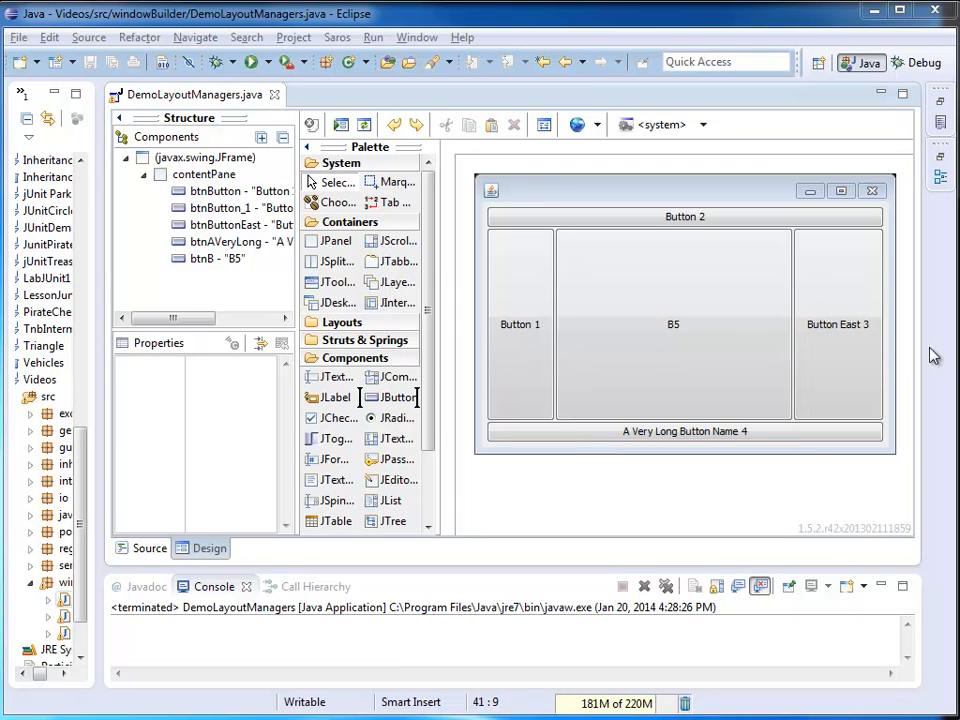
pyautogui.moveTo(528, 352)
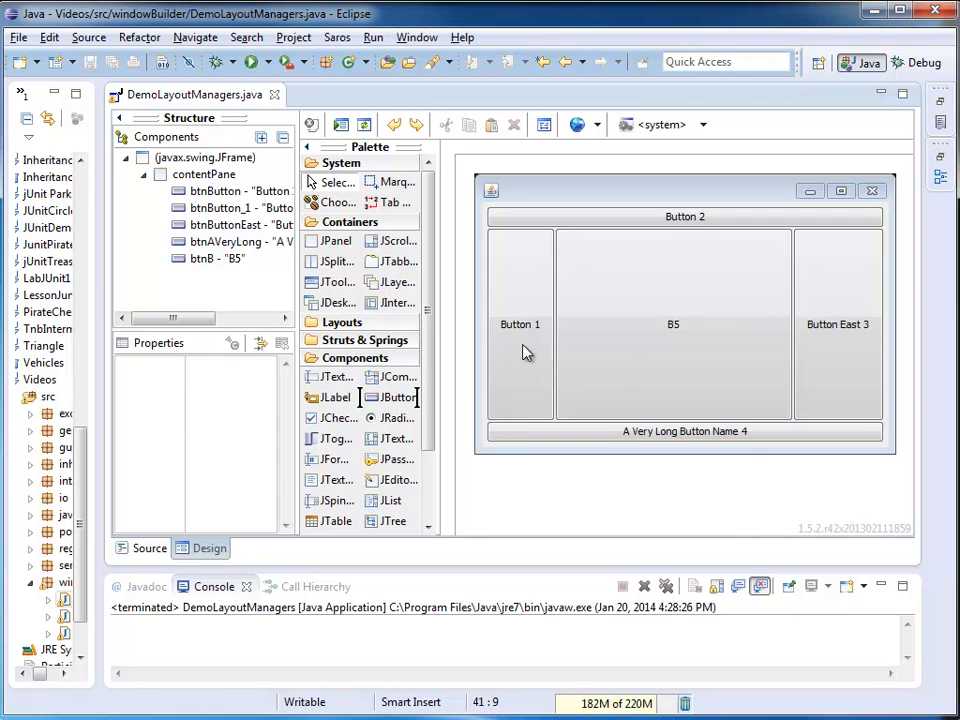
# - Delete the east and south buttons and save, leaving Button 2, Button 1 and B5
pyautogui.rightClick(519, 324)
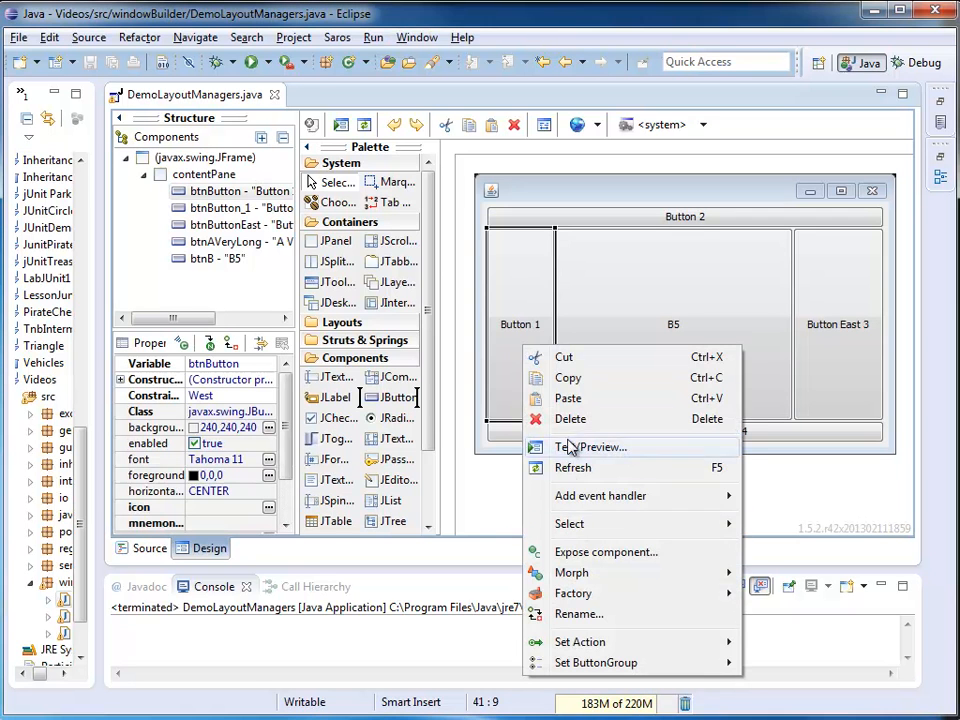
pyautogui.click(570, 418)
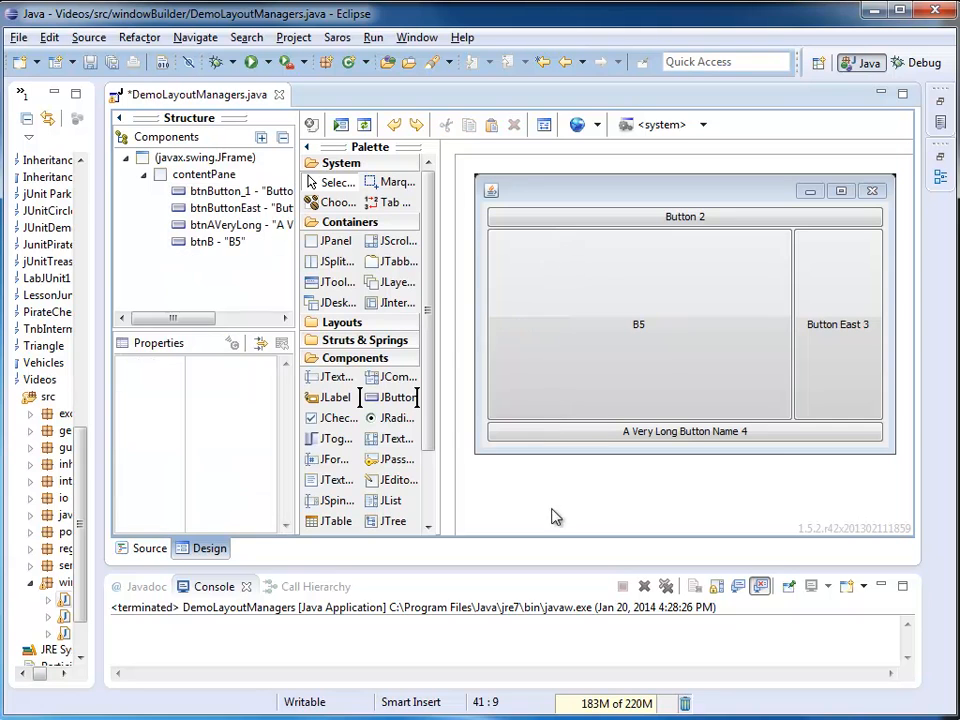
pyautogui.moveTo(882, 302)
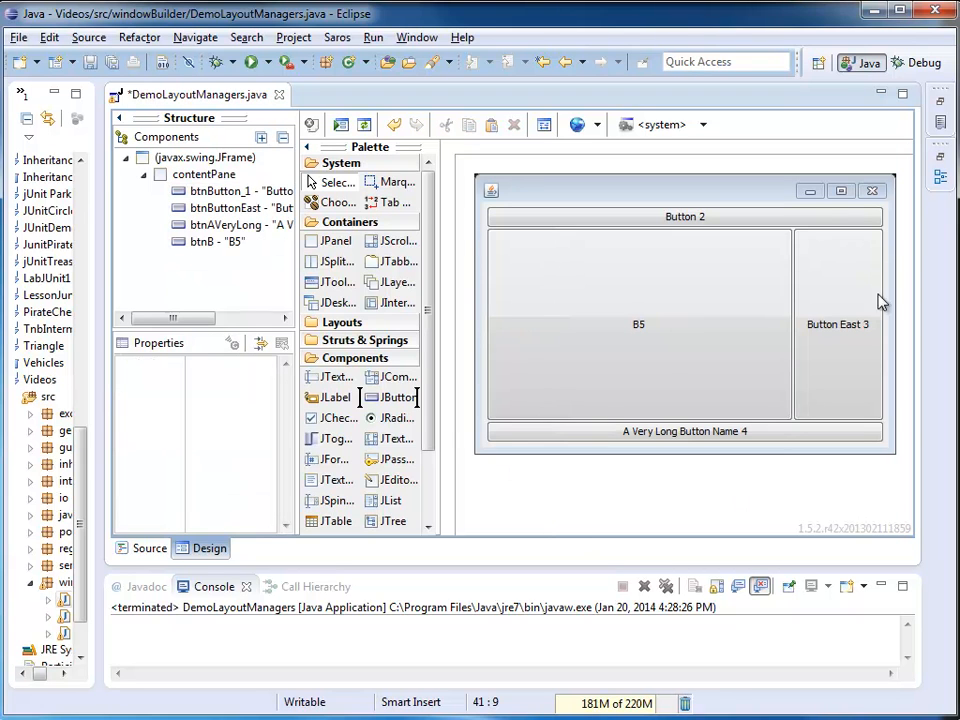
pyautogui.moveTo(543, 323)
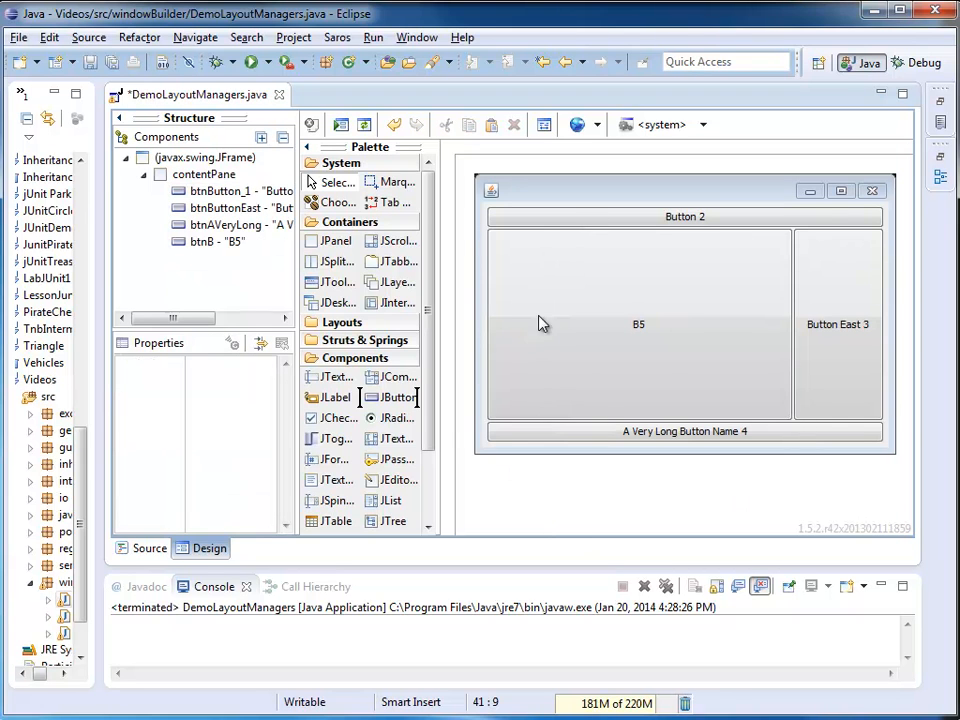
pyautogui.moveTo(614, 378)
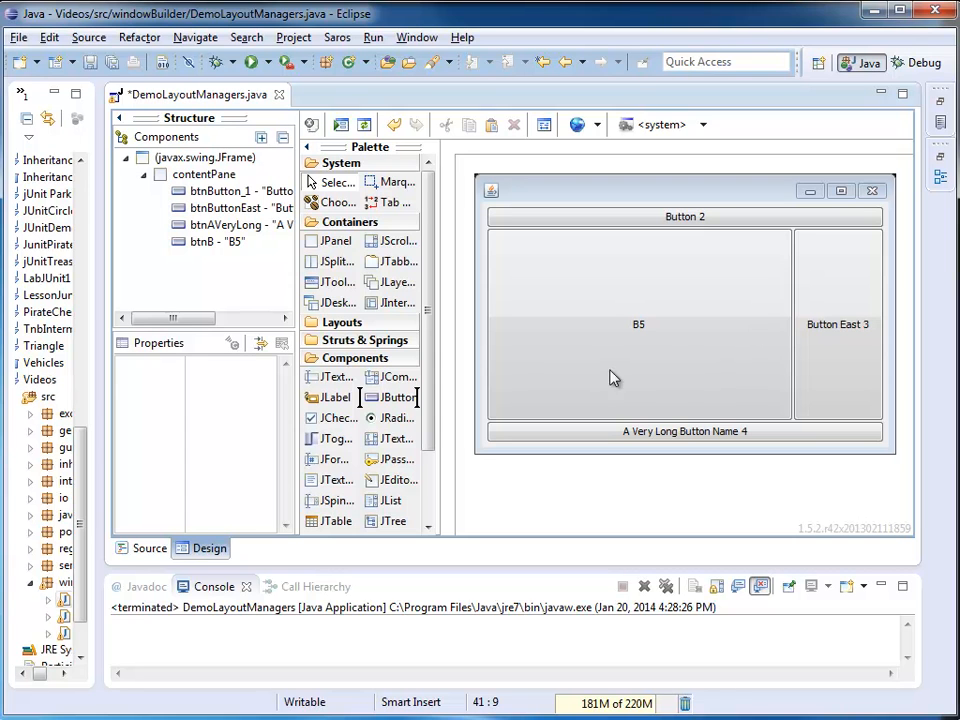
pyautogui.click(639, 324)
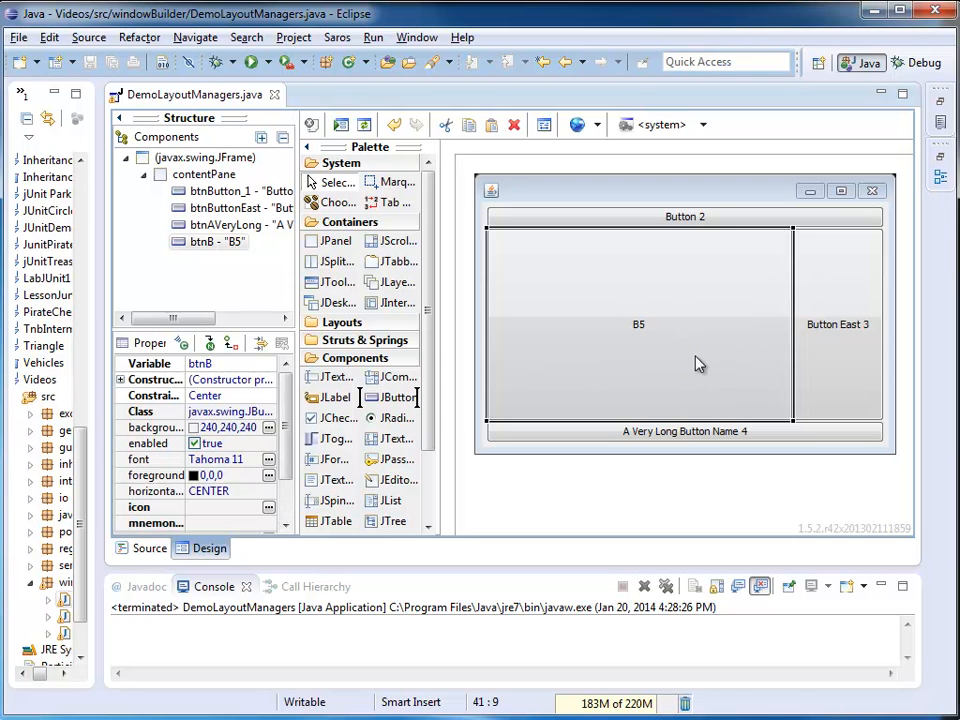
pyautogui.click(128, 158)
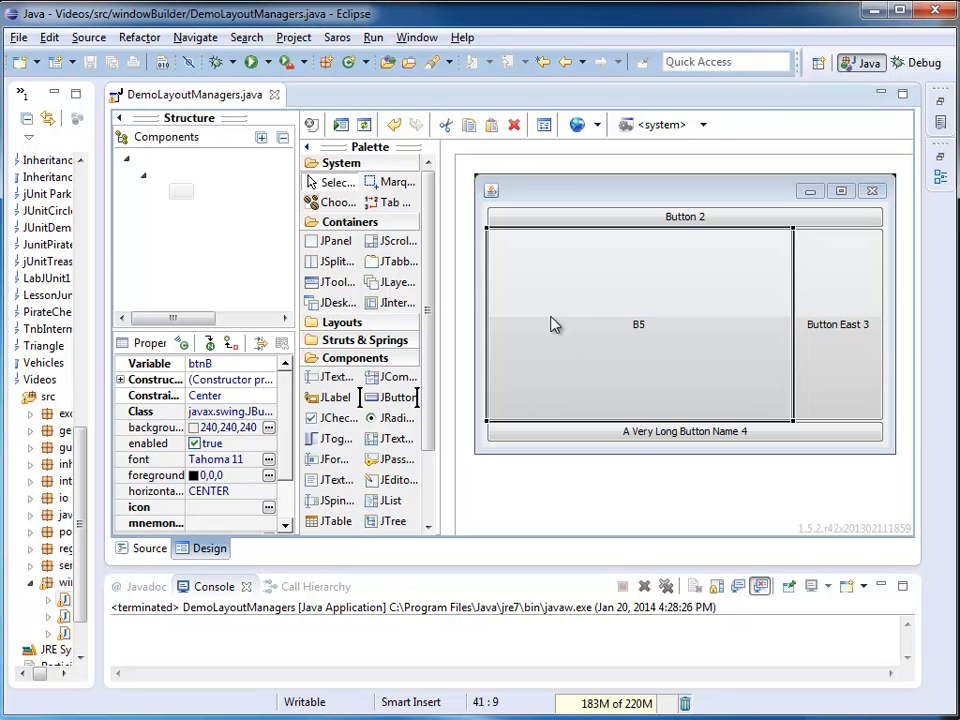
pyautogui.rightClick(838, 324)
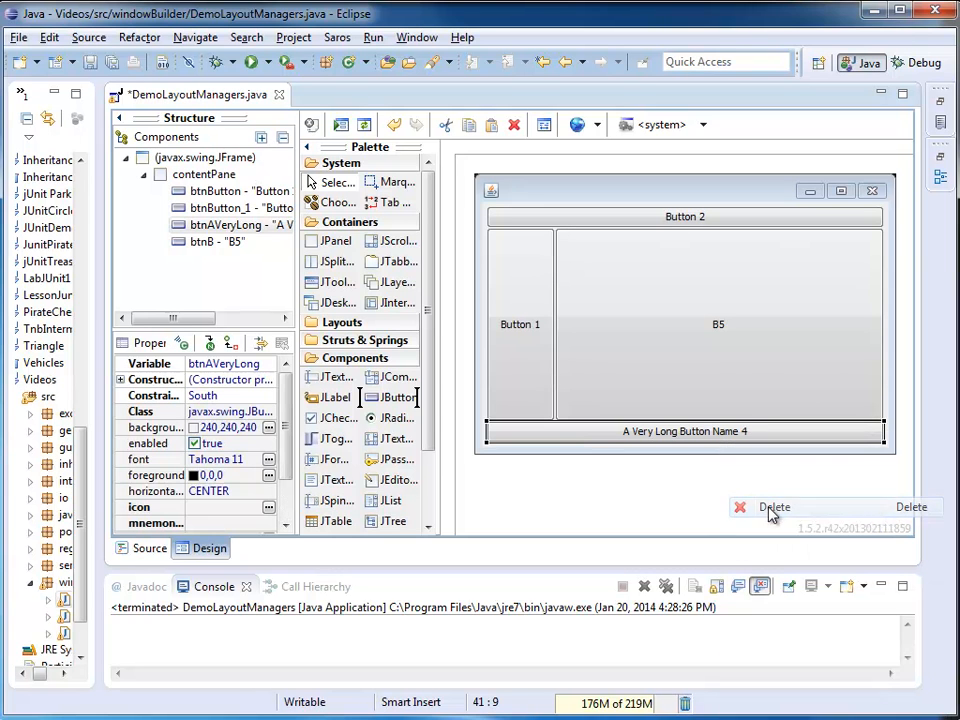
pyautogui.click(775, 507)
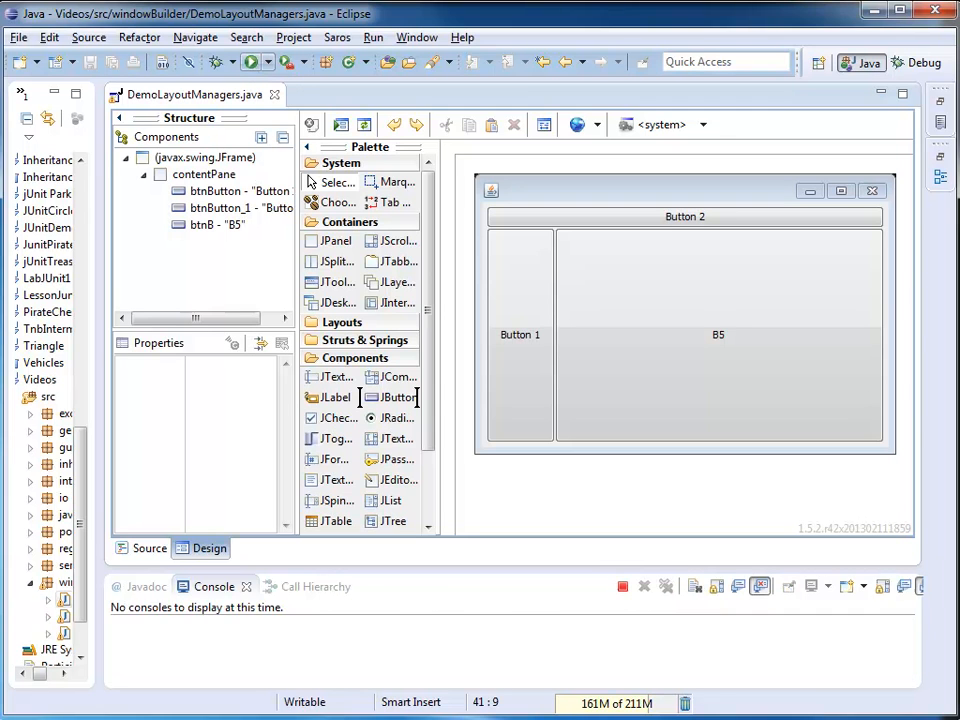
# - Run the demo, move its window lower and stretch it wider so B5 expands
pyautogui.click(256, 62)
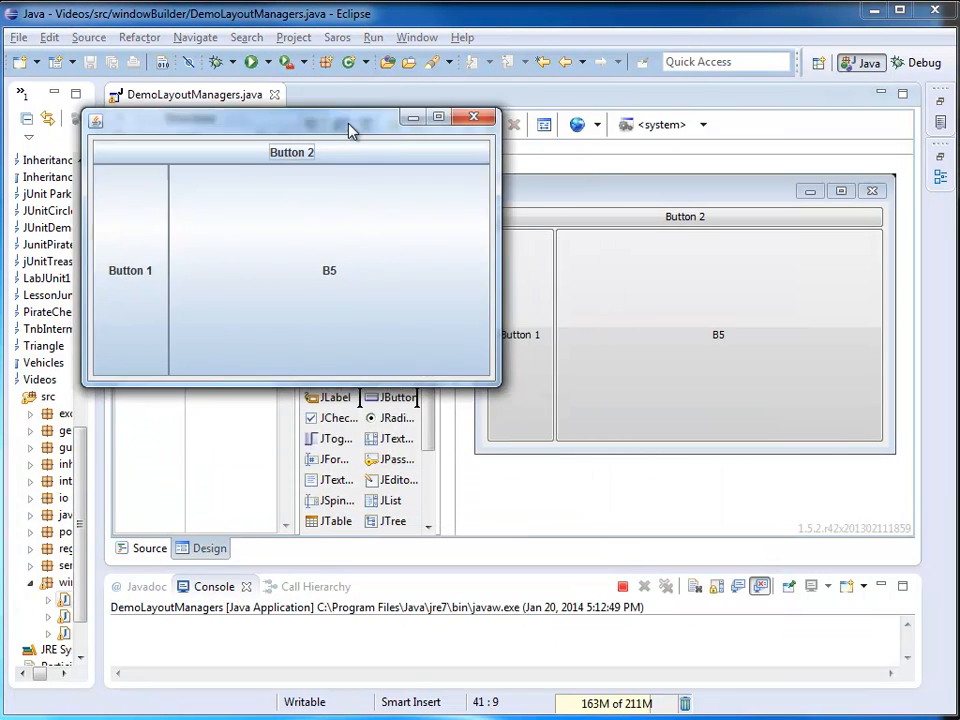
pyautogui.moveTo(350, 131); pyautogui.dragTo(350, 164)
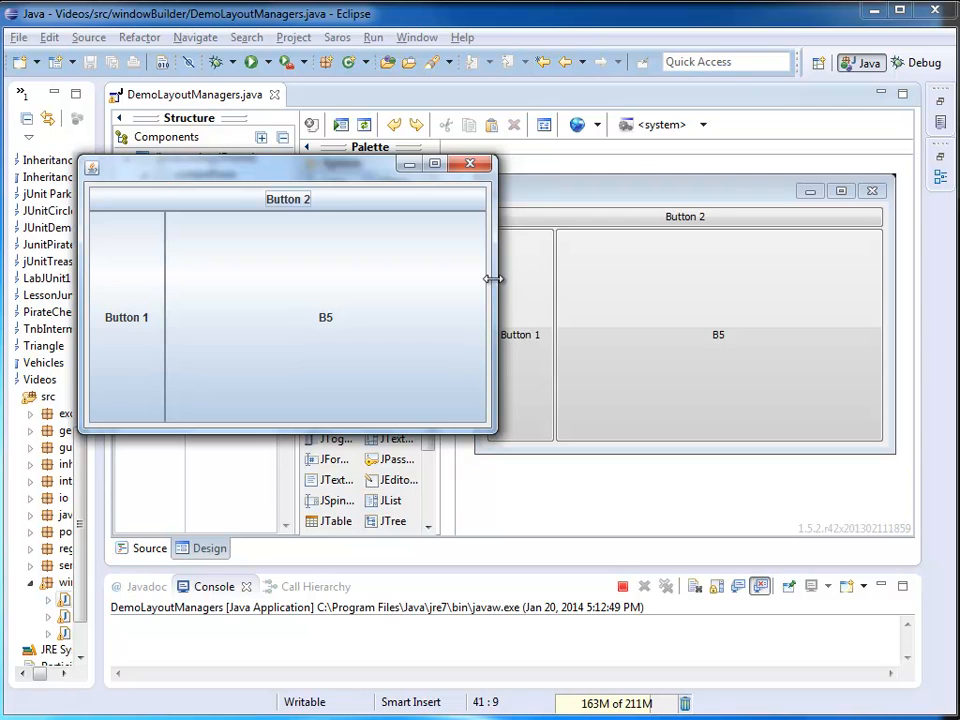
pyautogui.moveTo(495, 278); pyautogui.dragTo(775, 313)
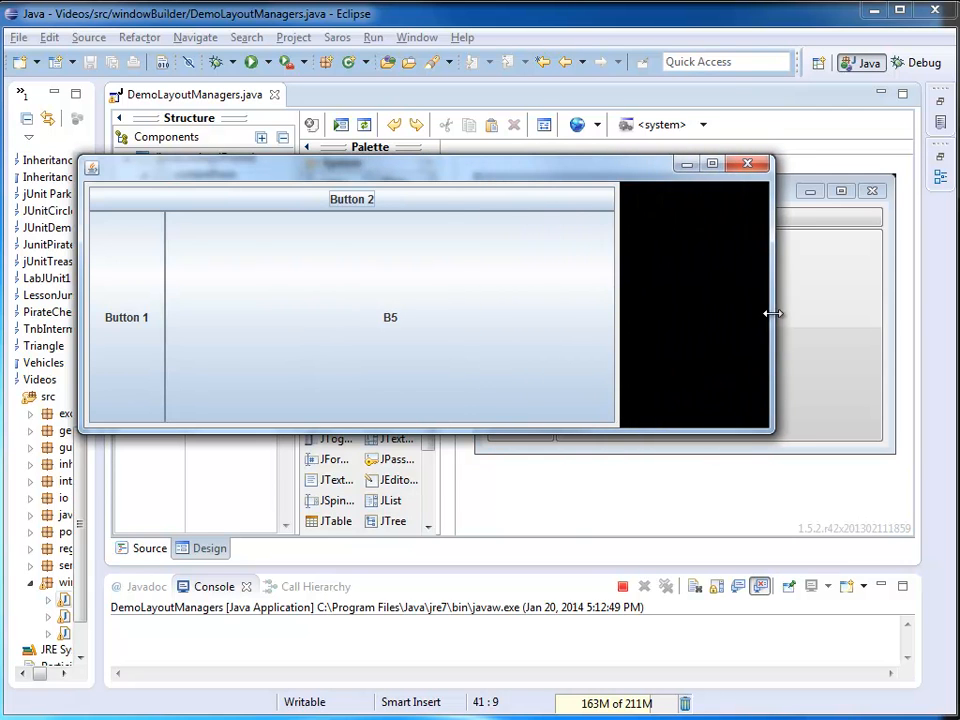
pyautogui.moveTo(773, 314); pyautogui.dragTo(787, 314)
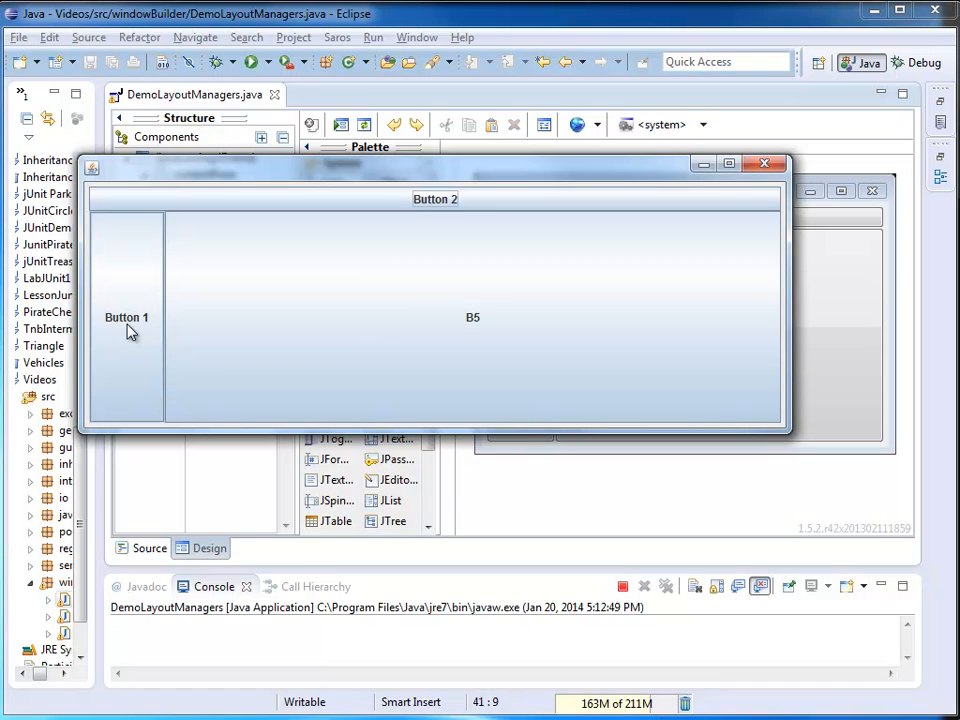
pyautogui.moveTo(91, 334)
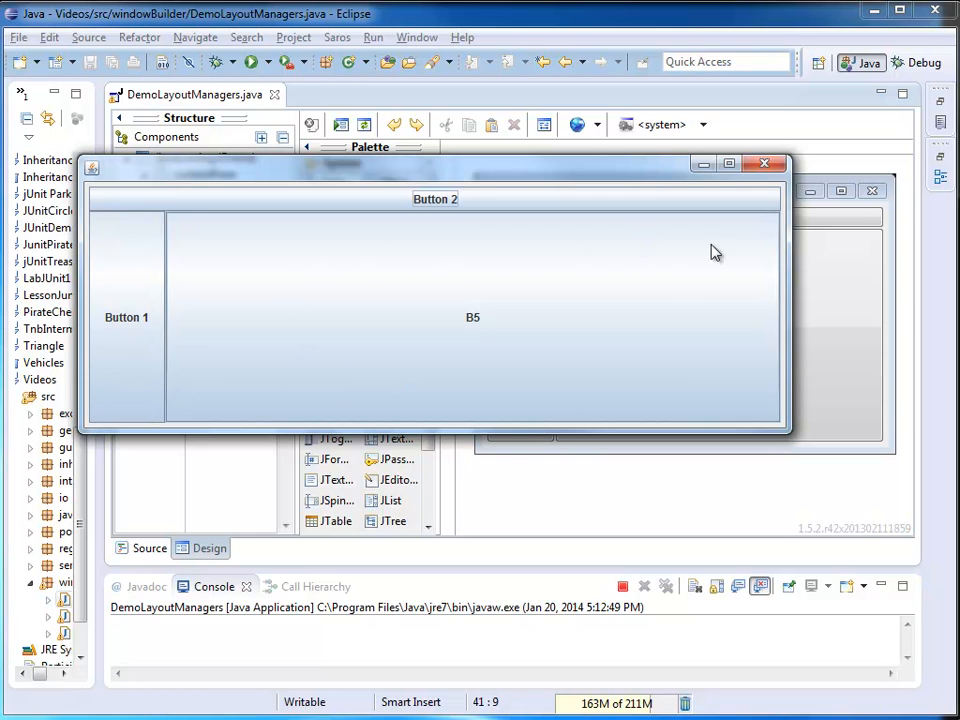
pyautogui.moveTo(342, 405)
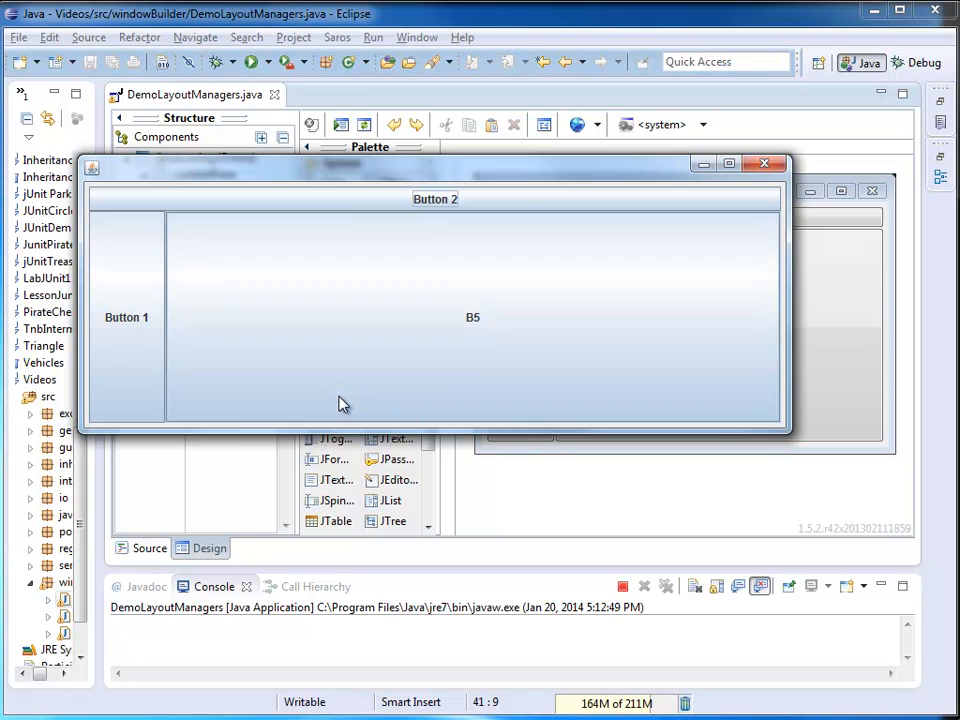
pyautogui.moveTo(260, 379)
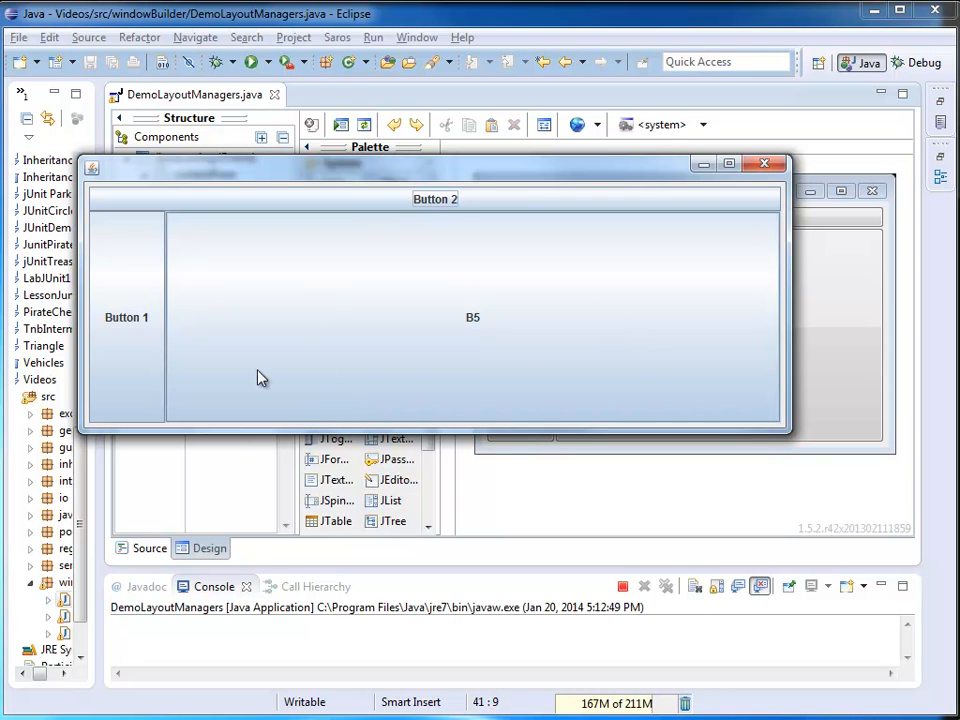
pyautogui.moveTo(567, 388)
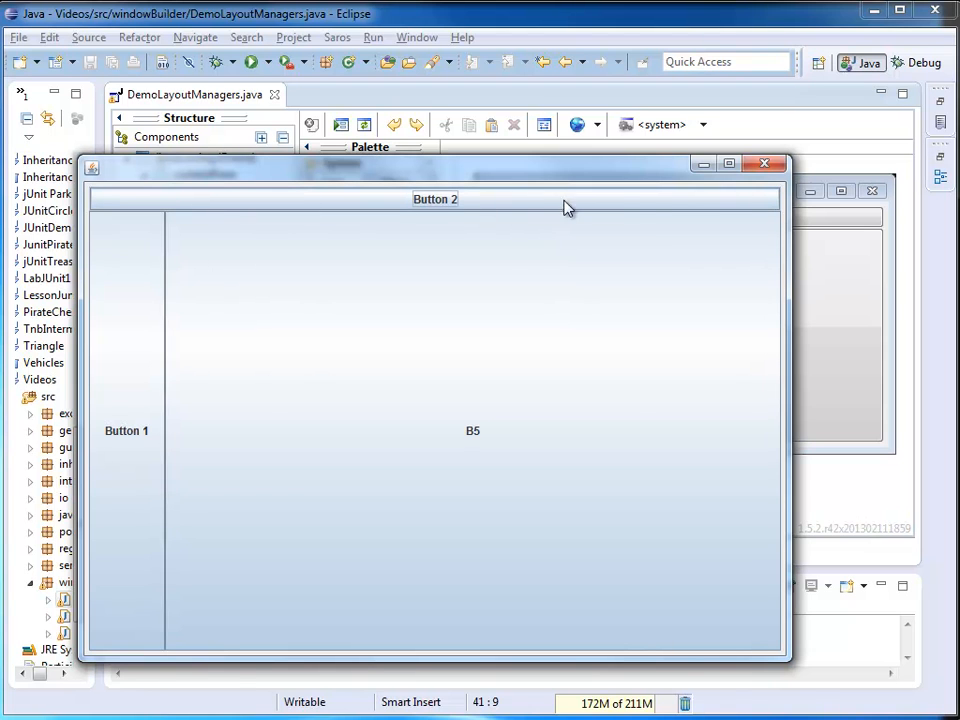
pyautogui.moveTo(265, 197)
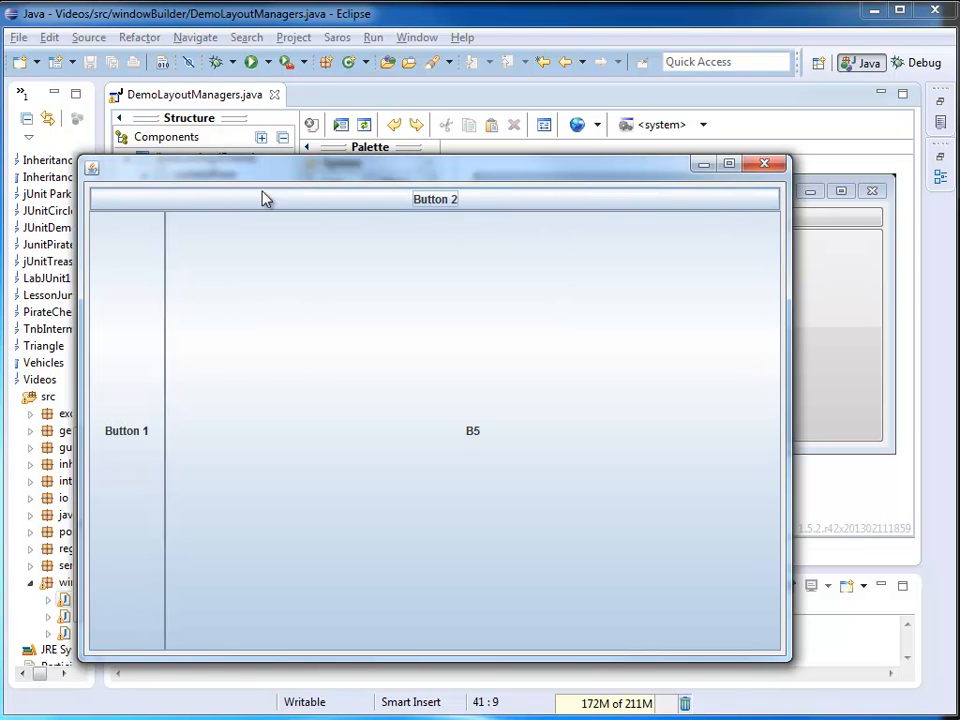
pyautogui.moveTo(185, 337)
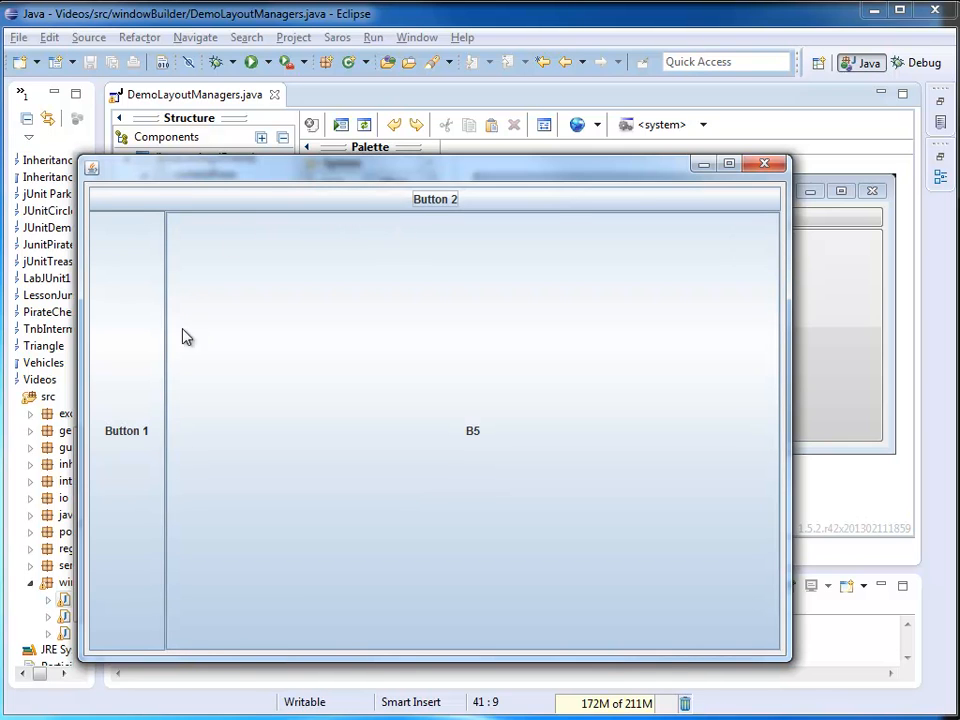
pyautogui.moveTo(544, 367)
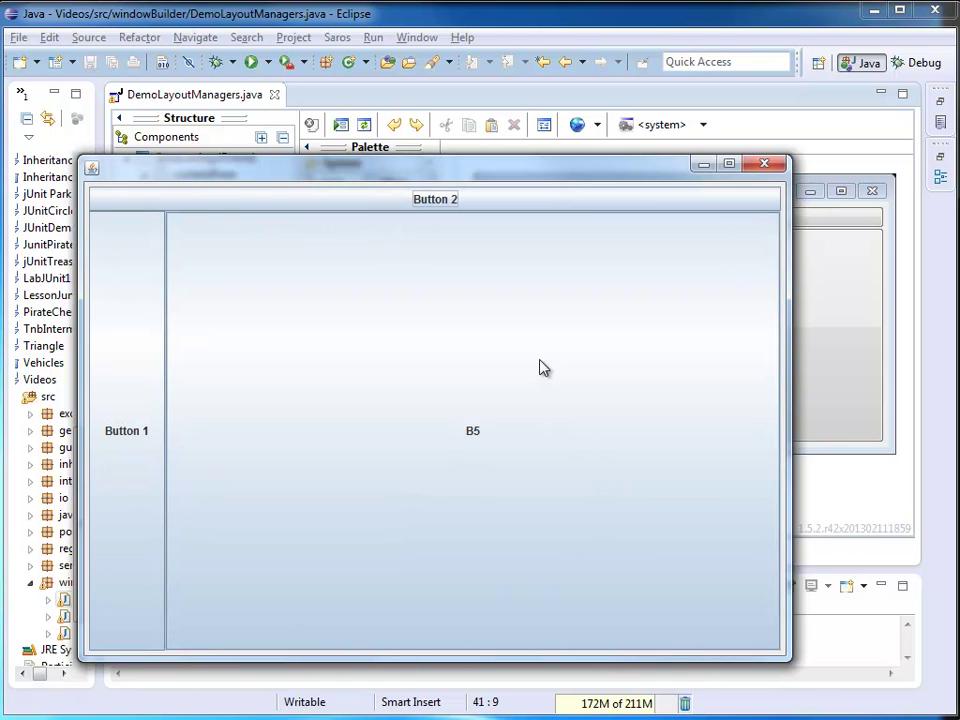
pyautogui.moveTo(448, 606)
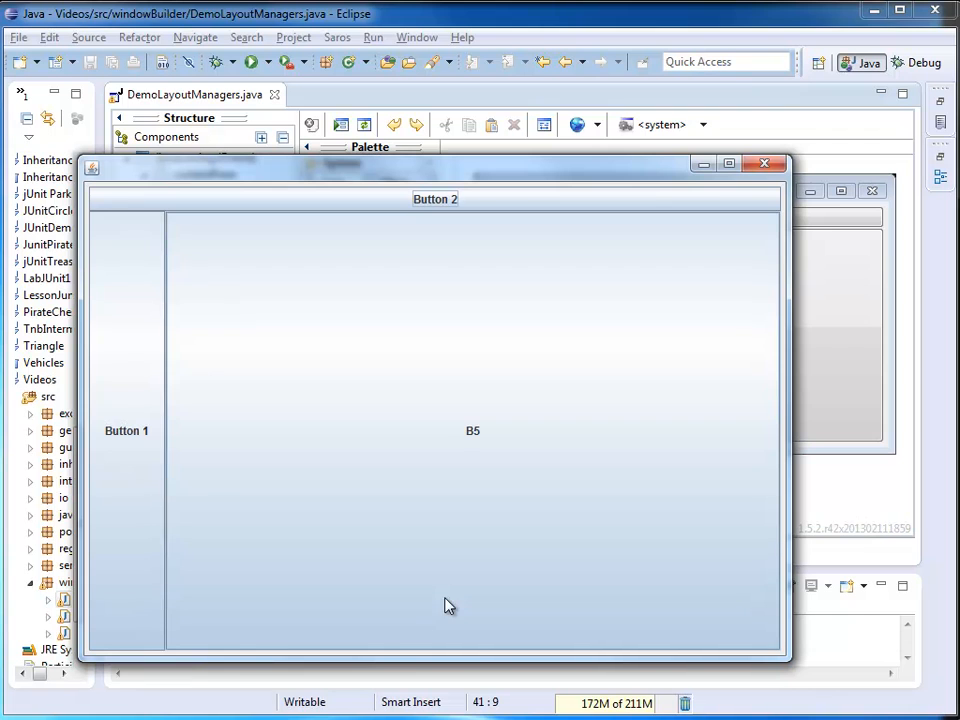
pyautogui.moveTo(91, 577)
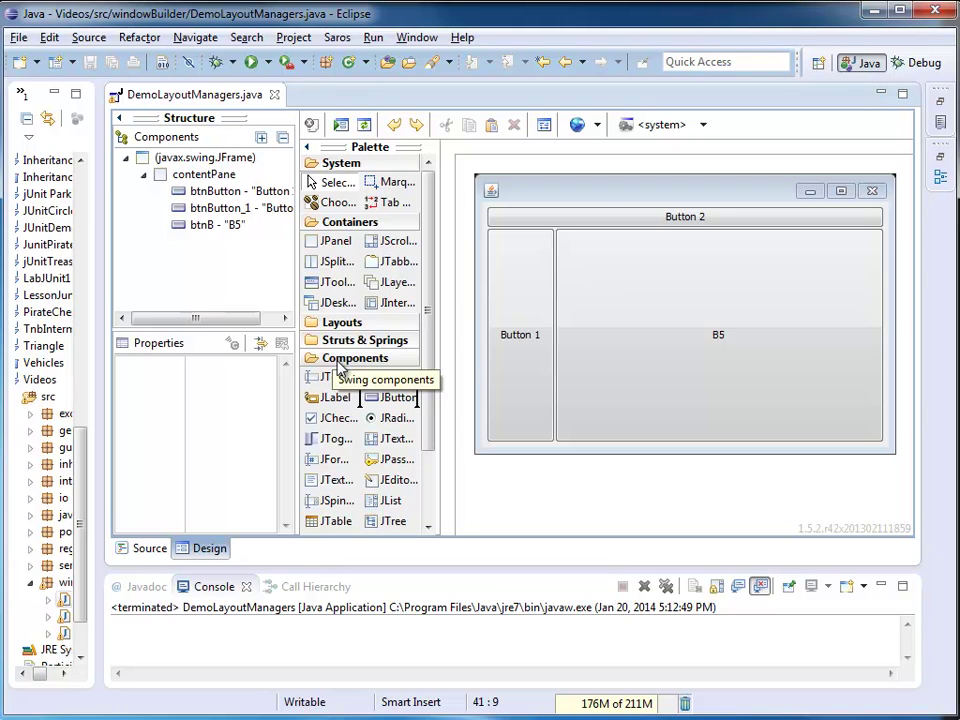
pyautogui.moveTo(663, 303)
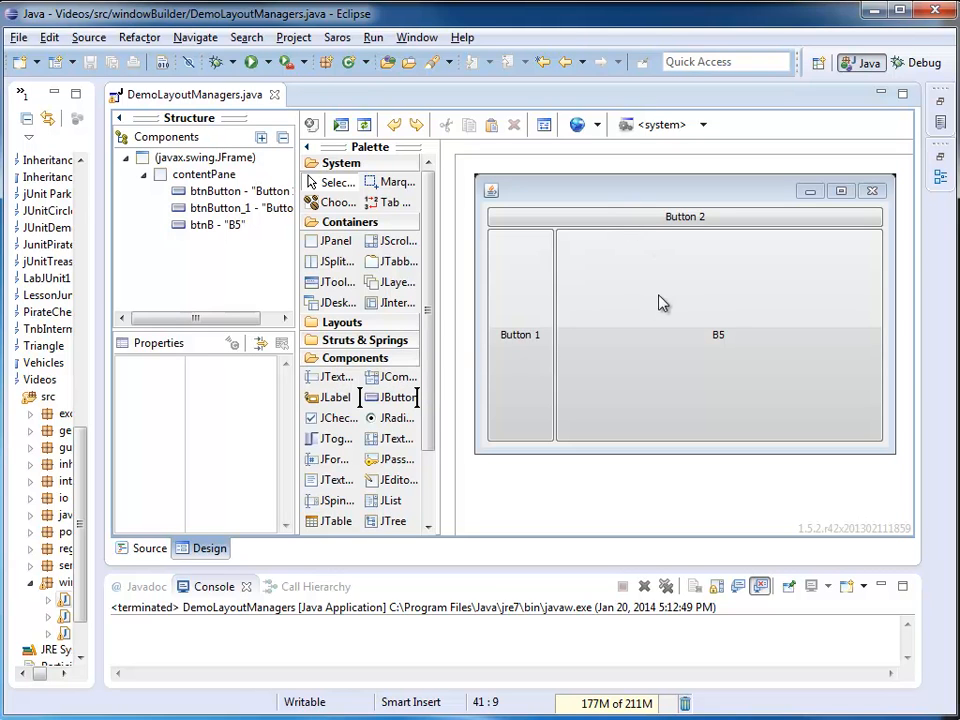
pyautogui.moveTo(618, 373)
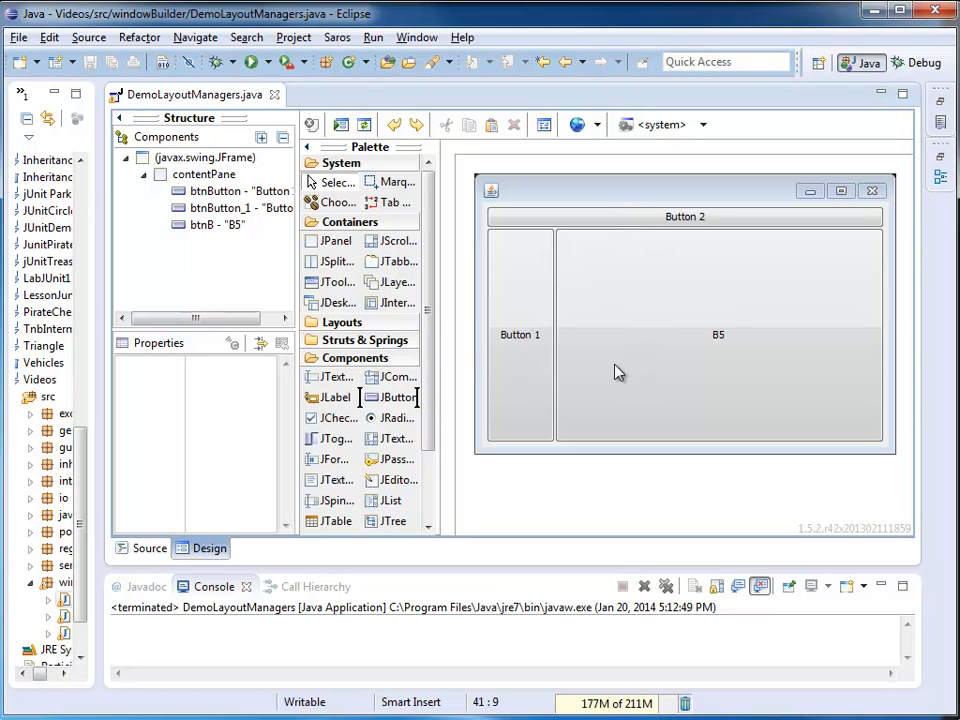
pyautogui.moveTo(308, 253)
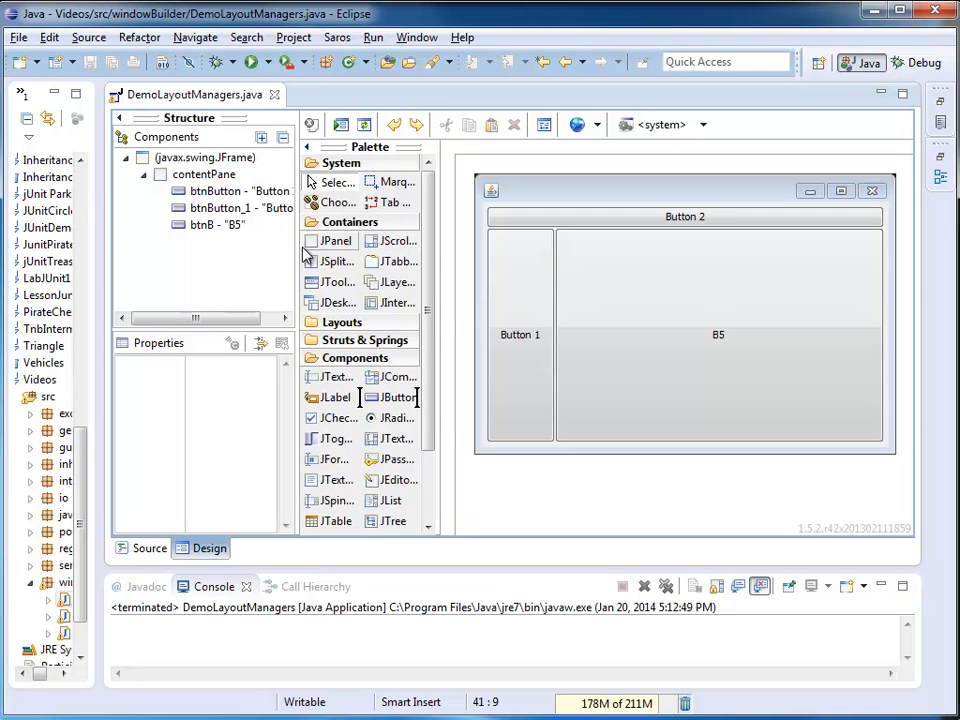
pyautogui.moveTo(337, 241)
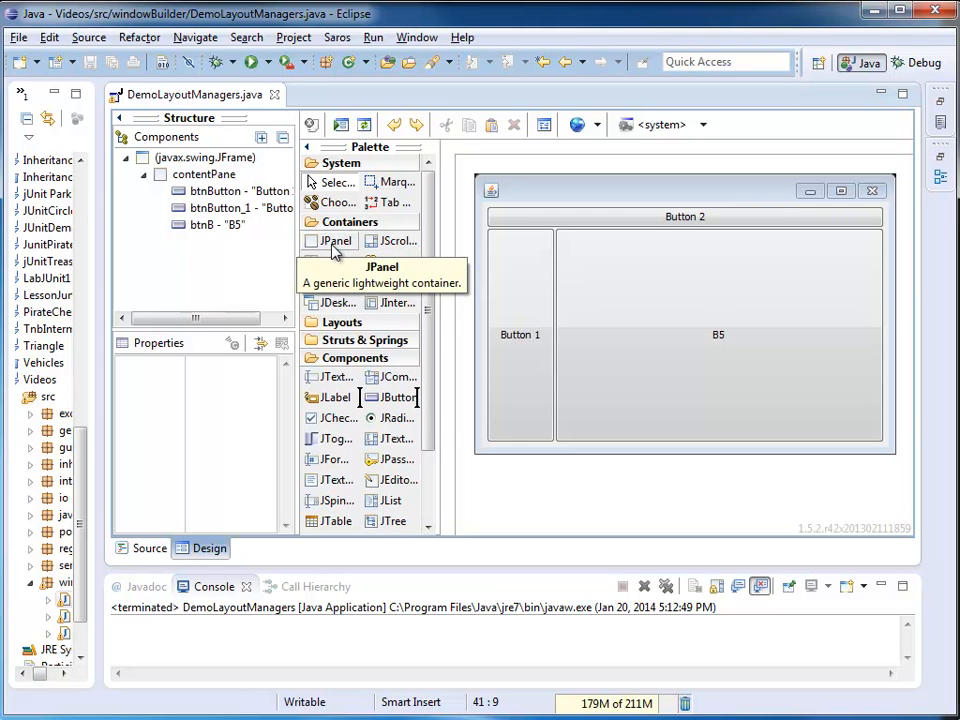
pyautogui.moveTo(580, 245)
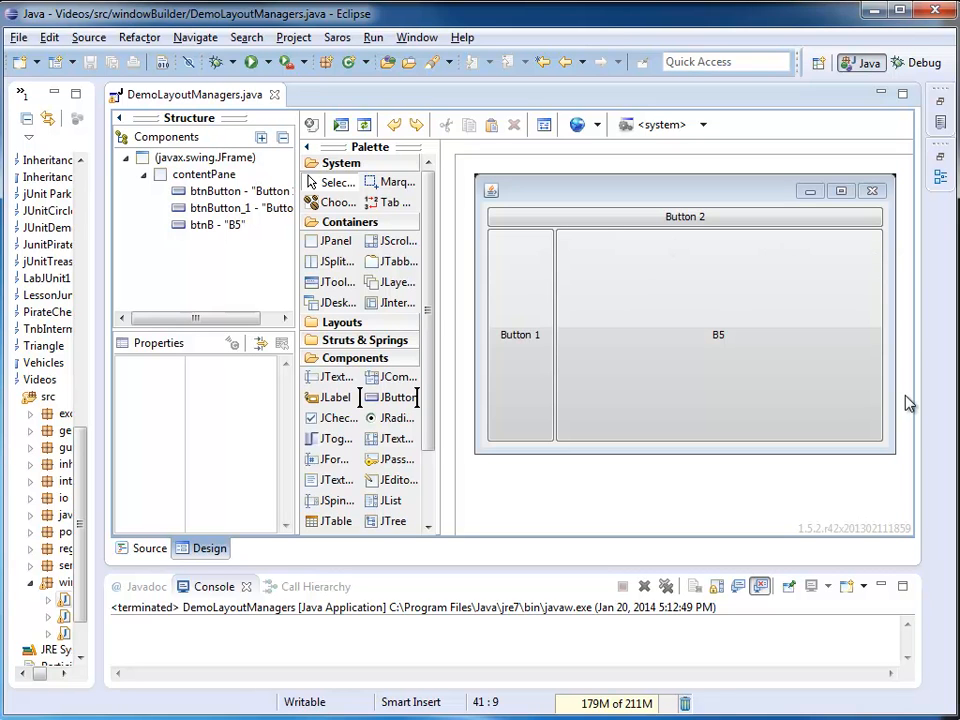
pyautogui.moveTo(722, 356)
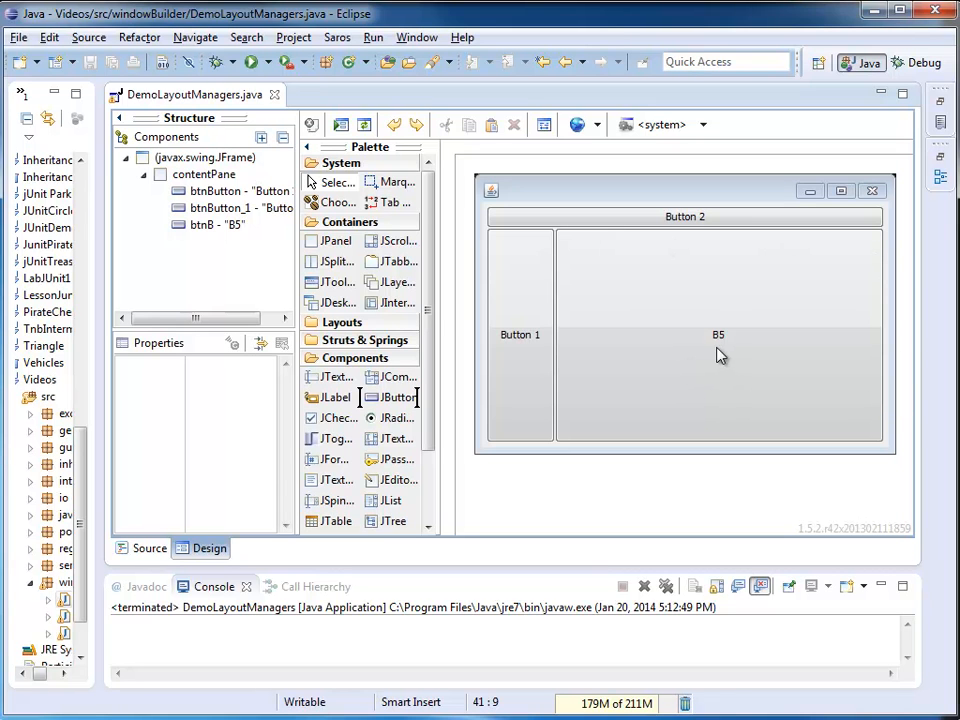
# - Select the centre B5 button and open its context menu
pyautogui.click(718, 335)
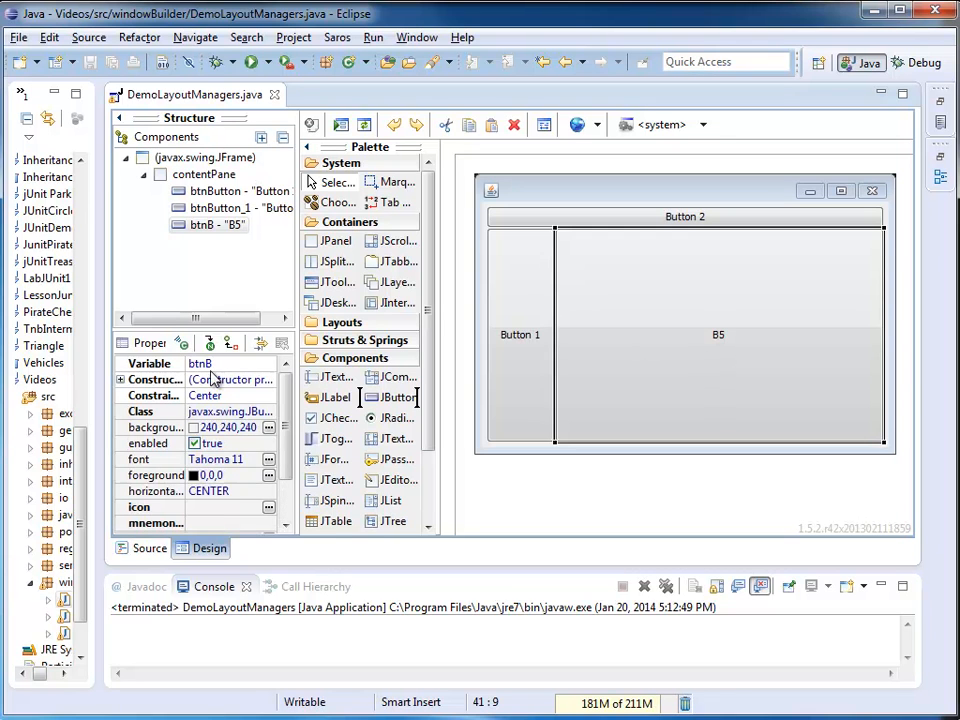
pyautogui.moveTo(390, 265)
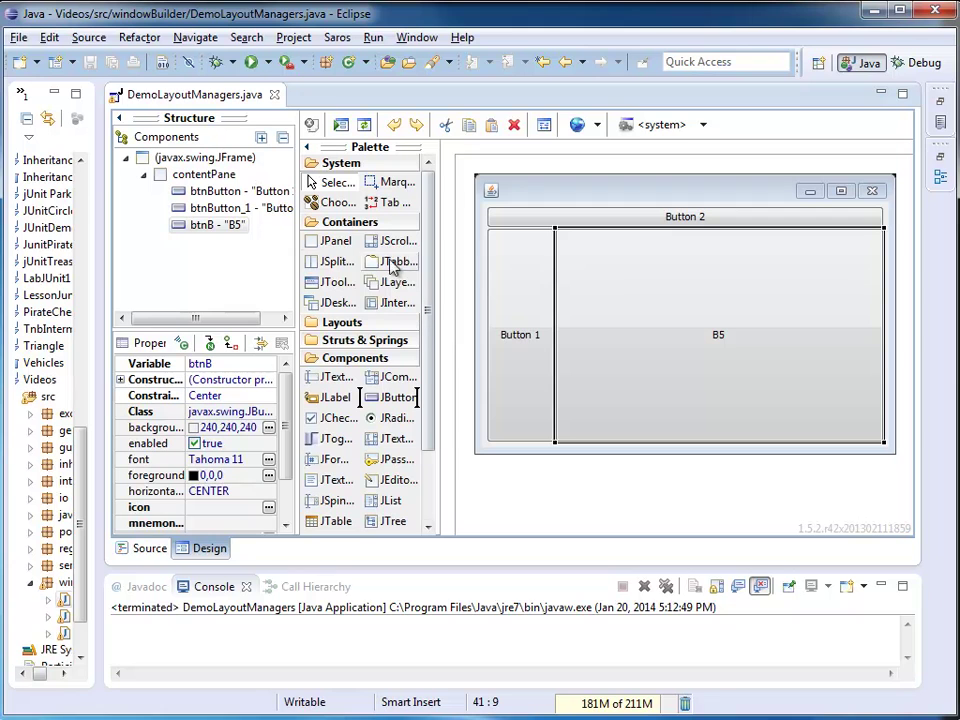
pyautogui.moveTo(745, 350)
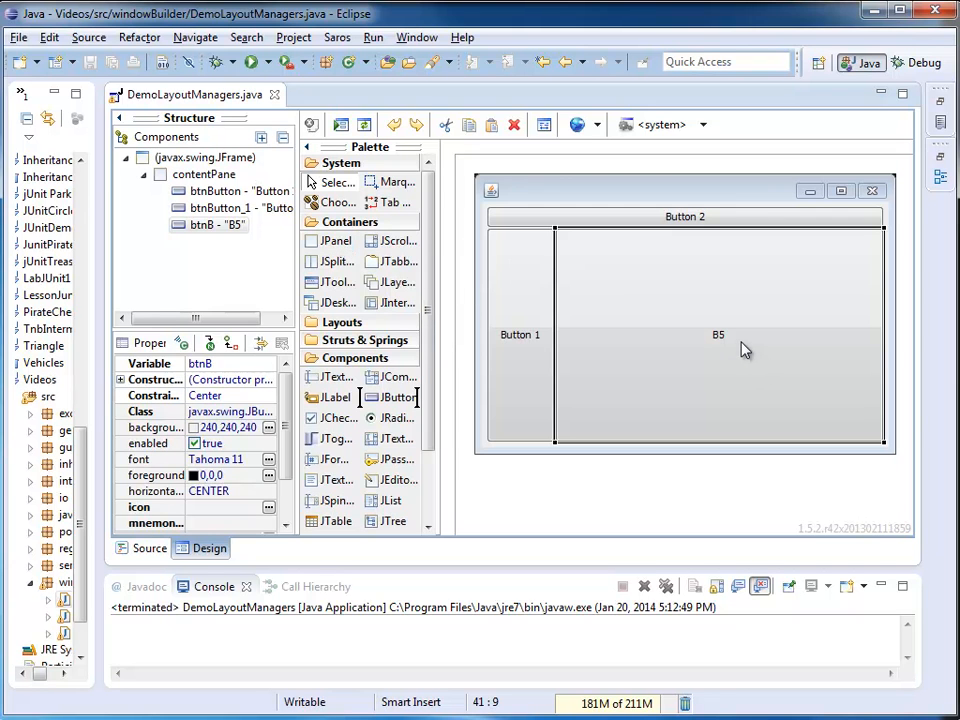
pyautogui.rightClick(718, 348)
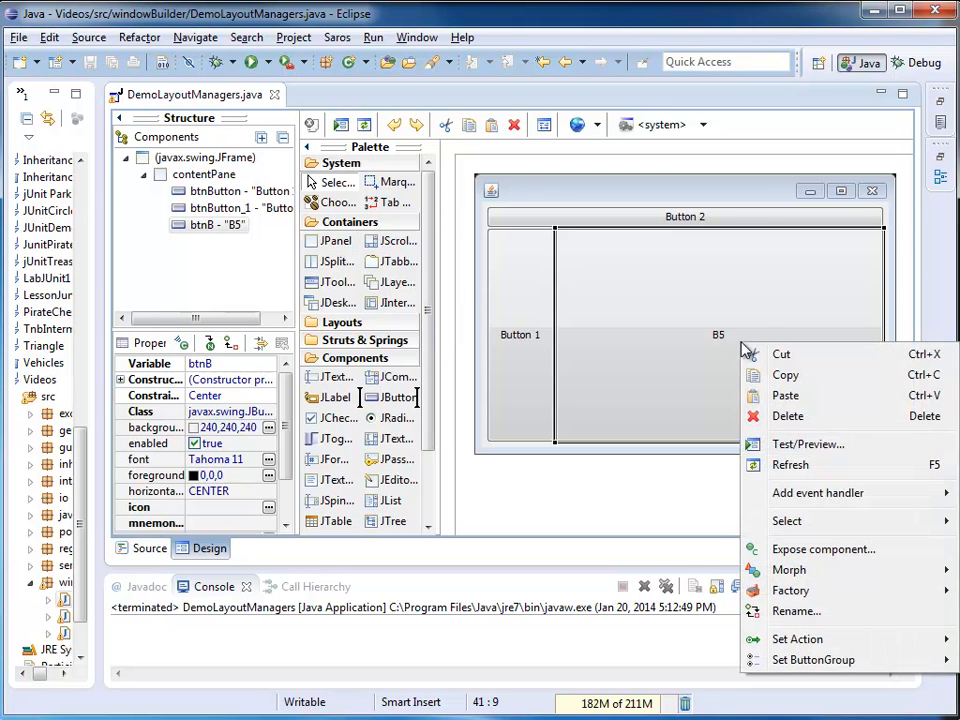
pyautogui.moveTo(787, 521)
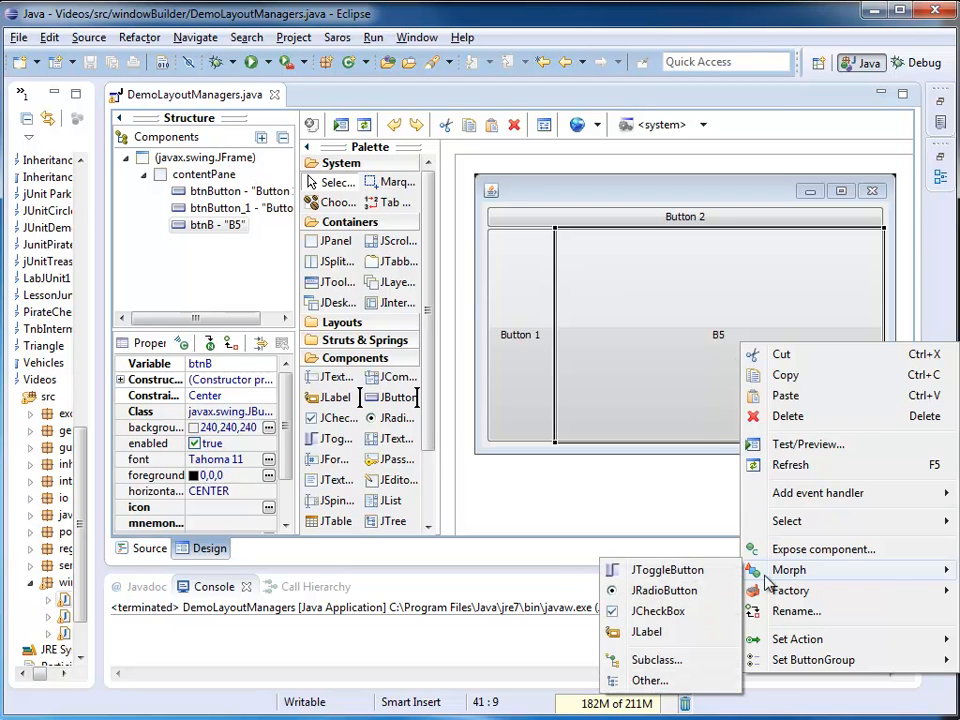
pyautogui.moveTo(650, 681)
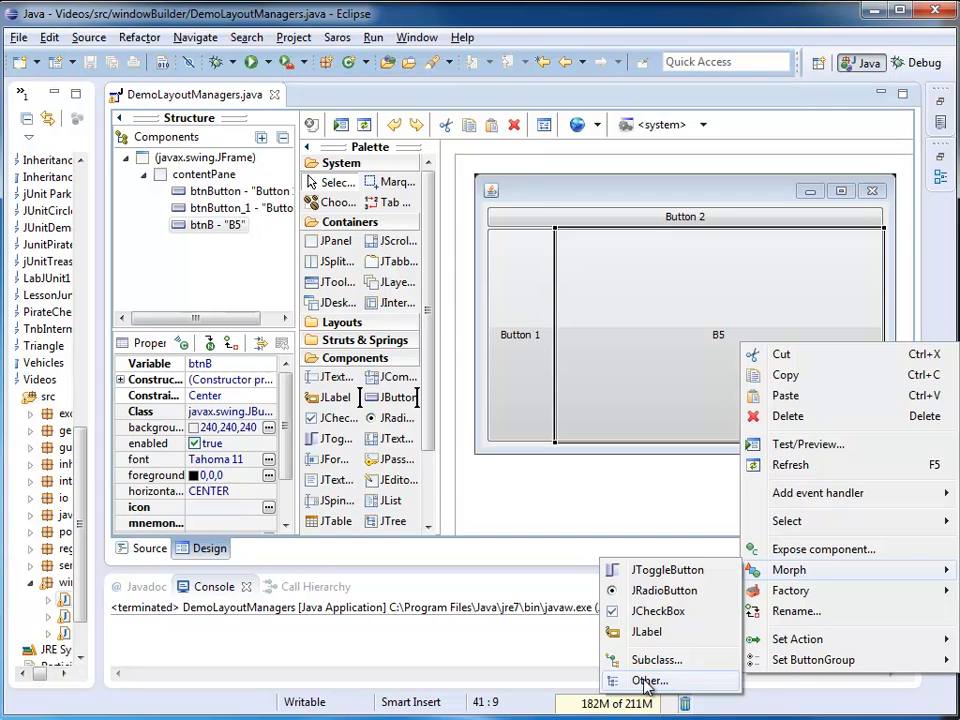
# - Morph B5 into a JPanel through Morph > Other
pyautogui.click(648, 681)
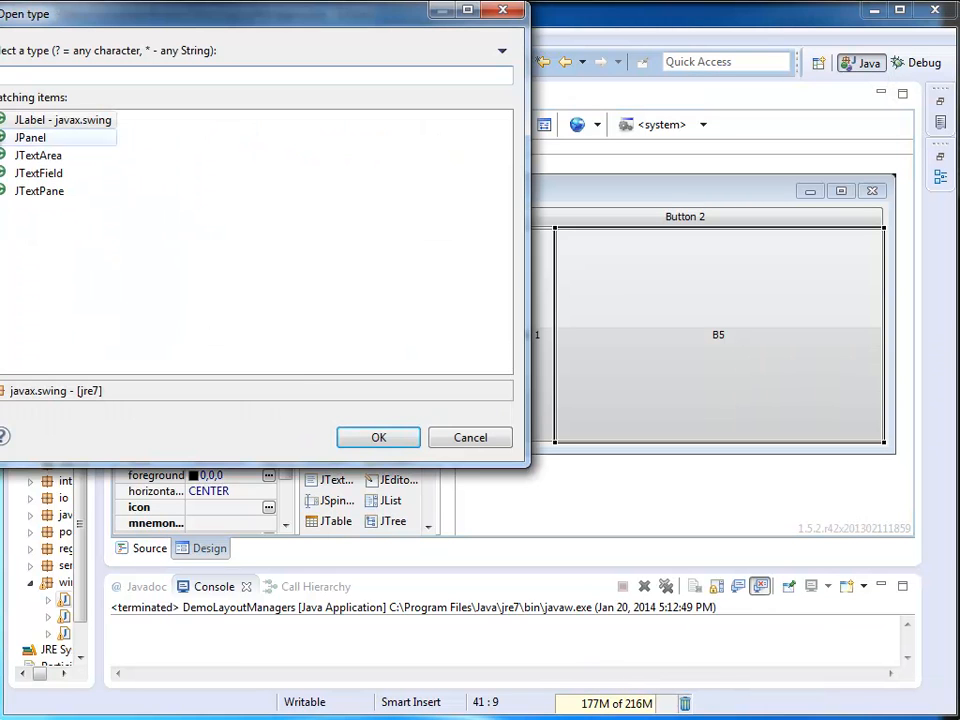
pyautogui.click(60, 137)
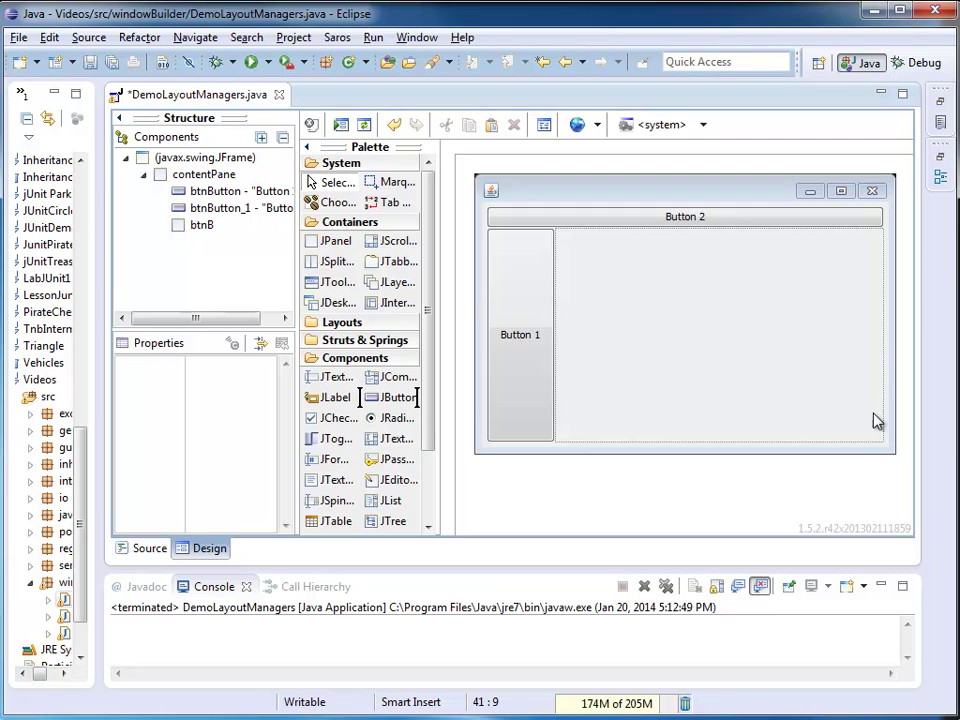
pyautogui.moveTo(800, 330)
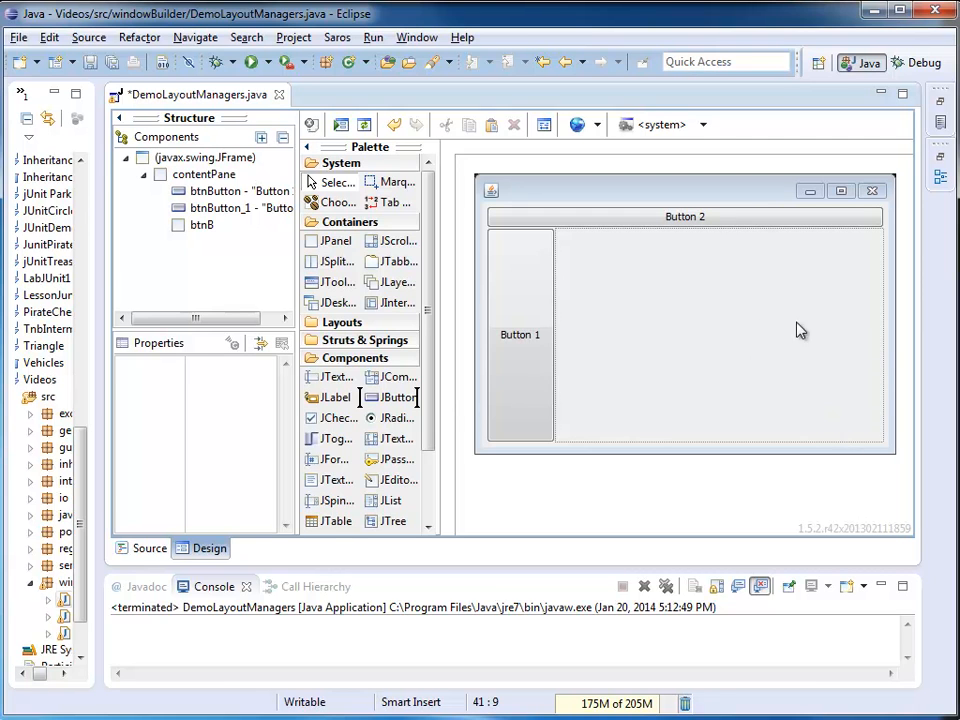
pyautogui.click(201, 224)
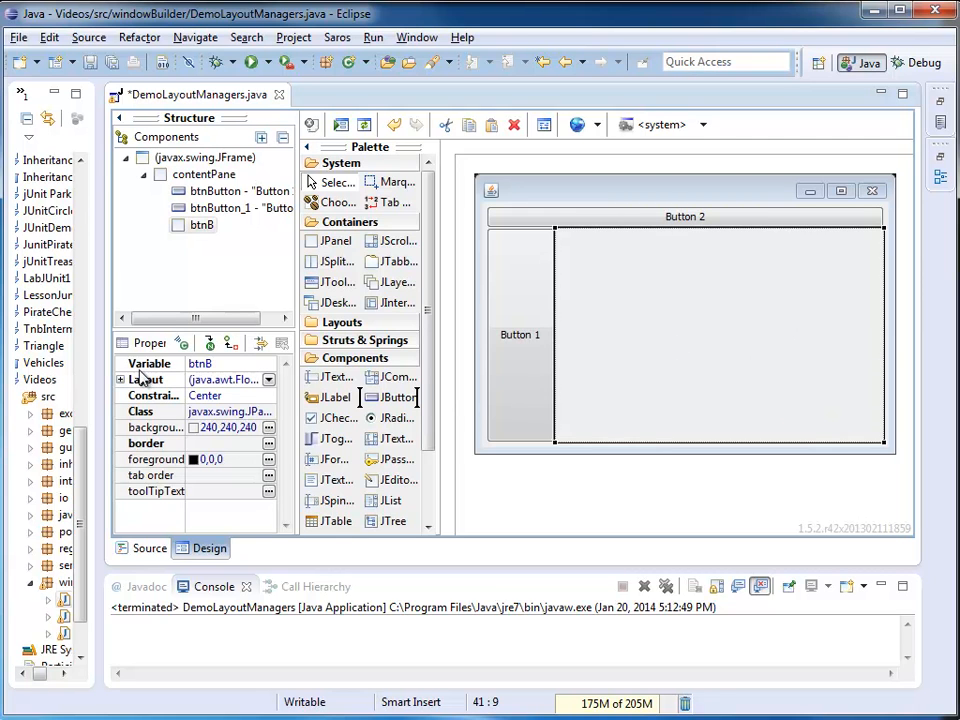
pyautogui.moveTo(188, 450)
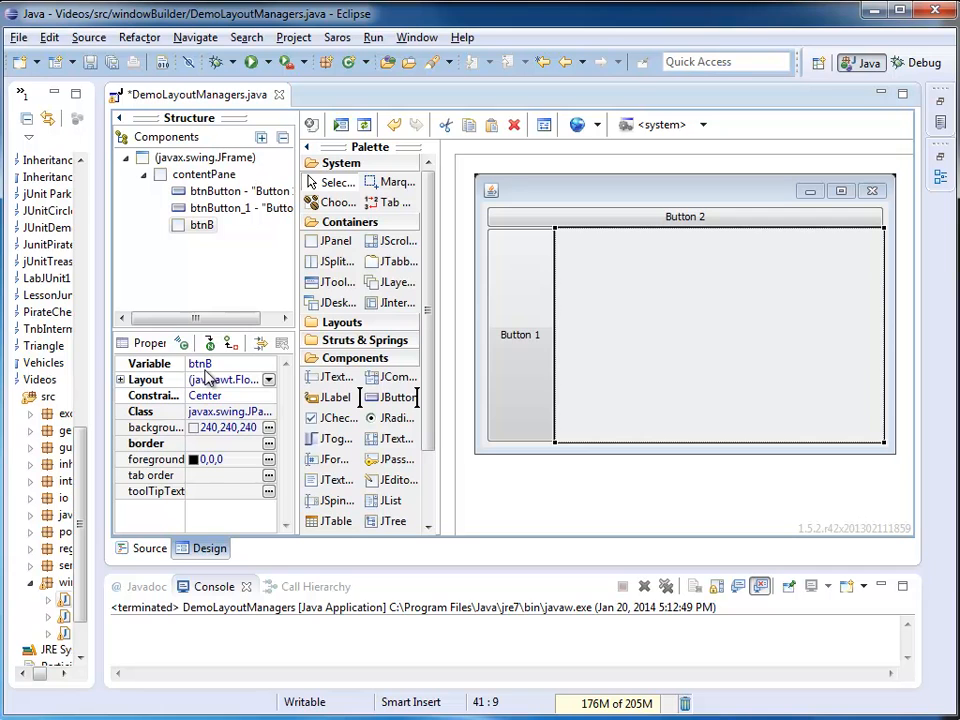
pyautogui.moveTo(152, 566)
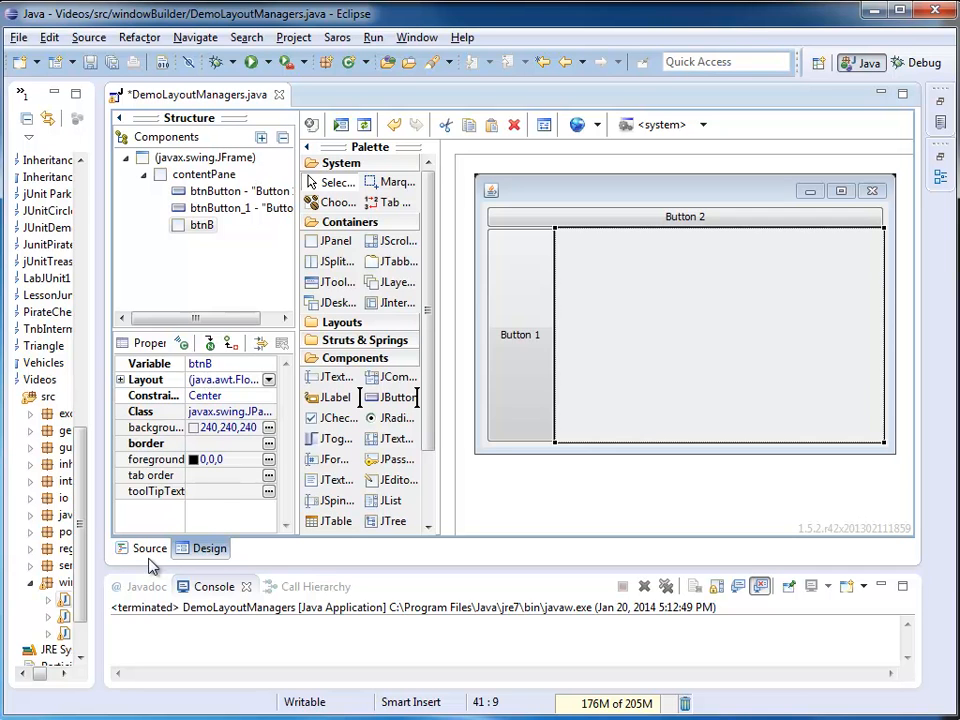
pyautogui.click(149, 548)
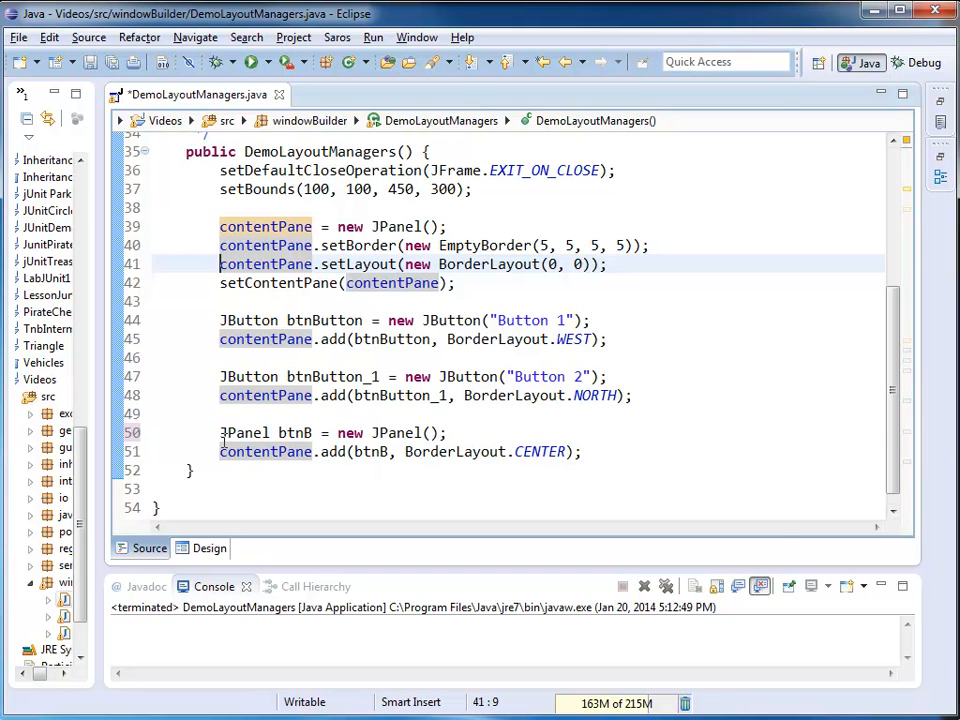
pyautogui.moveTo(245, 432)
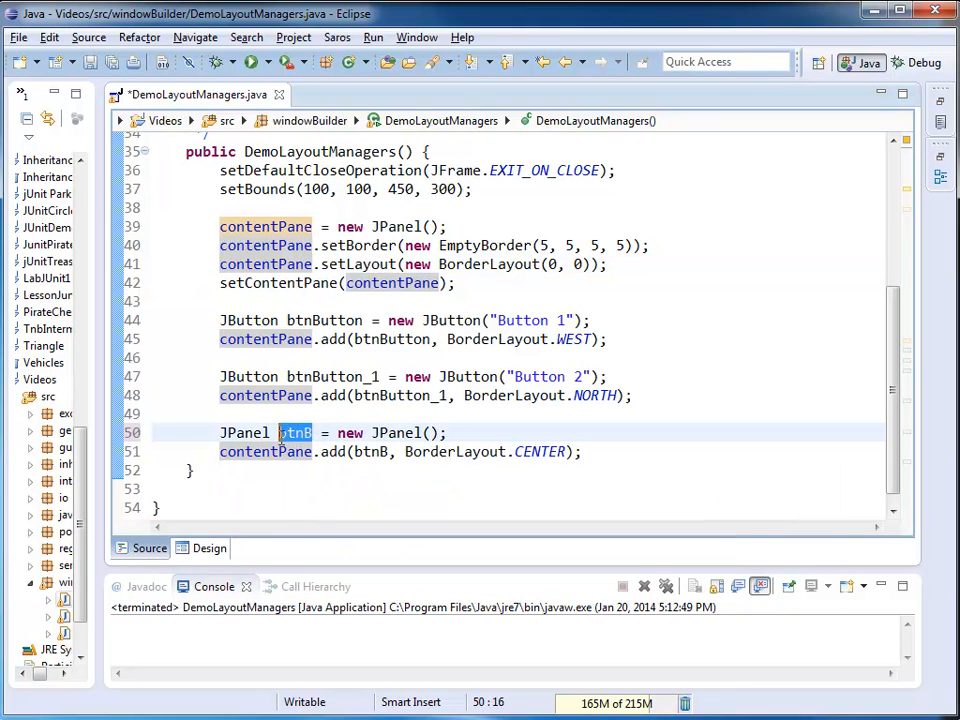
# - Replace btnB with mainPanel in the declaration and the contentPane.add call
pyautogui.write('mainPanel')
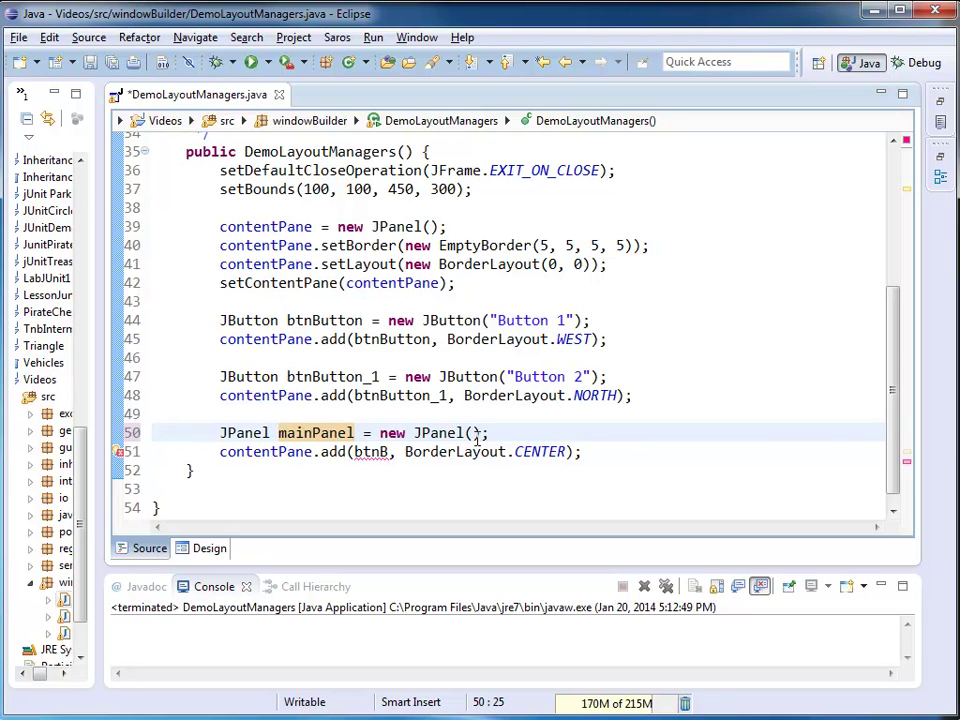
pyautogui.doubleClick(316, 432)
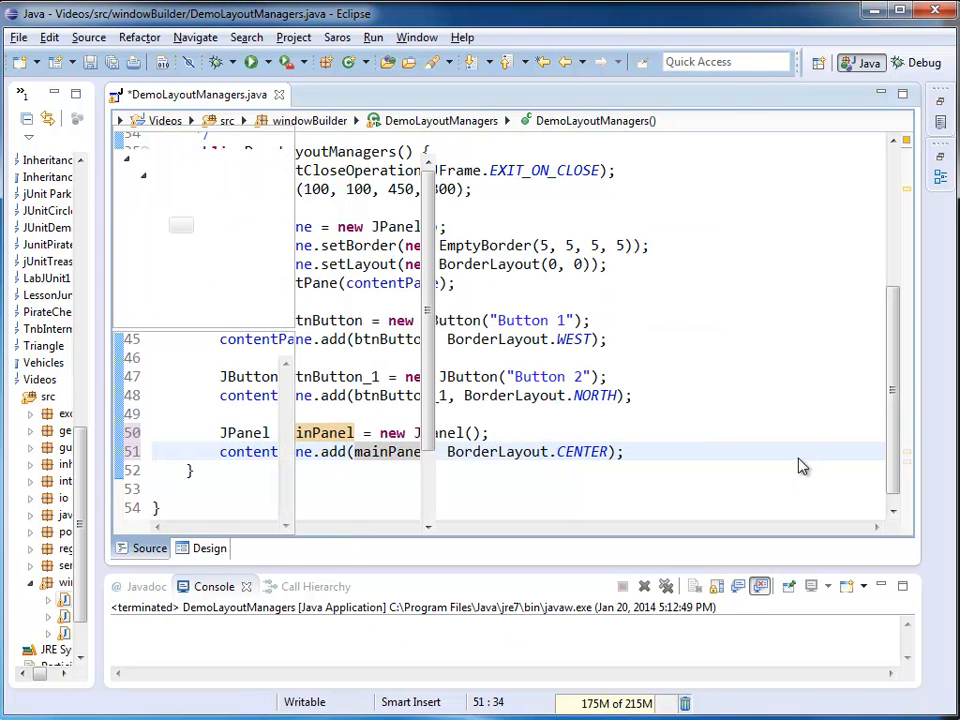
# - Switch back to the Design view to see mainPanel in the component tree
pyautogui.click(209, 548)
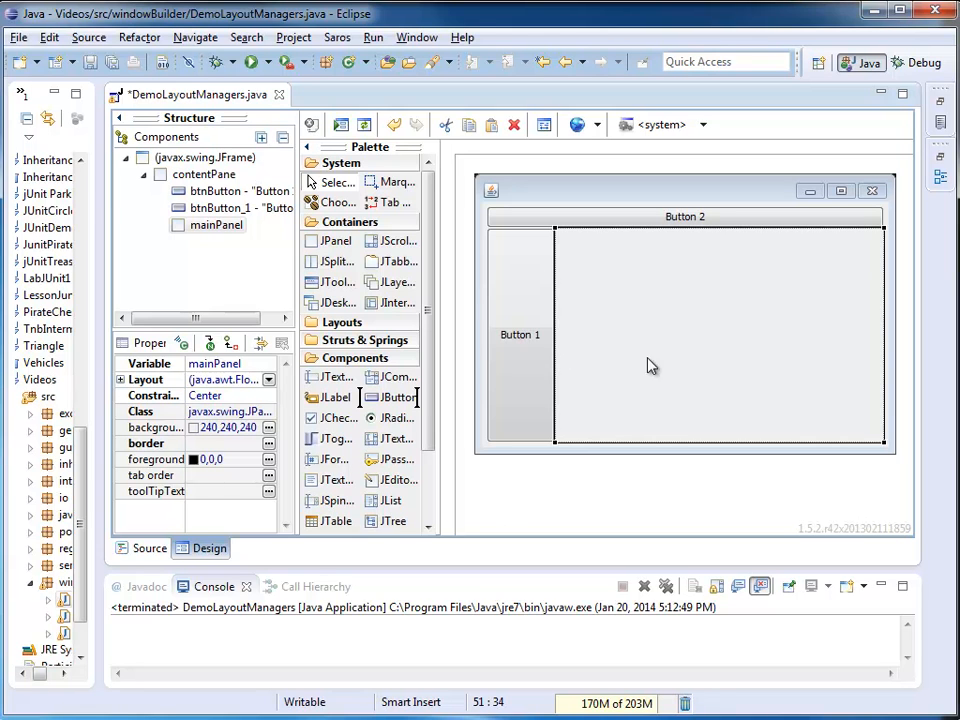
pyautogui.moveTo(595, 373)
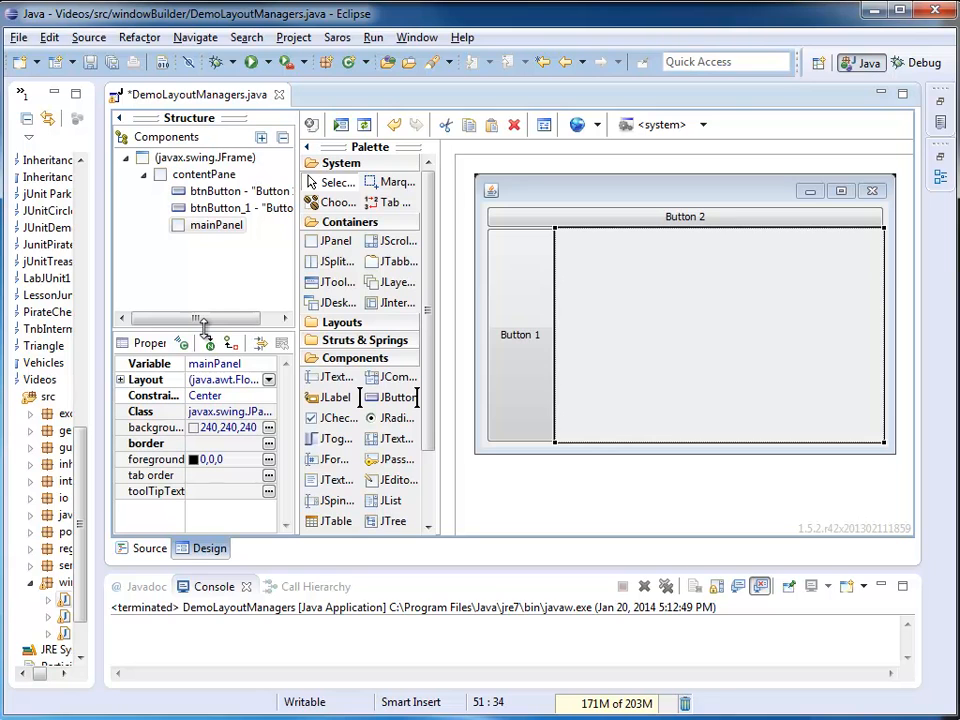
pyautogui.moveTo(732, 337)
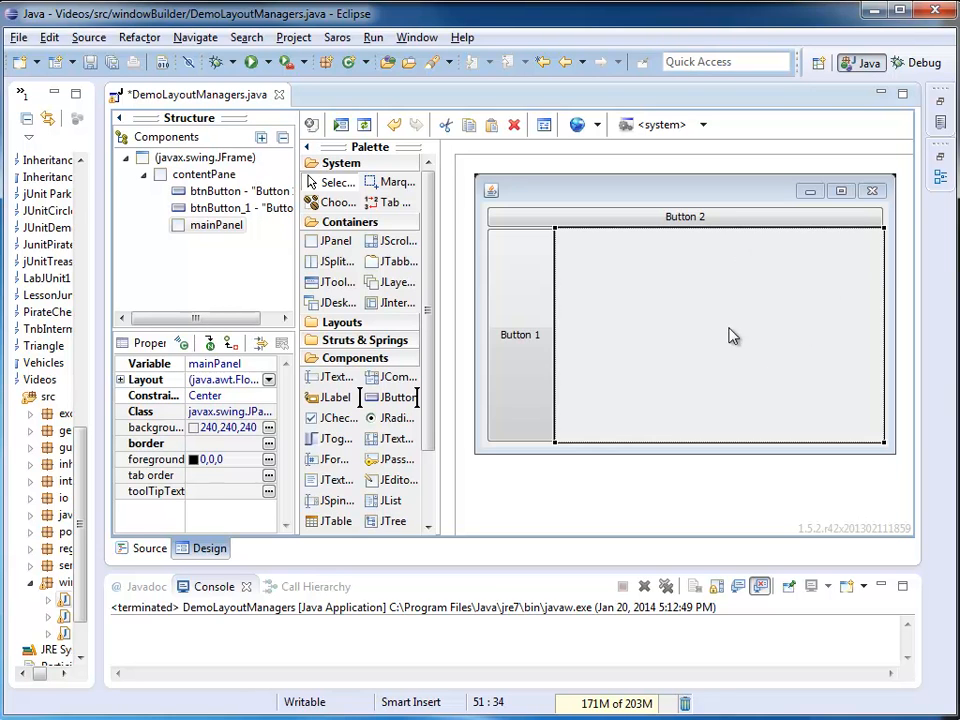
pyautogui.moveTo(738, 338)
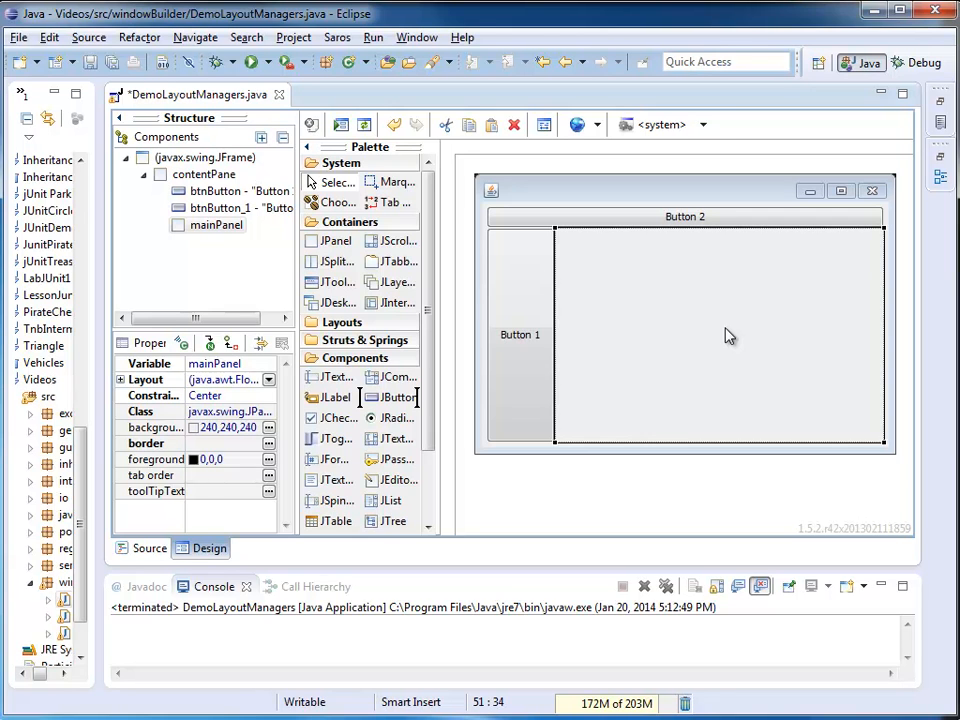
pyautogui.moveTo(612, 305)
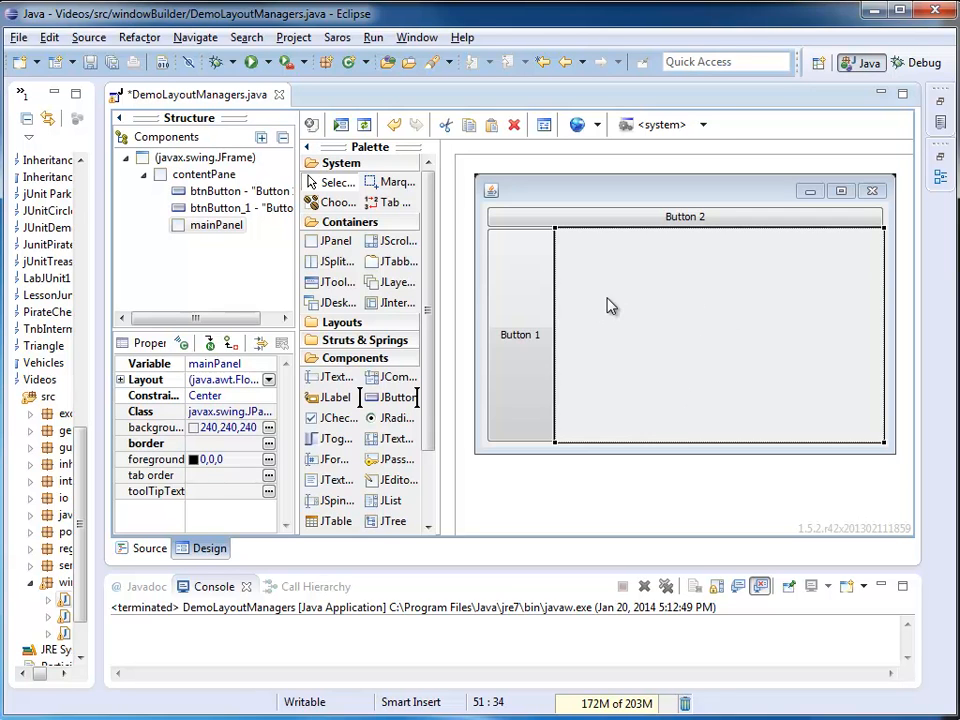
pyautogui.moveTo(824, 291)
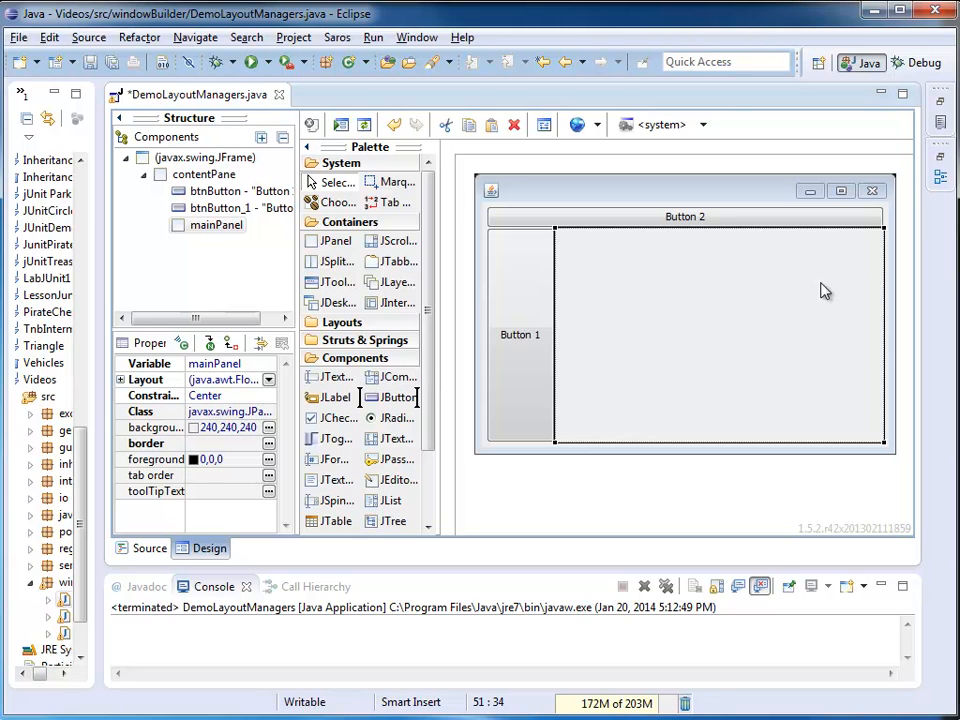
pyautogui.moveTo(572, 382)
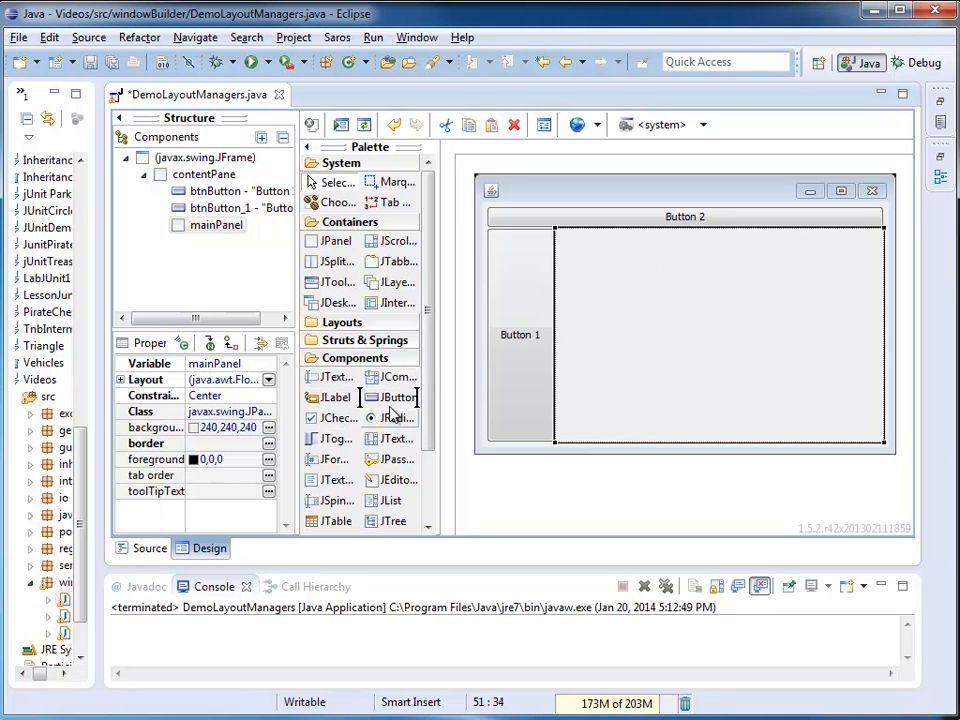
pyautogui.moveTo(395, 397)
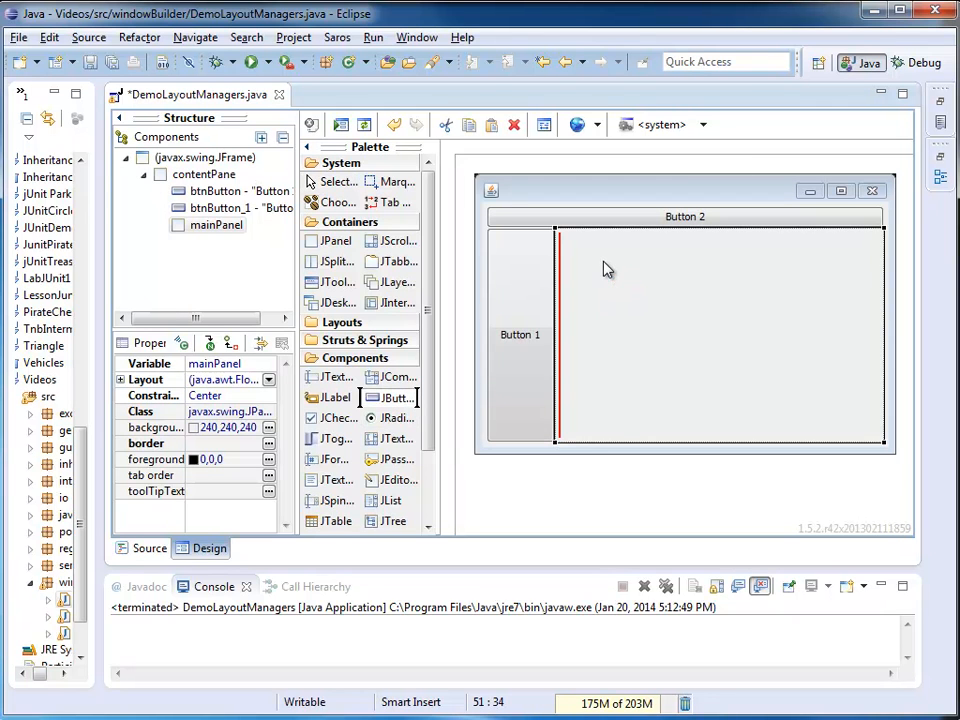
# - Drop buttons into mainPanel labelled Content 1 and 'A Content with a long name 3'
pyautogui.click(718, 243)
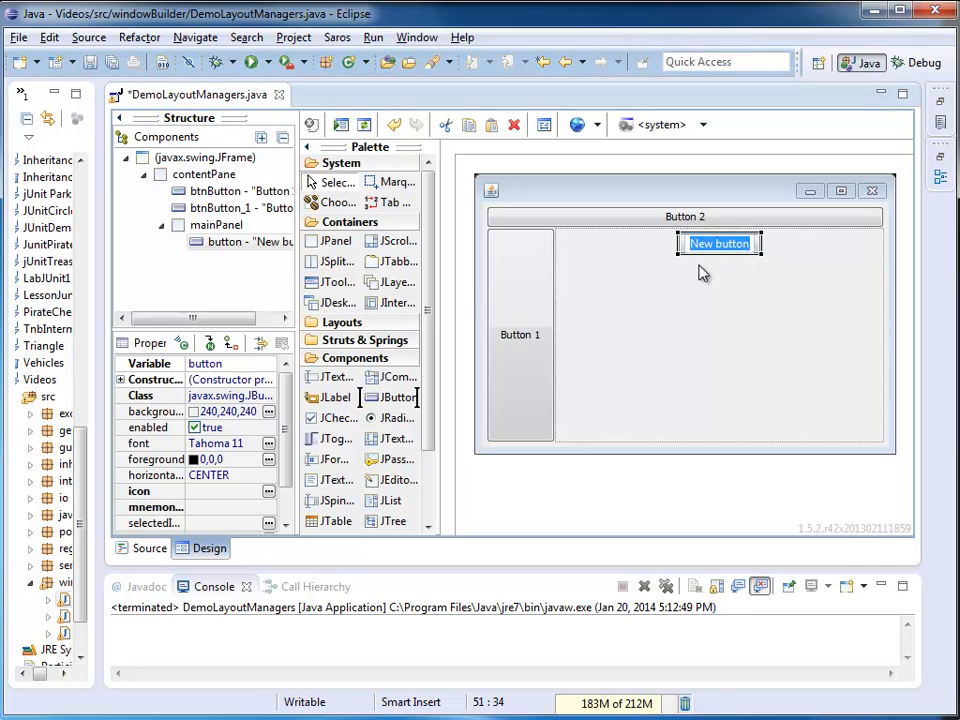
pyautogui.write('Content 1')
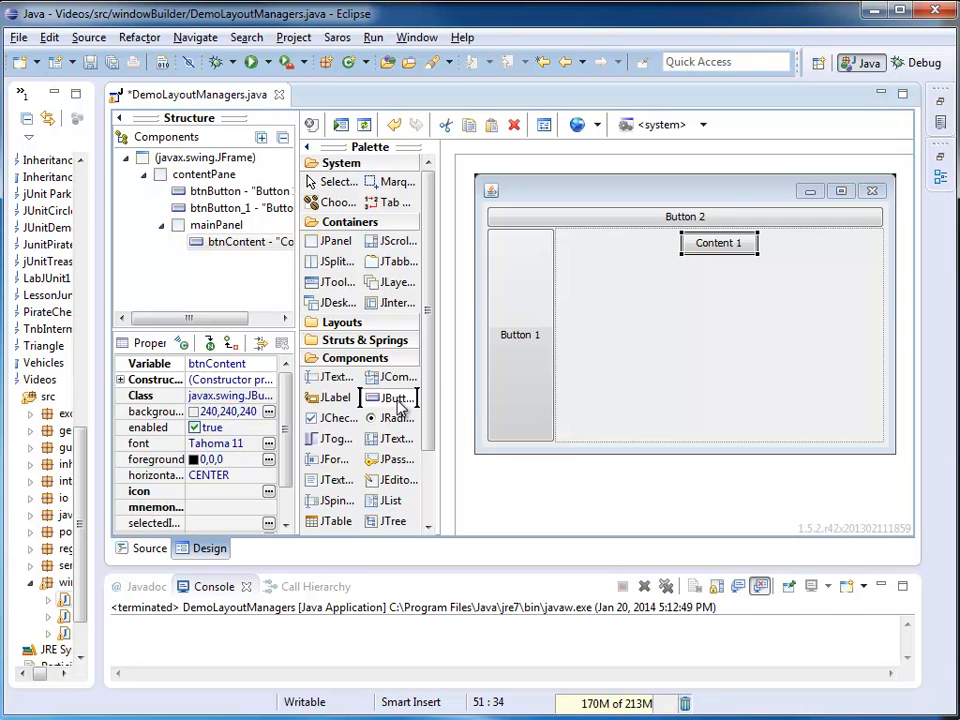
pyautogui.doubleClick(718, 243)
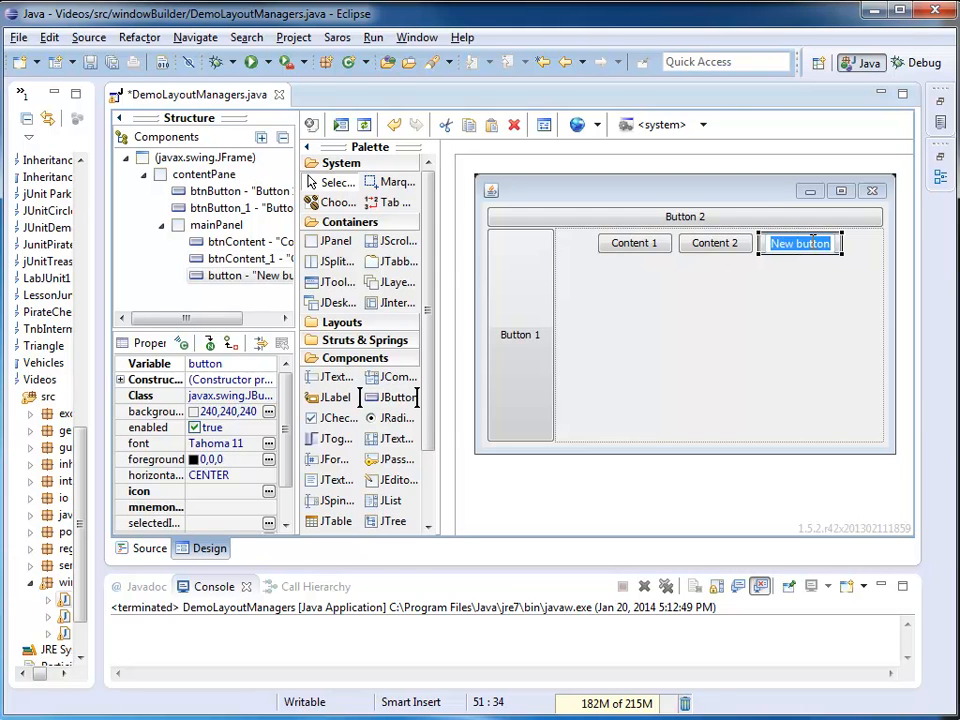
pyautogui.write('A Content with a long name')
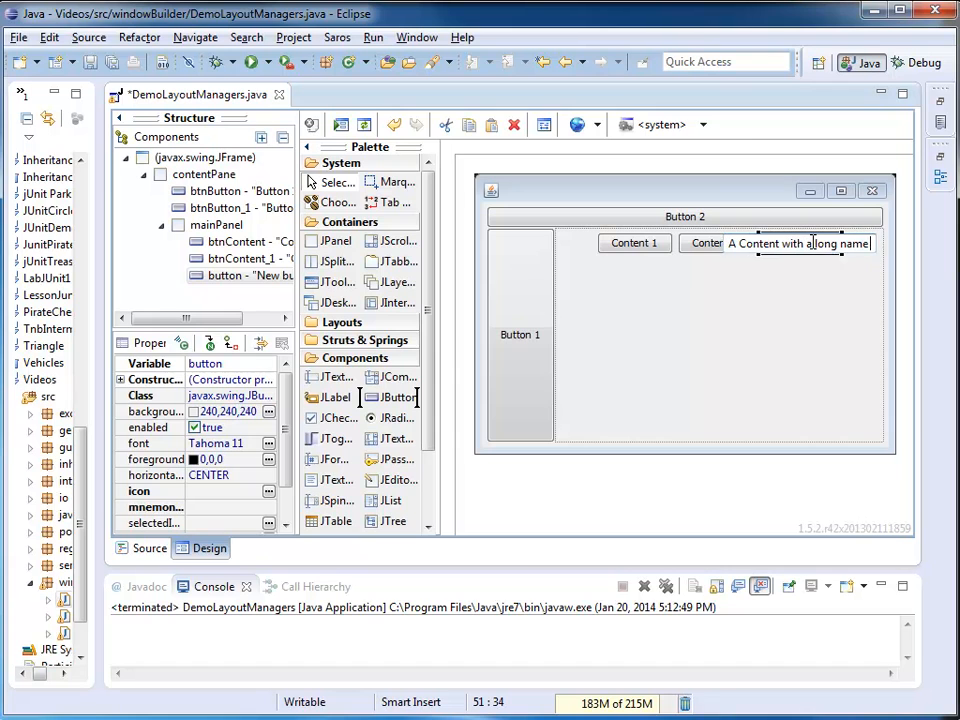
pyautogui.write('3')
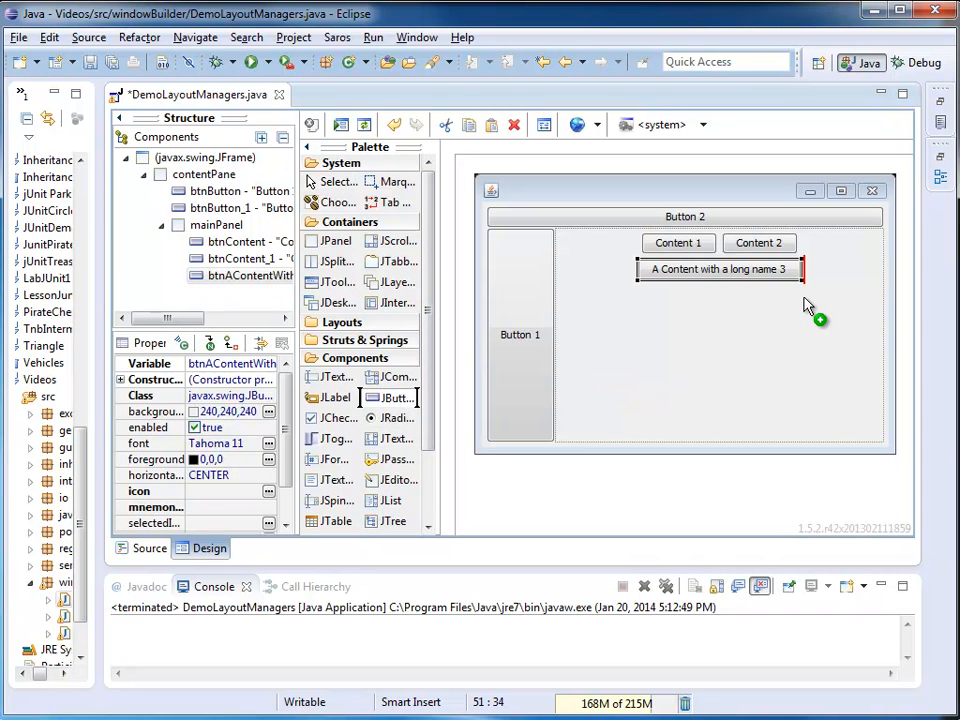
pyautogui.moveTo(825, 280)
pyautogui.write('C')
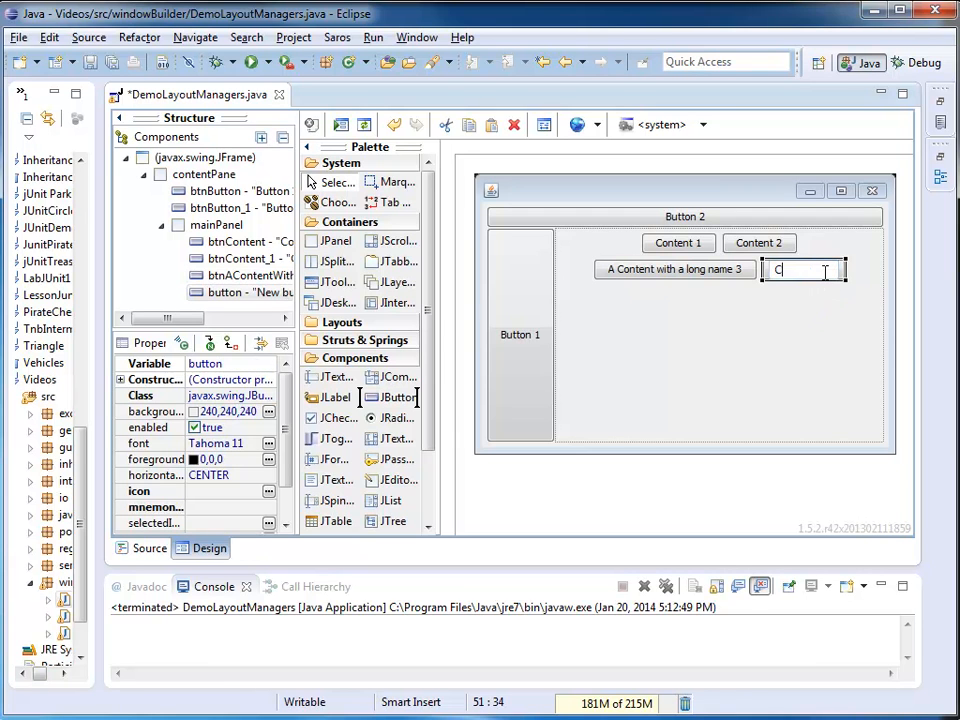
# - Label new mainPanel buttons Cont 4, Cont 5 and Content 6 inline
pyautogui.write('ont 4')
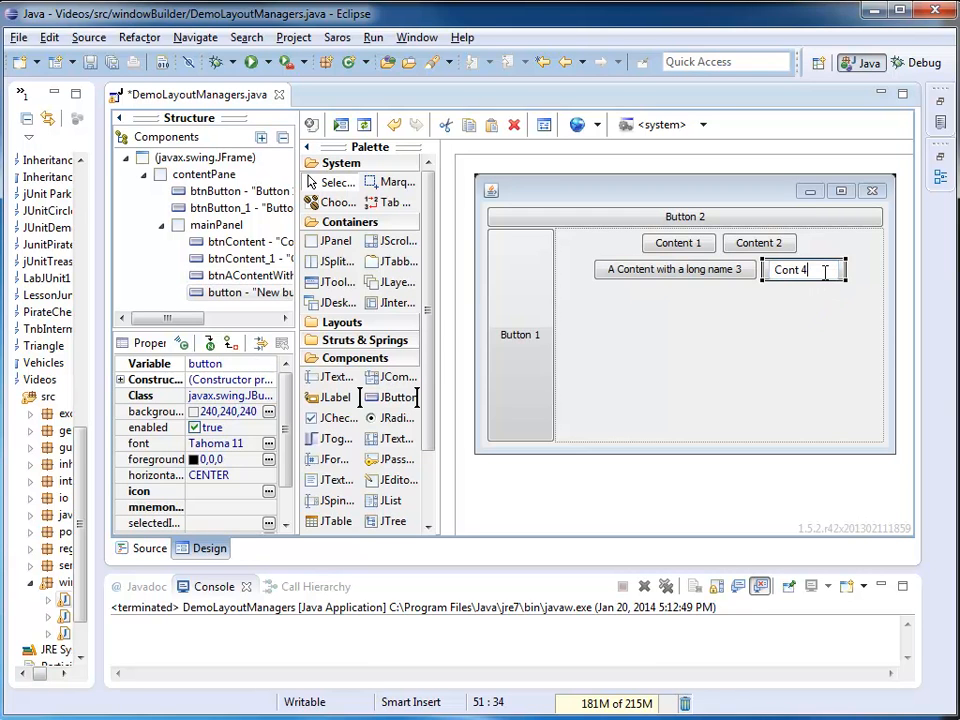
pyautogui.moveTo(802, 310)
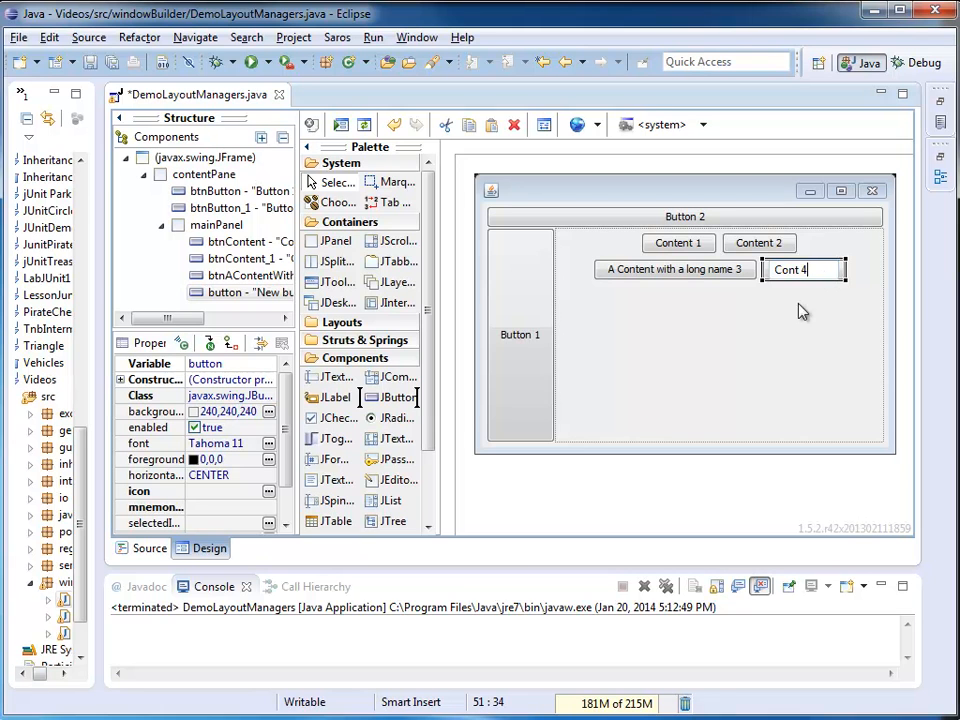
pyautogui.click(803, 269)
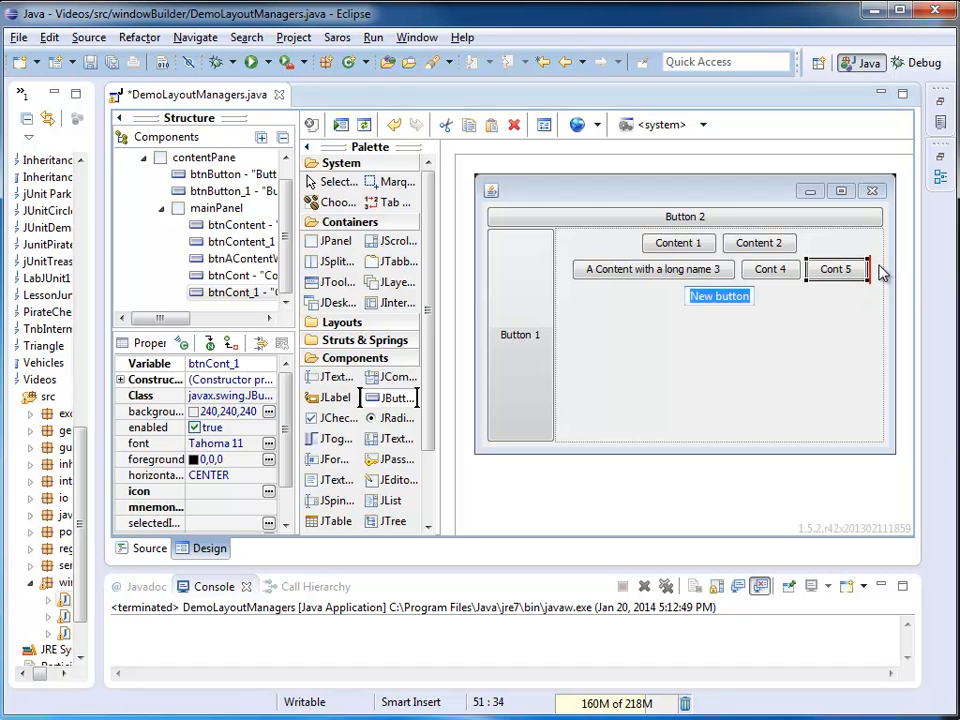
pyautogui.write('Content 6')
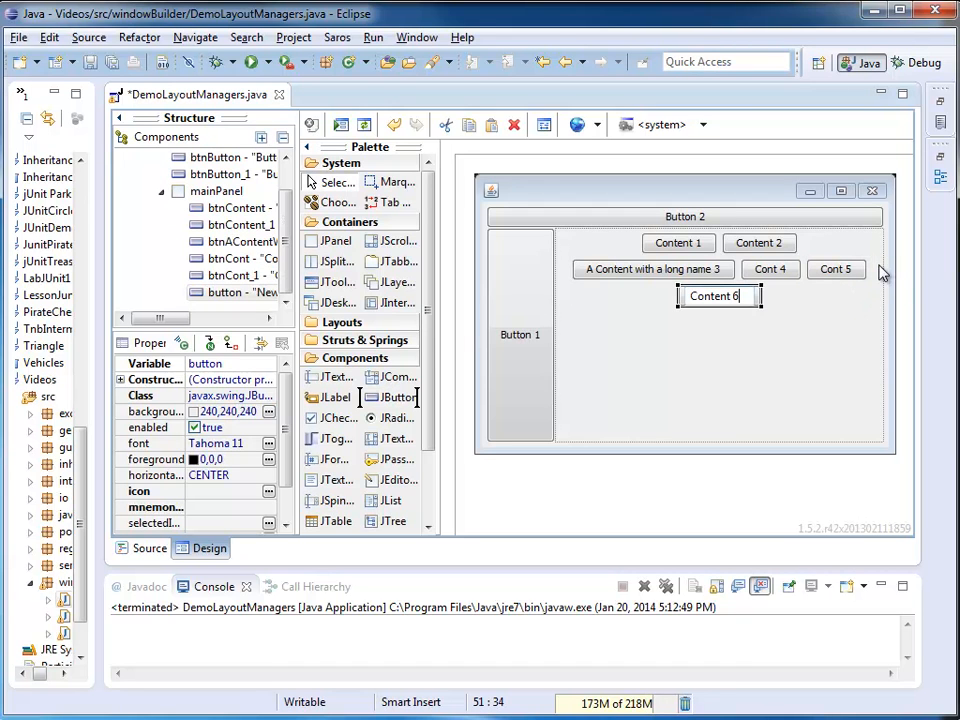
pyautogui.moveTo(398, 397)
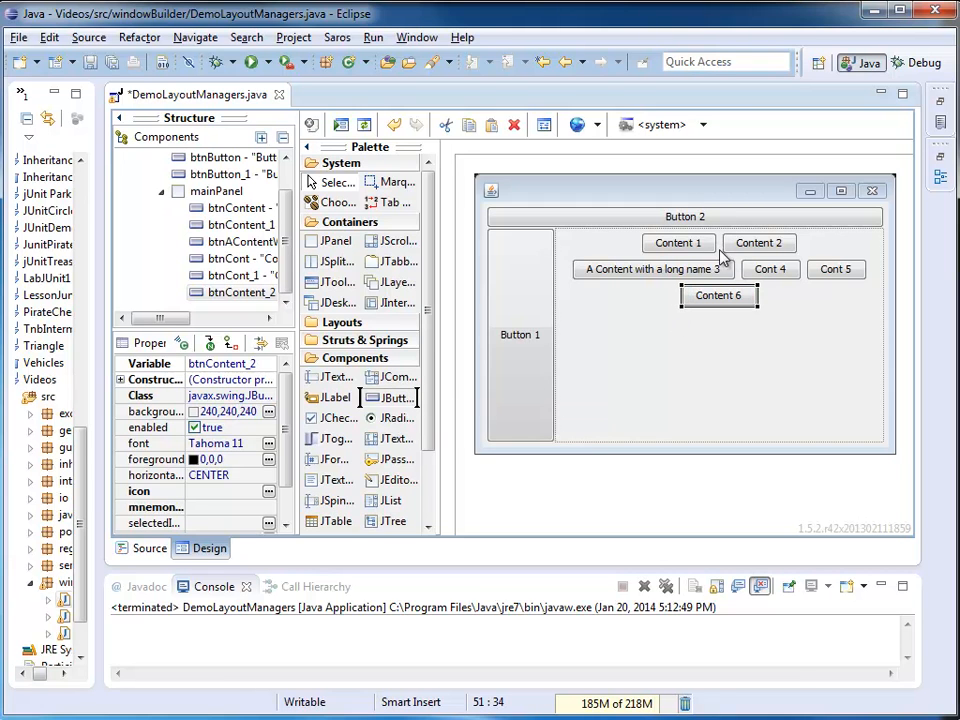
pyautogui.moveTo(485, 388)
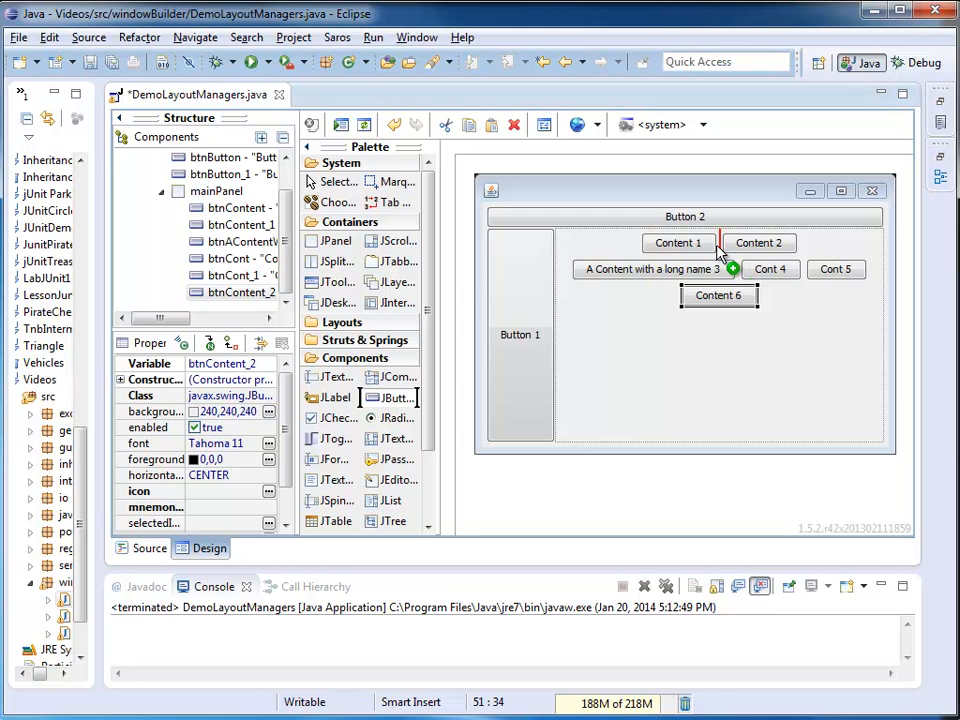
# - Drop a JButton into mainPanel after Content 1 and label it 'Between 1 and 2'
pyautogui.doubleClick(678, 242)
pyautogui.write('Between 1 an')
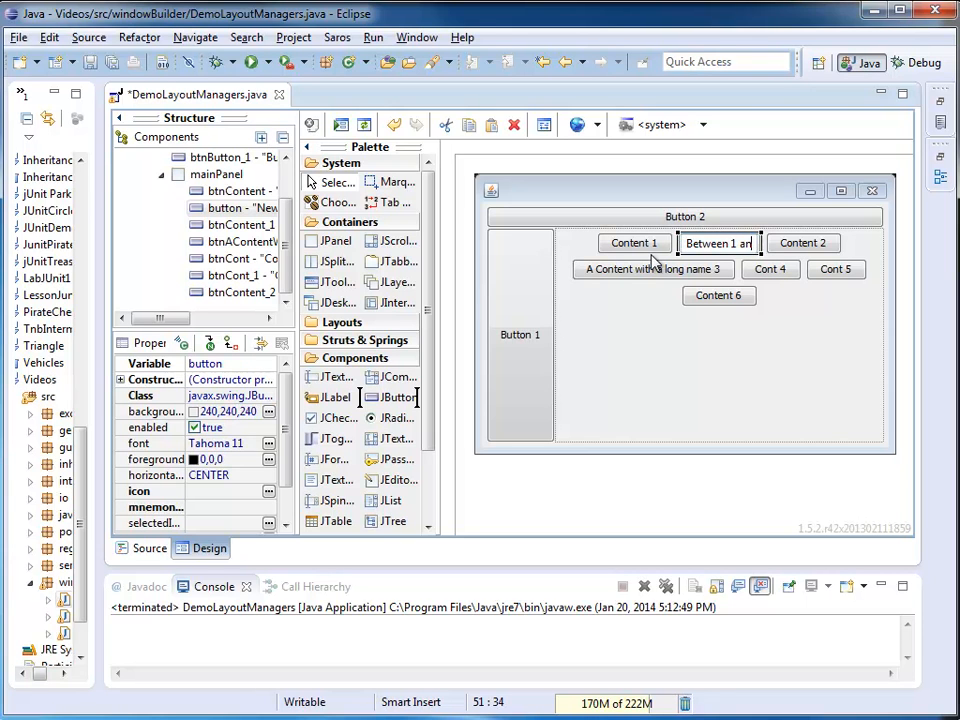
pyautogui.write('d 2')
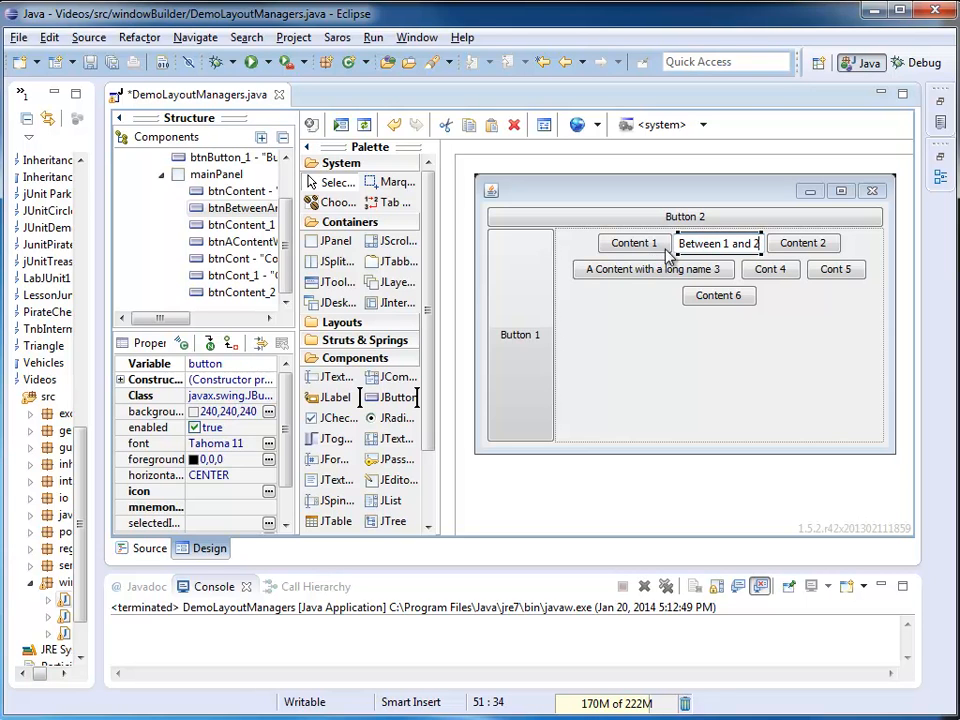
pyautogui.click(718, 243)
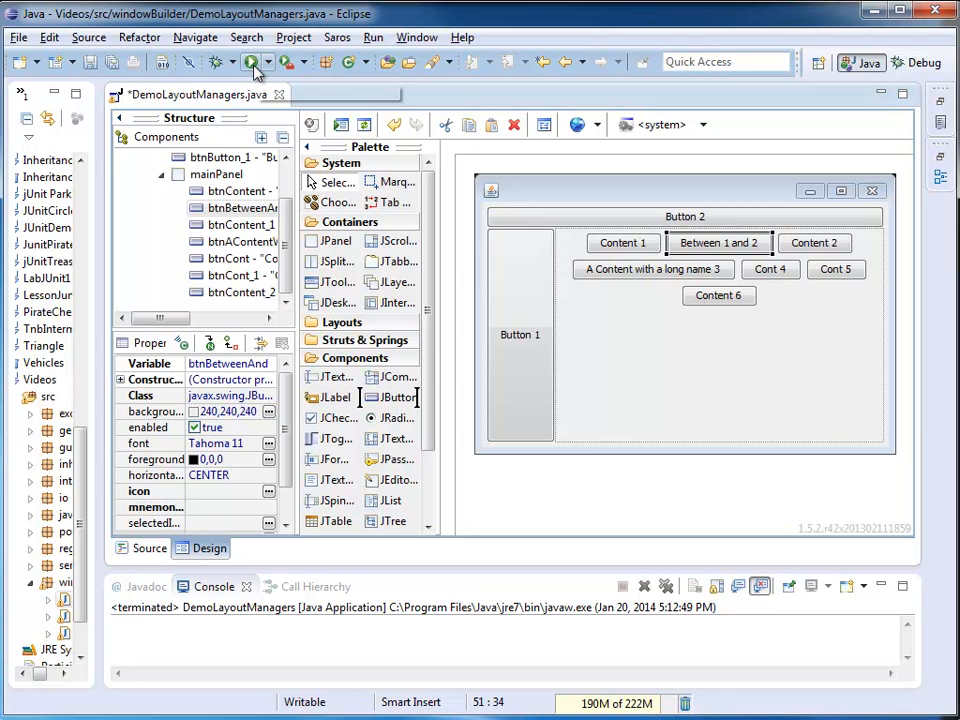
# - Launch the demo and widen its window until nearly all buttons share one row
pyautogui.click(253, 62)
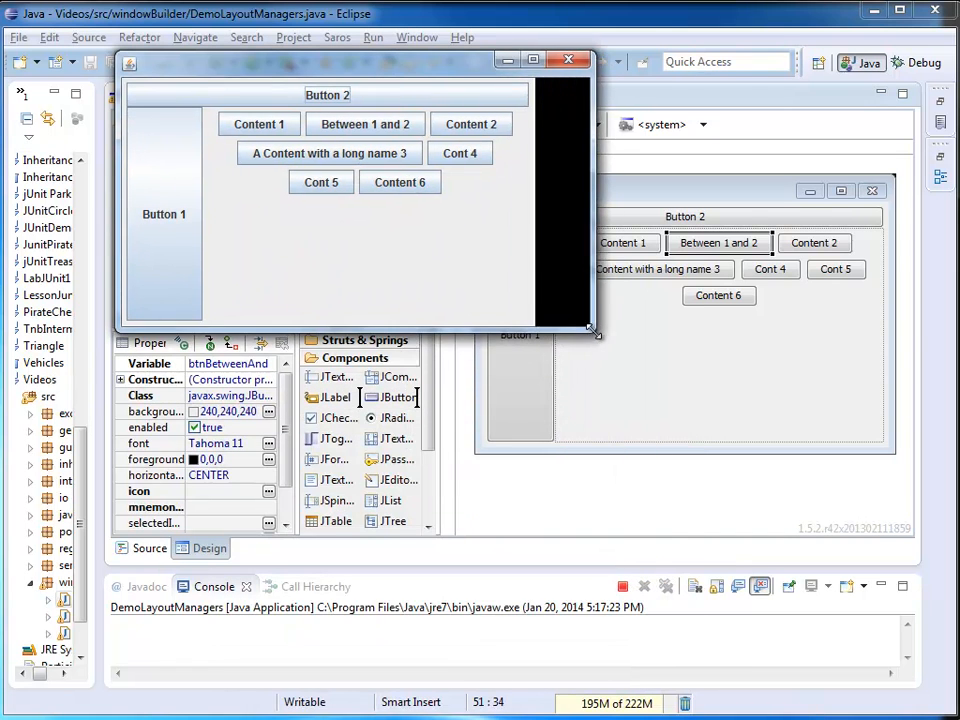
pyautogui.moveTo(592, 330); pyautogui.dragTo(815, 362)
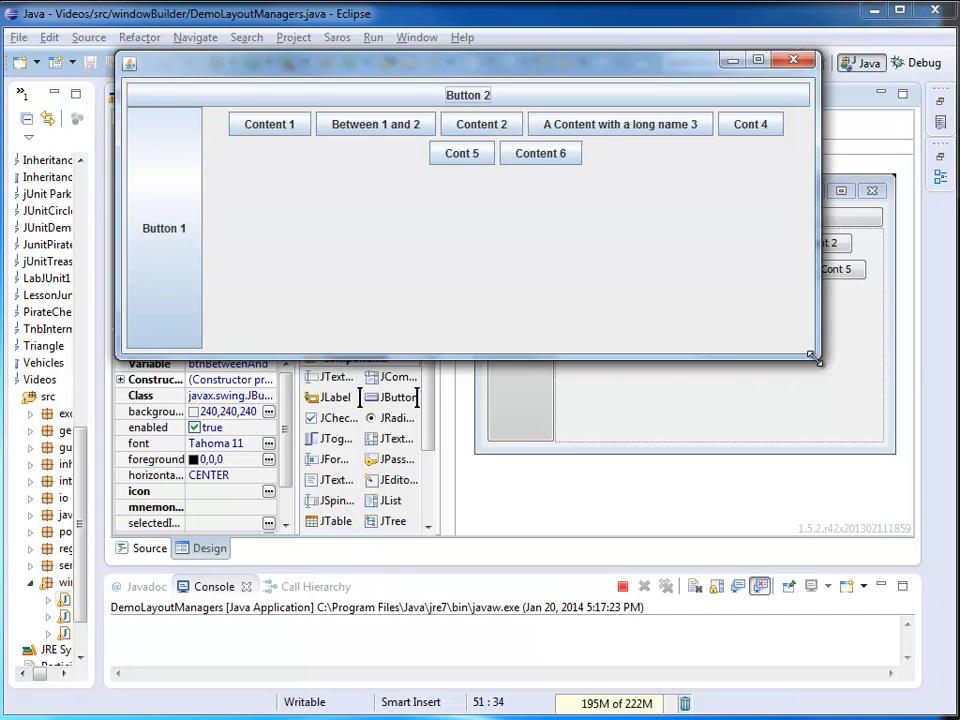
pyautogui.moveTo(815, 360); pyautogui.dragTo(915, 372)
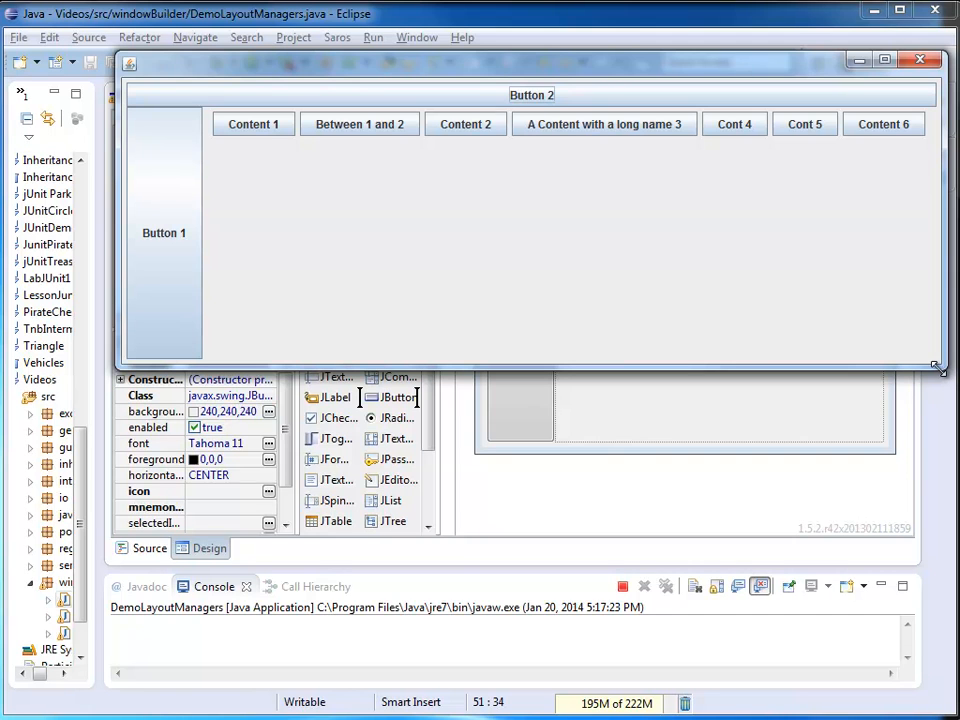
pyautogui.moveTo(928, 203)
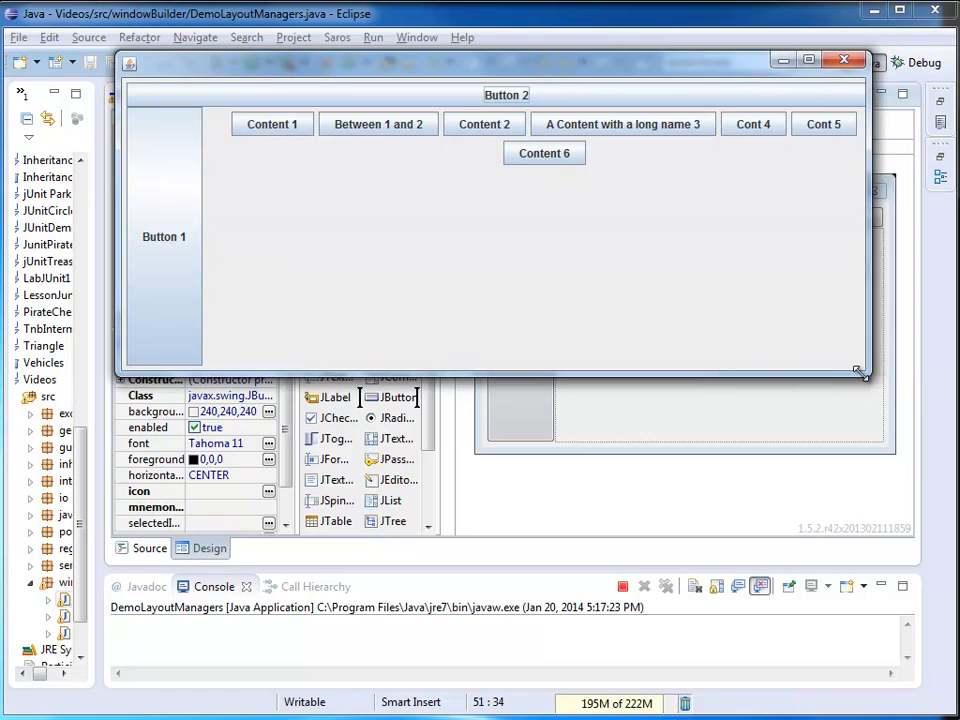
# - Narrow the window down to one button per row, then widen it back to two rows
pyautogui.moveTo(858, 375); pyautogui.dragTo(810, 375)
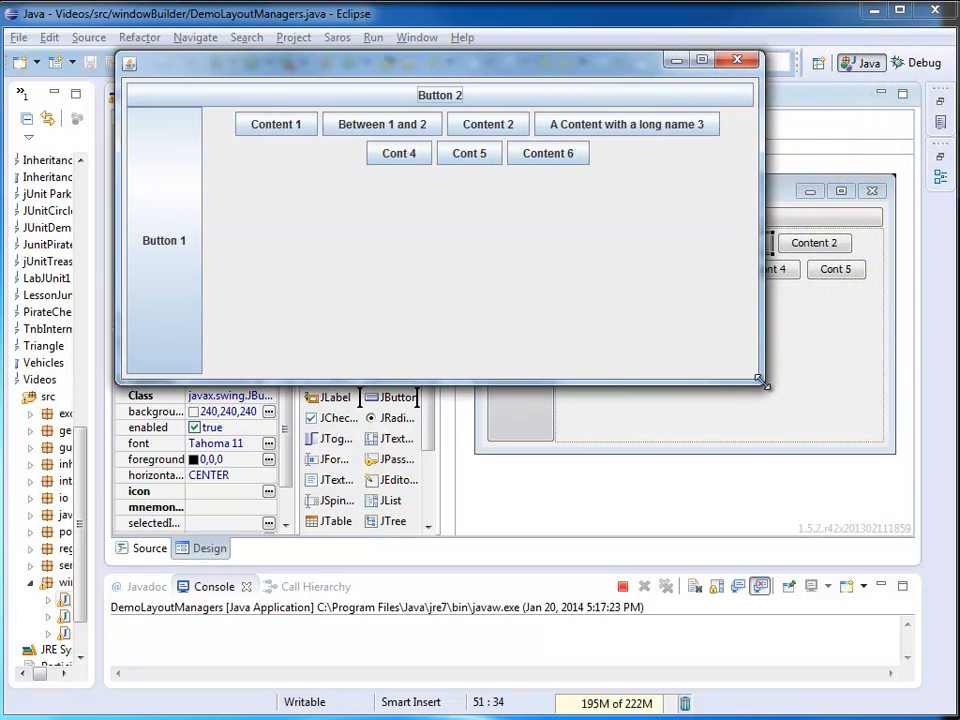
pyautogui.moveTo(762, 382); pyautogui.dragTo(660, 388)
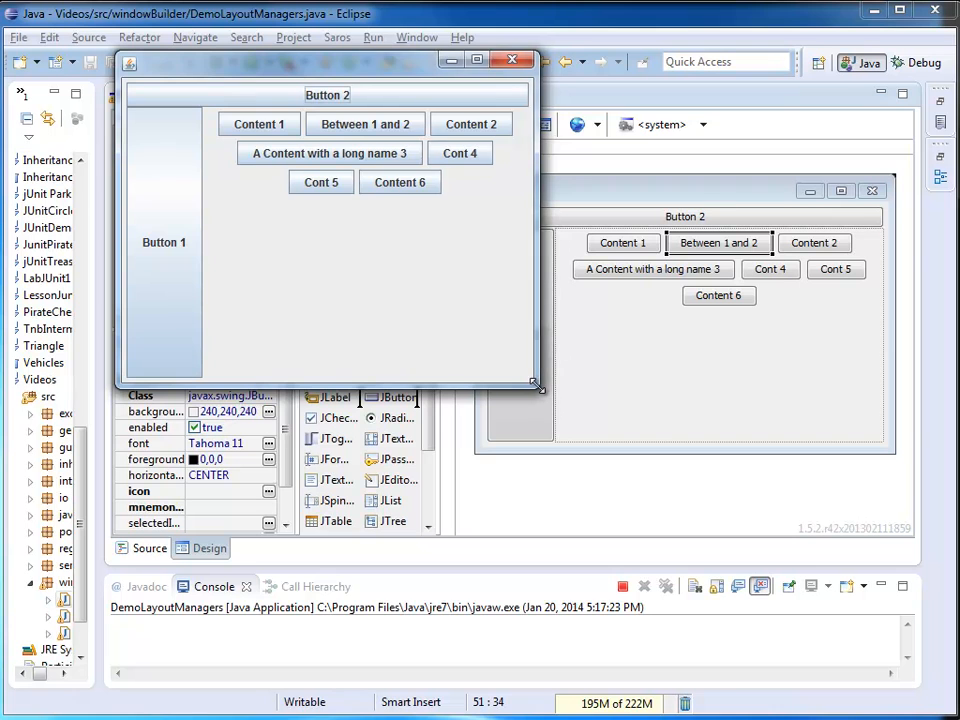
pyautogui.moveTo(538, 388); pyautogui.dragTo(490, 388)
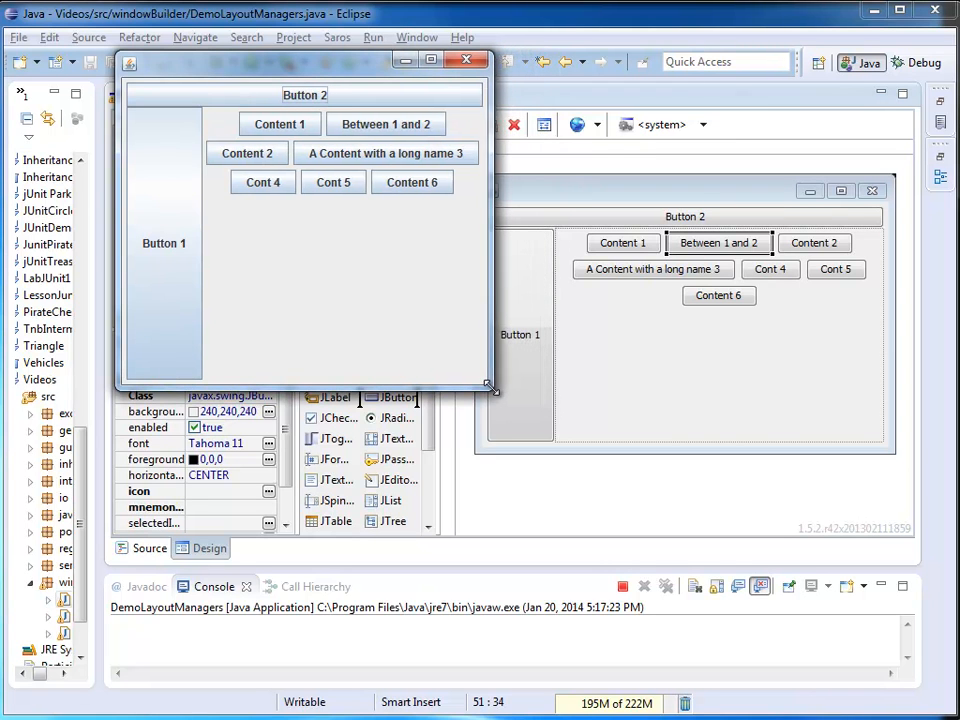
pyautogui.moveTo(490, 387); pyautogui.dragTo(460, 387)
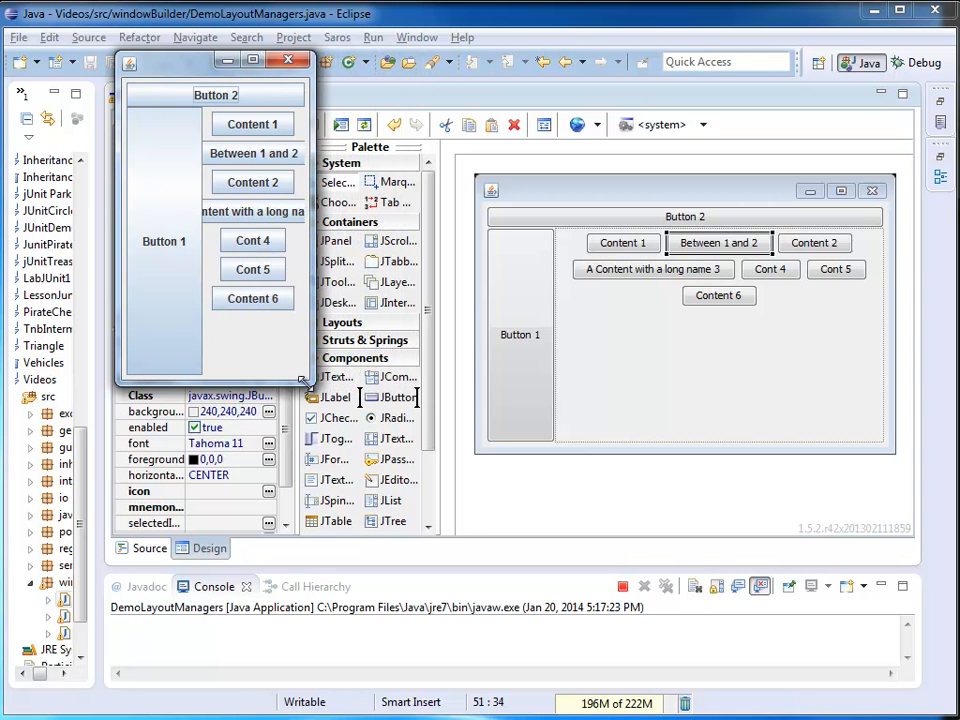
pyautogui.moveTo(307, 385); pyautogui.dragTo(410, 395)
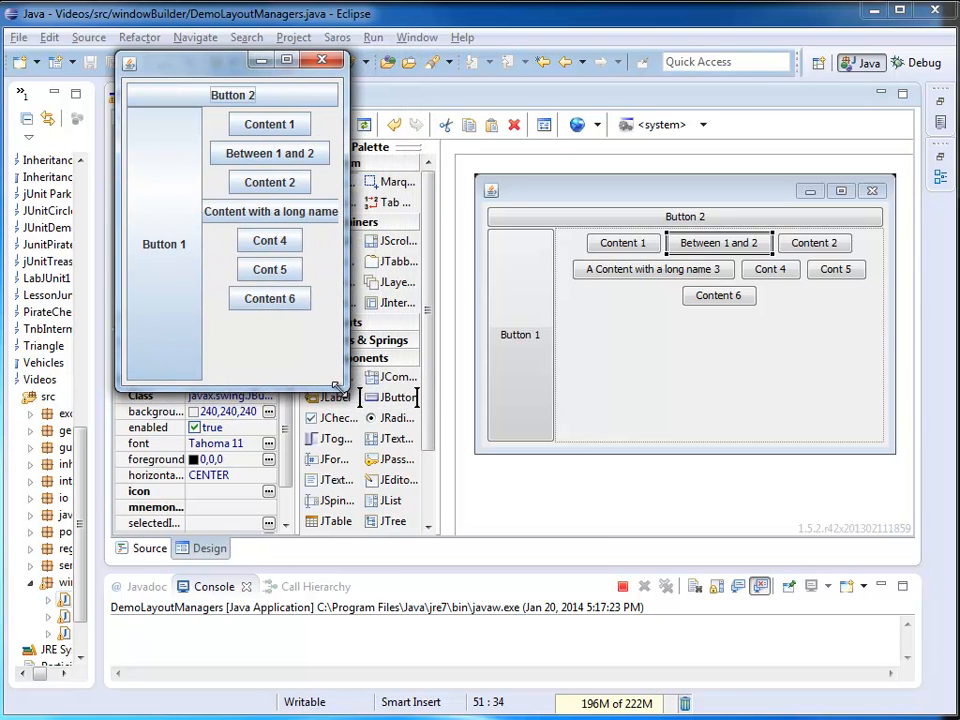
pyautogui.moveTo(340, 388); pyautogui.dragTo(480, 400)
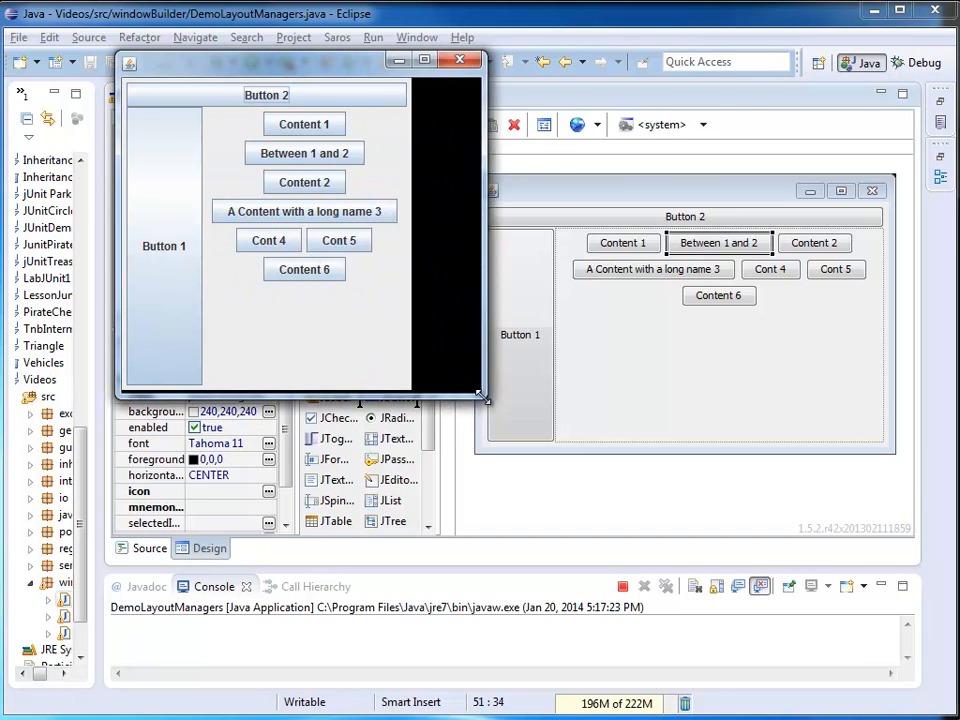
pyautogui.moveTo(480, 398); pyautogui.dragTo(690, 408)
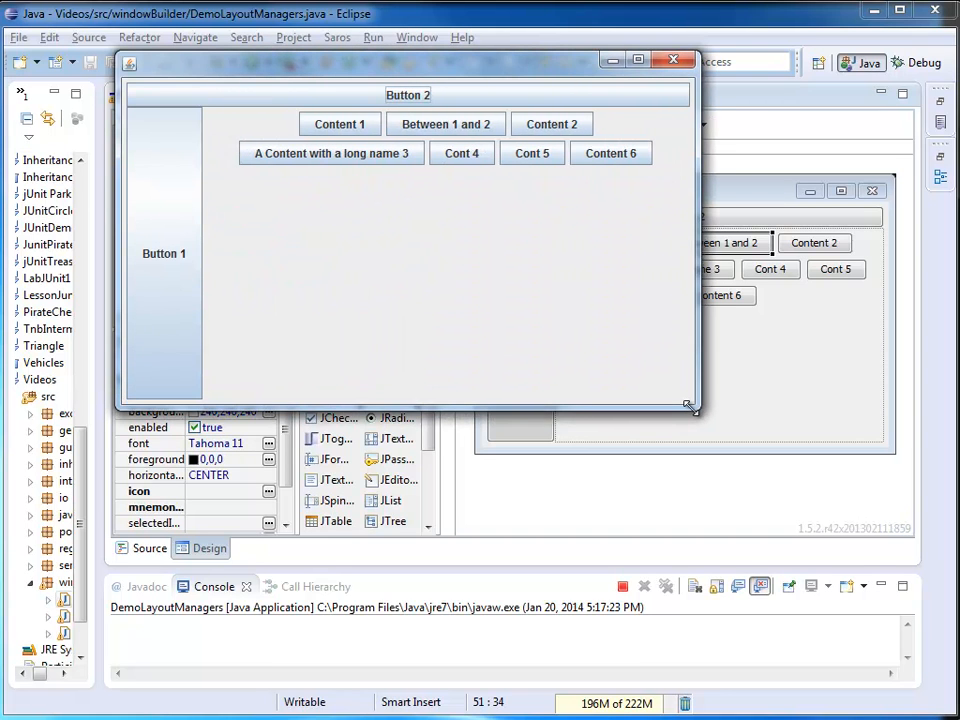